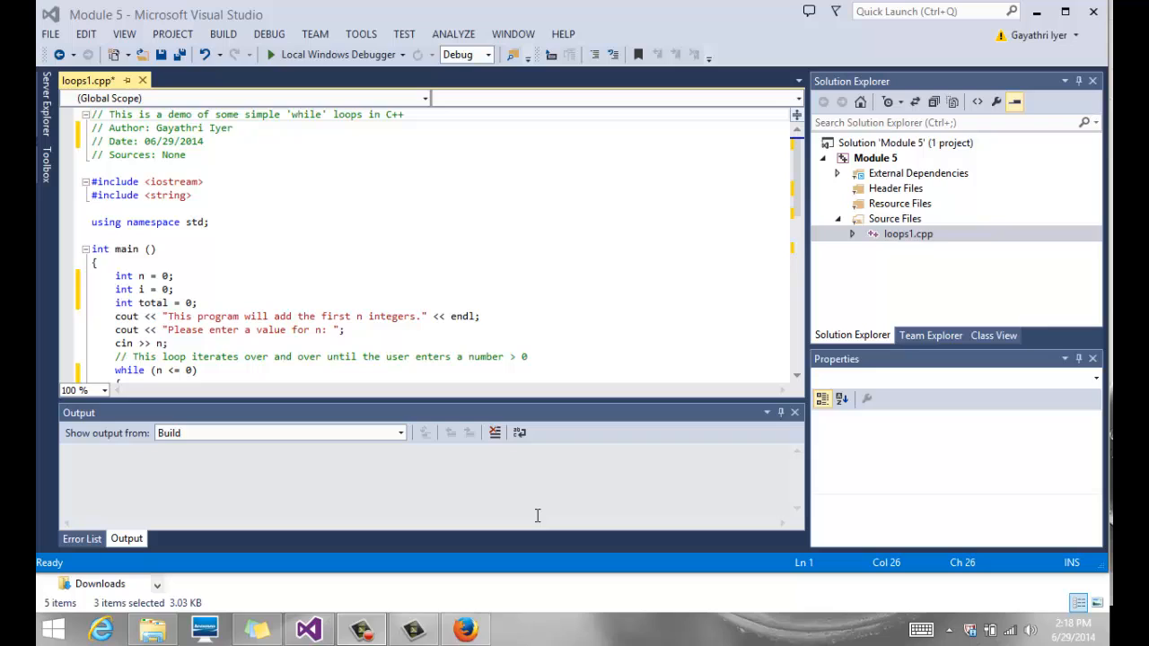
mouse_move(916, 550)
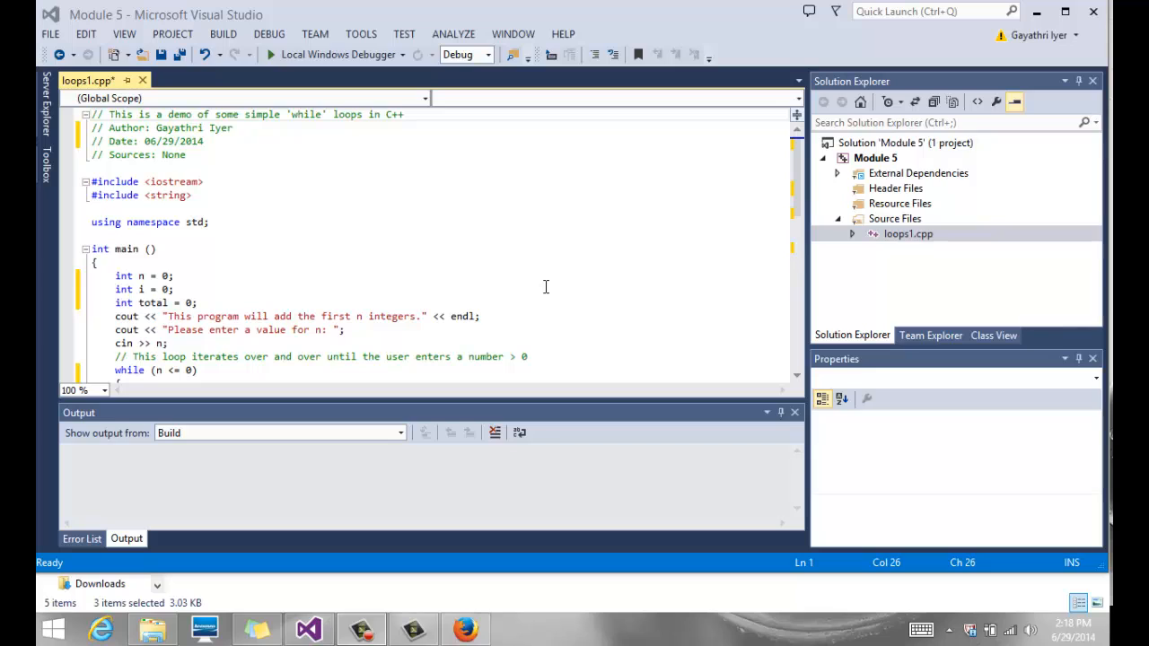
mouse_move(372, 301)
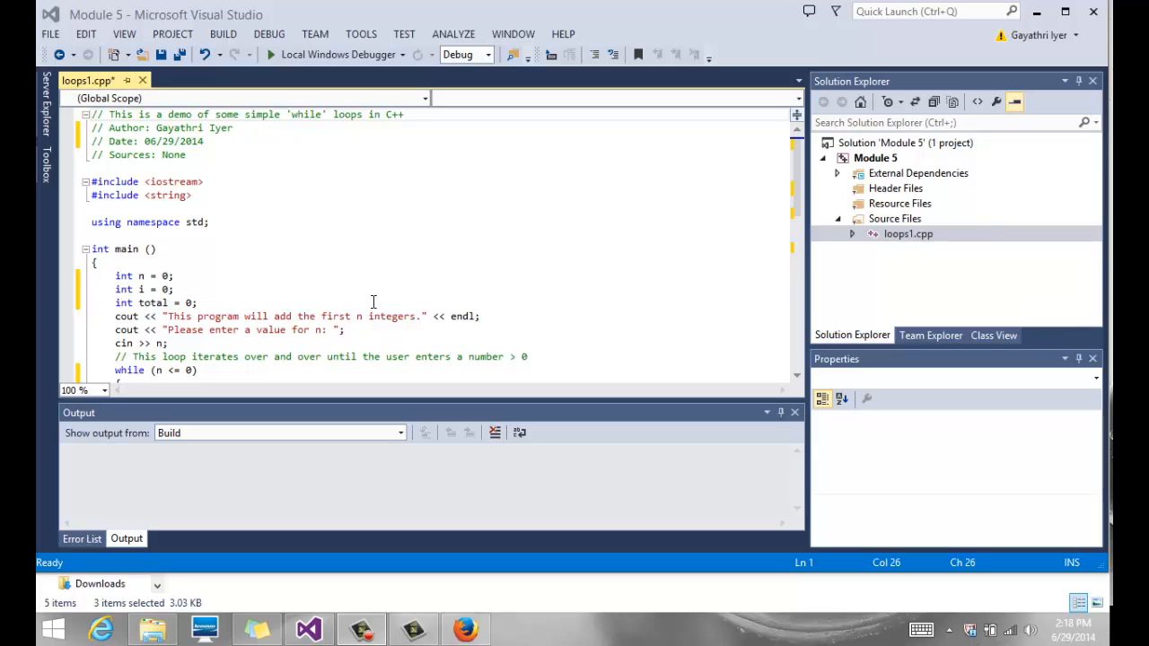
mouse_move(380, 330)
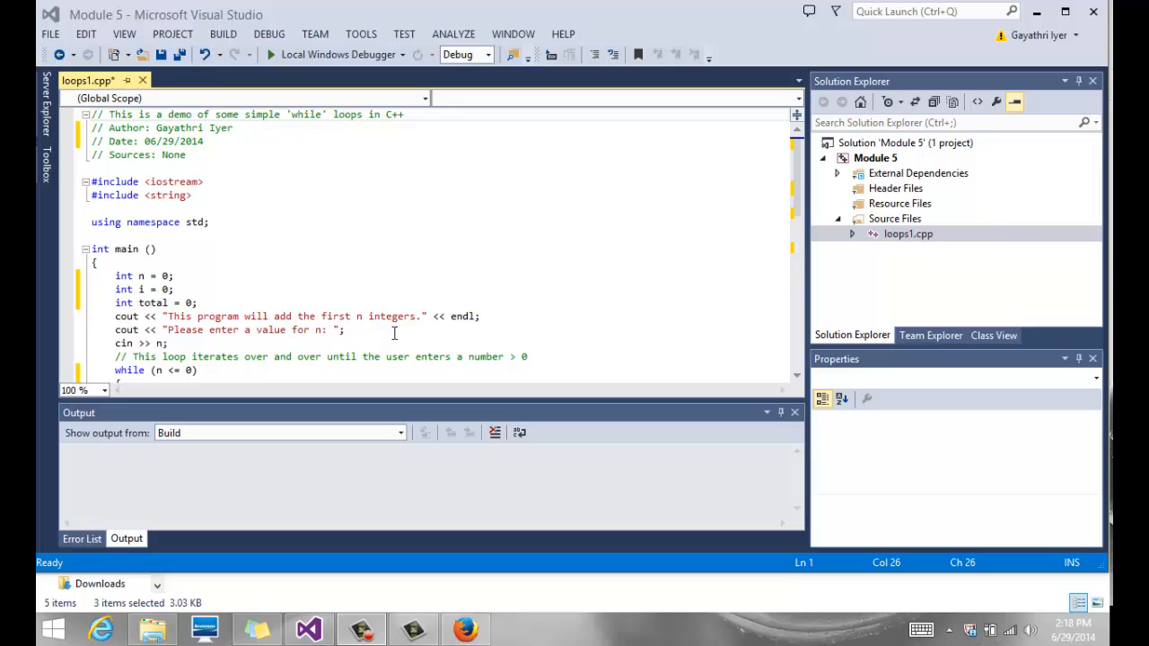
mouse_move(359, 339)
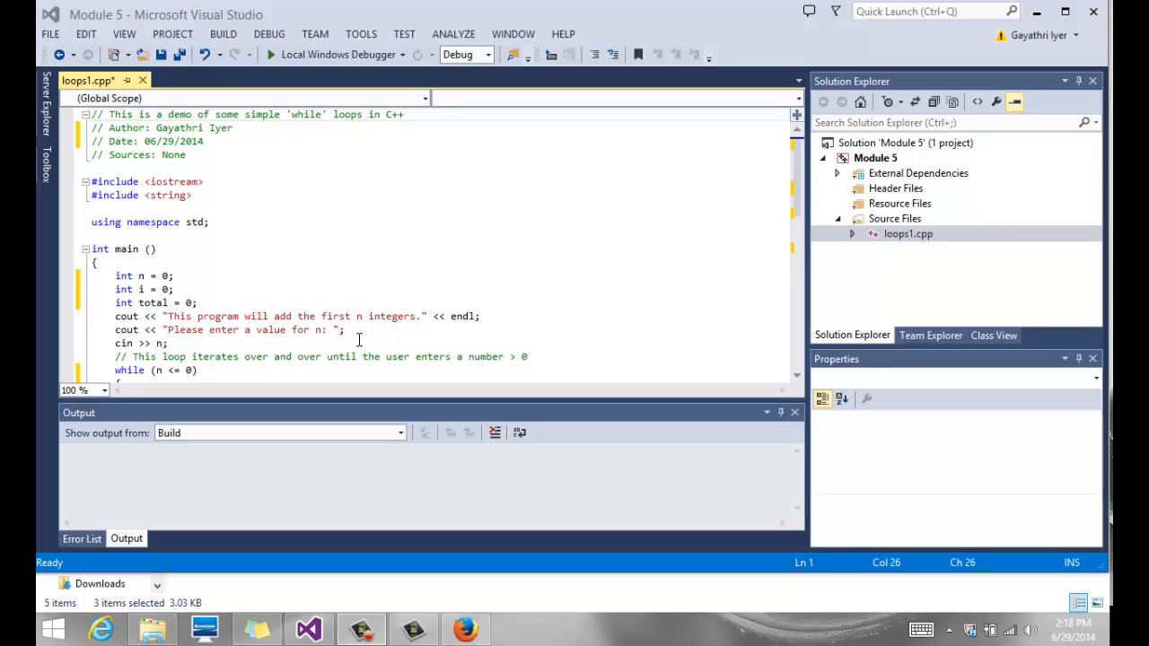
- Scroll down through loops1.cpp and highlight total in its declaration
scroll(down, 3)
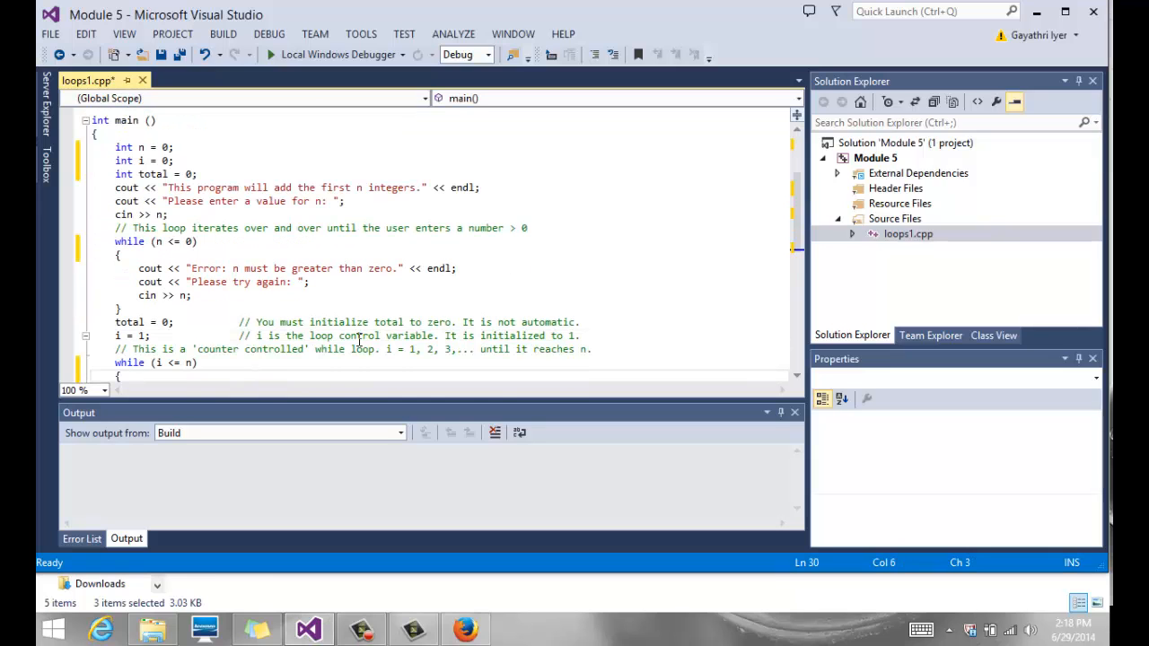
scroll(down, 3)
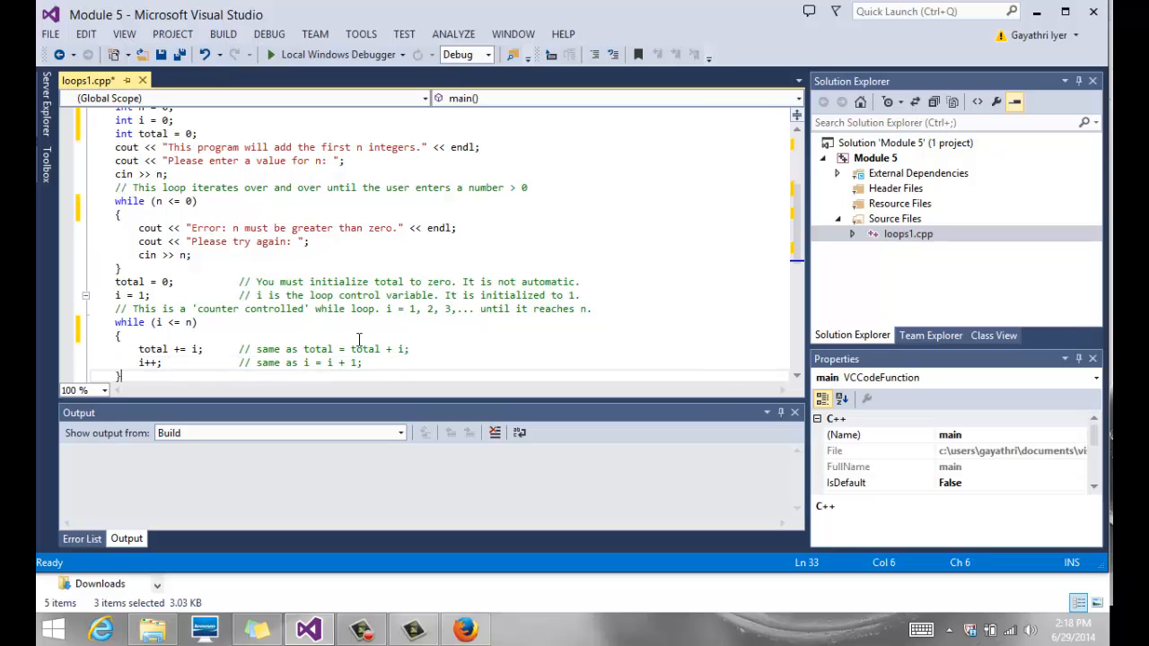
mouse_move(324, 325)
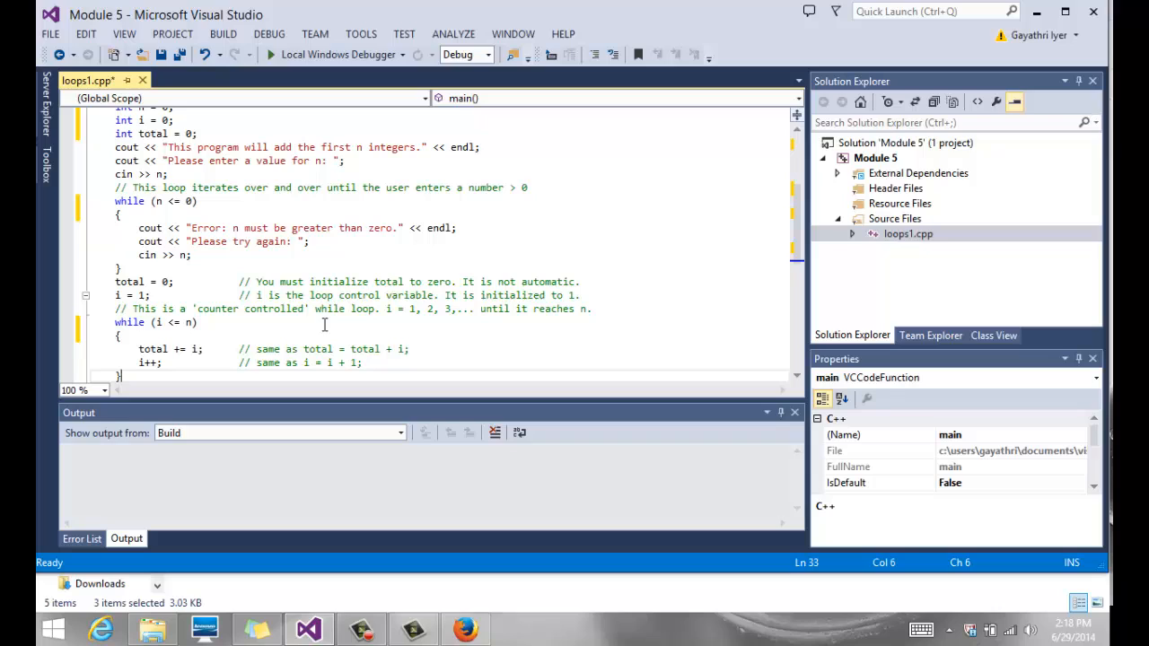
scroll(down, 3)
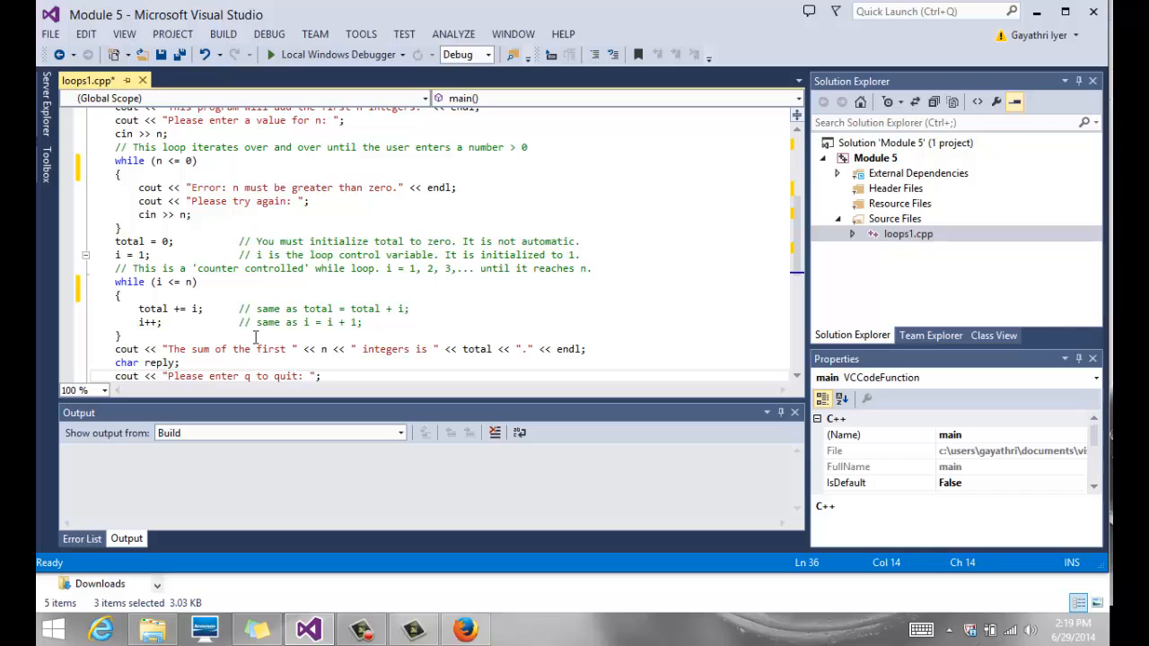
mouse_move(229, 296)
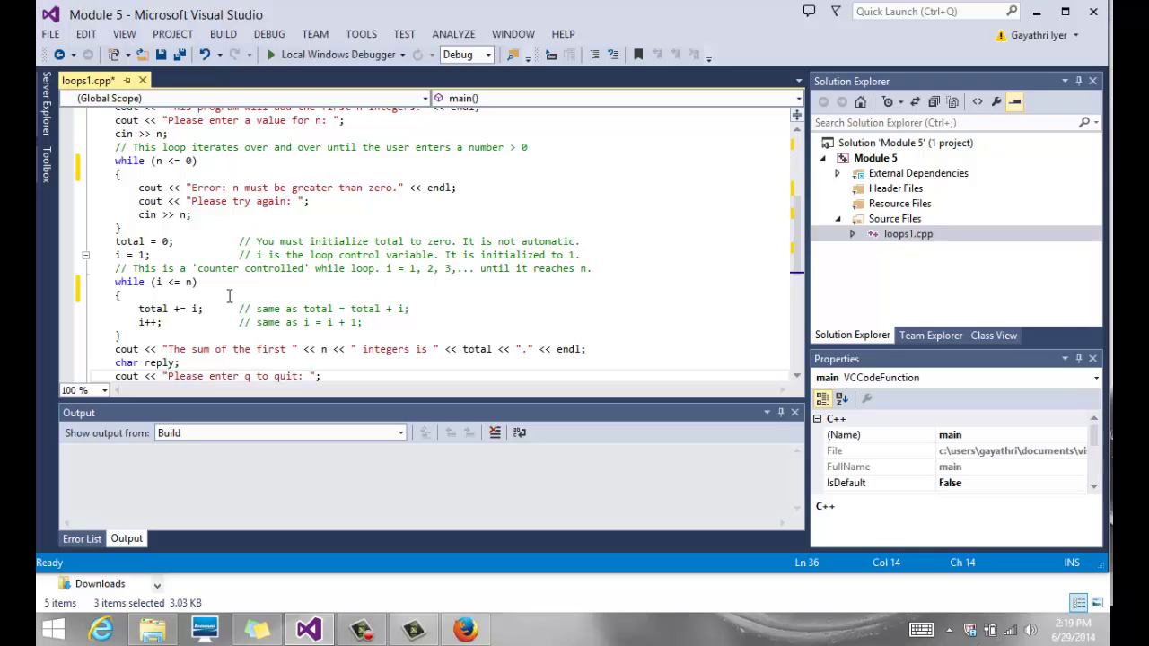
click(121, 269)
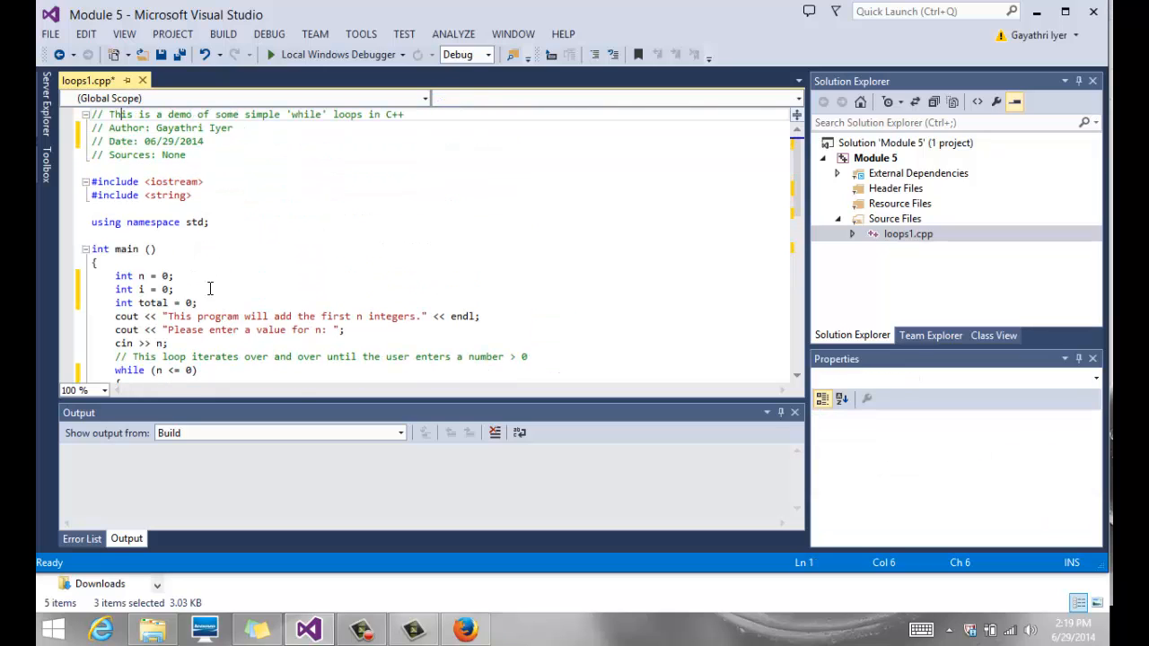
click(138, 289)
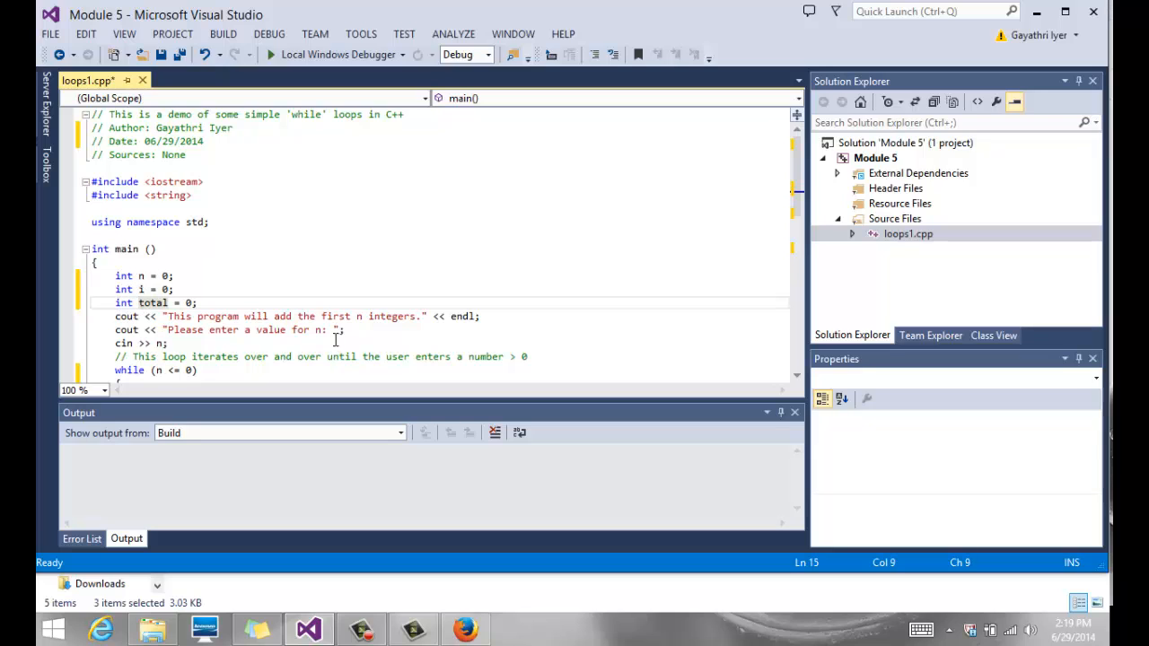
scroll(down, 3)
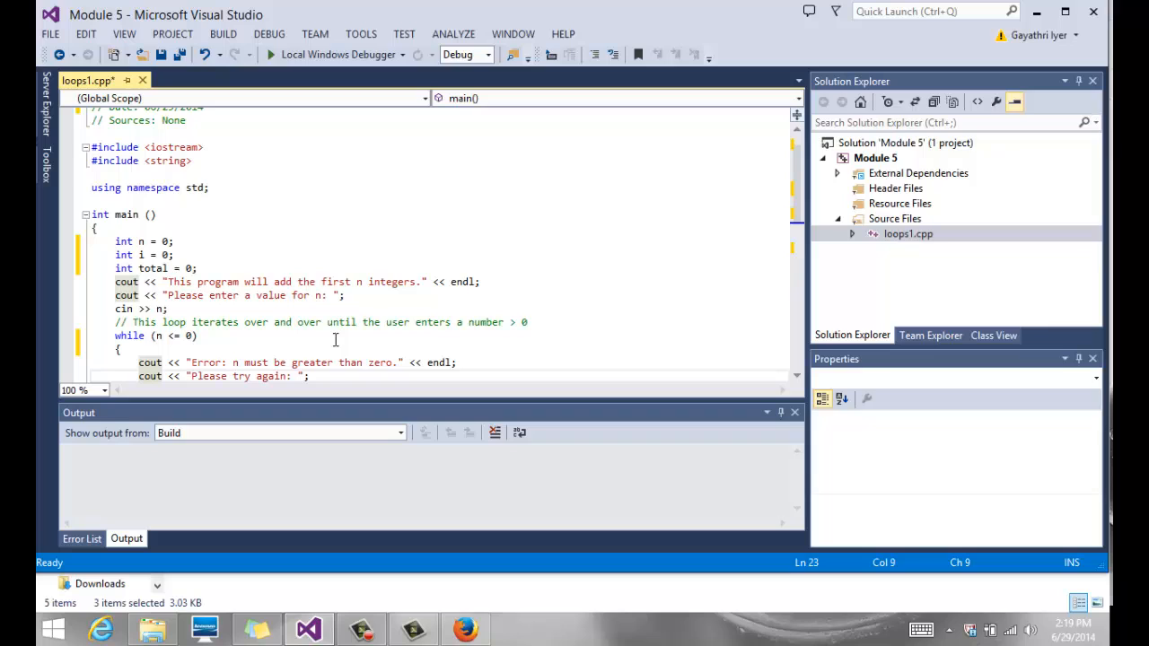
scroll(down, 3)
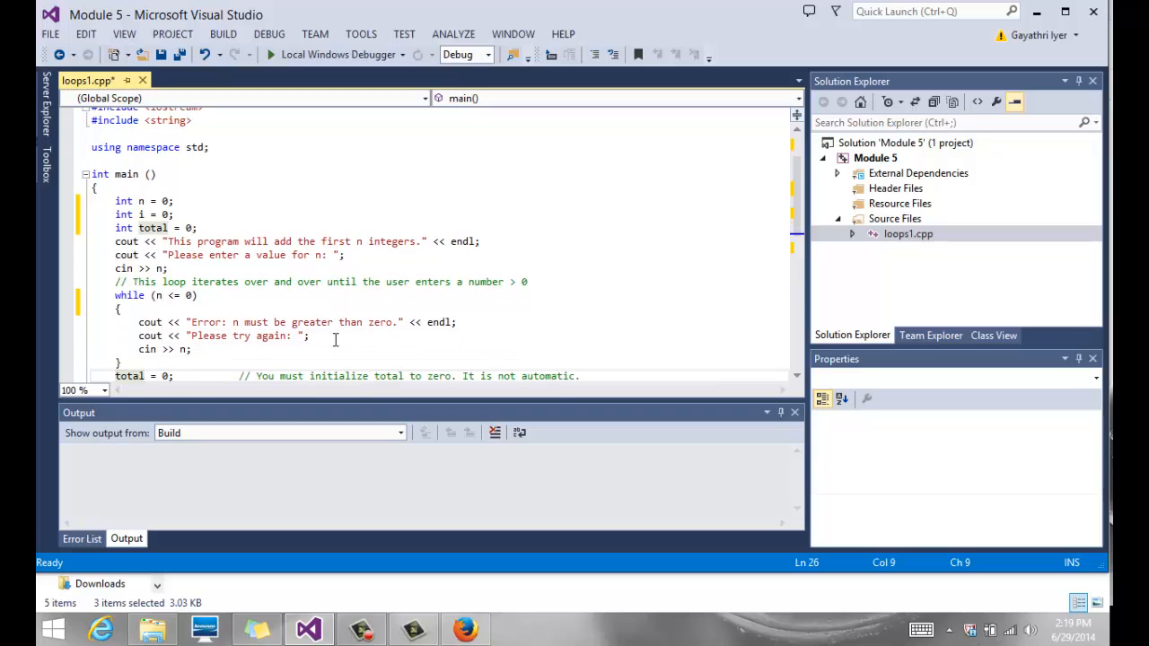
click(159, 236)
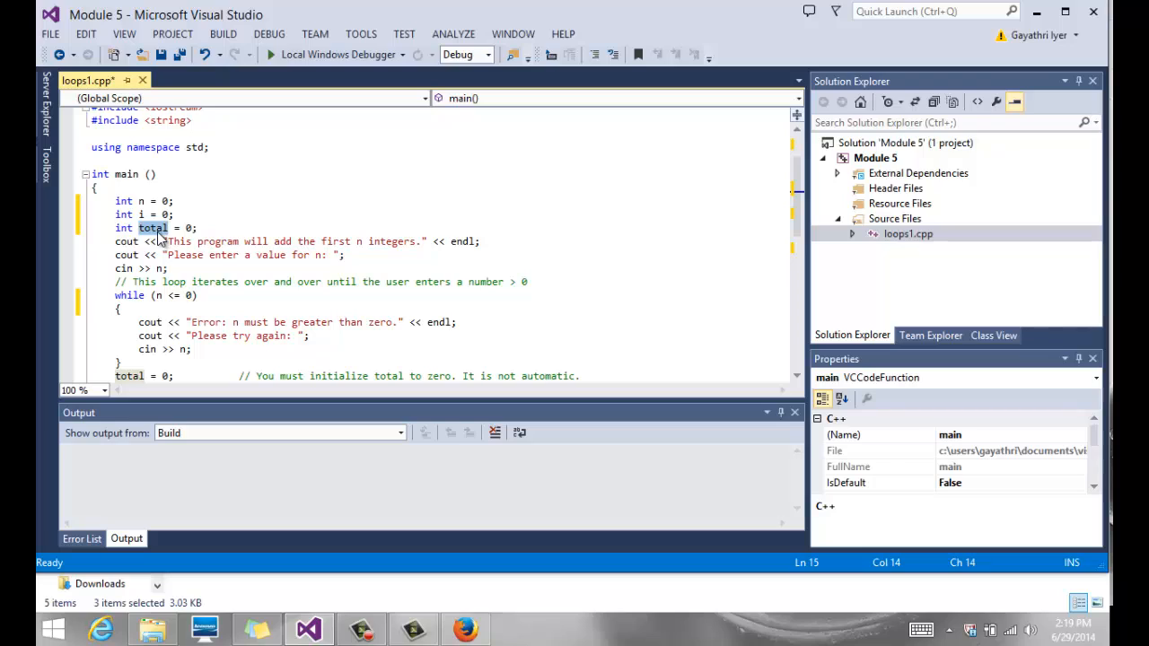
mouse_move(320, 262)
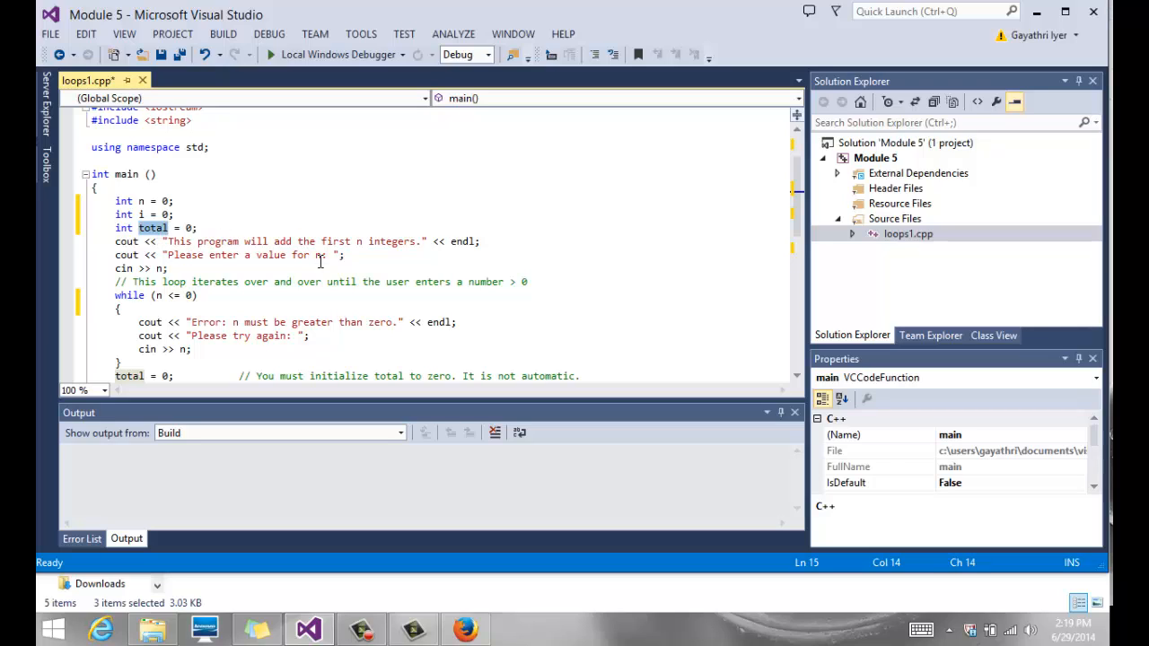
click(337, 254)
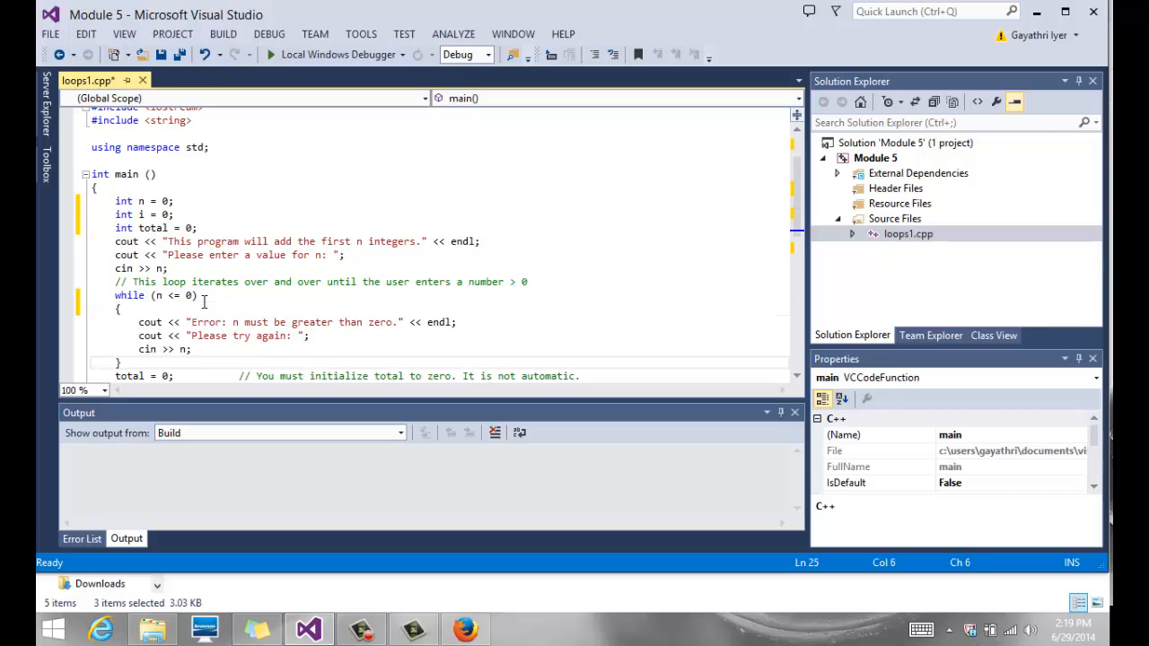
- Select the while keyword of the n validation loop and move on to the commented summing loop
scroll(down, 3)
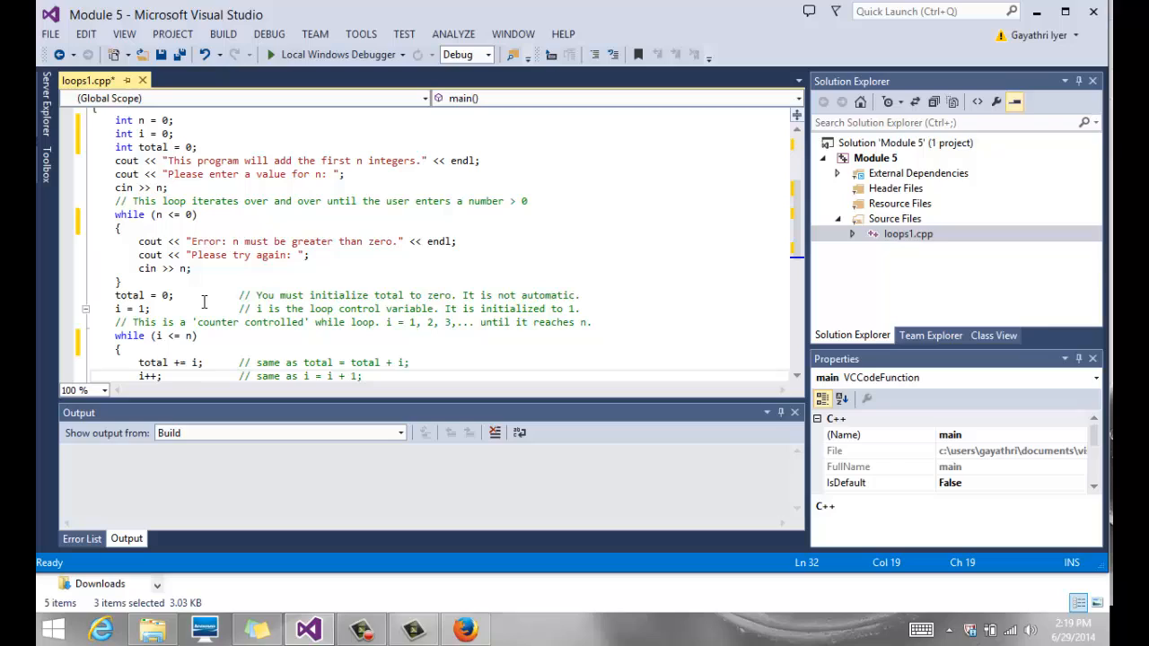
mouse_move(201, 255)
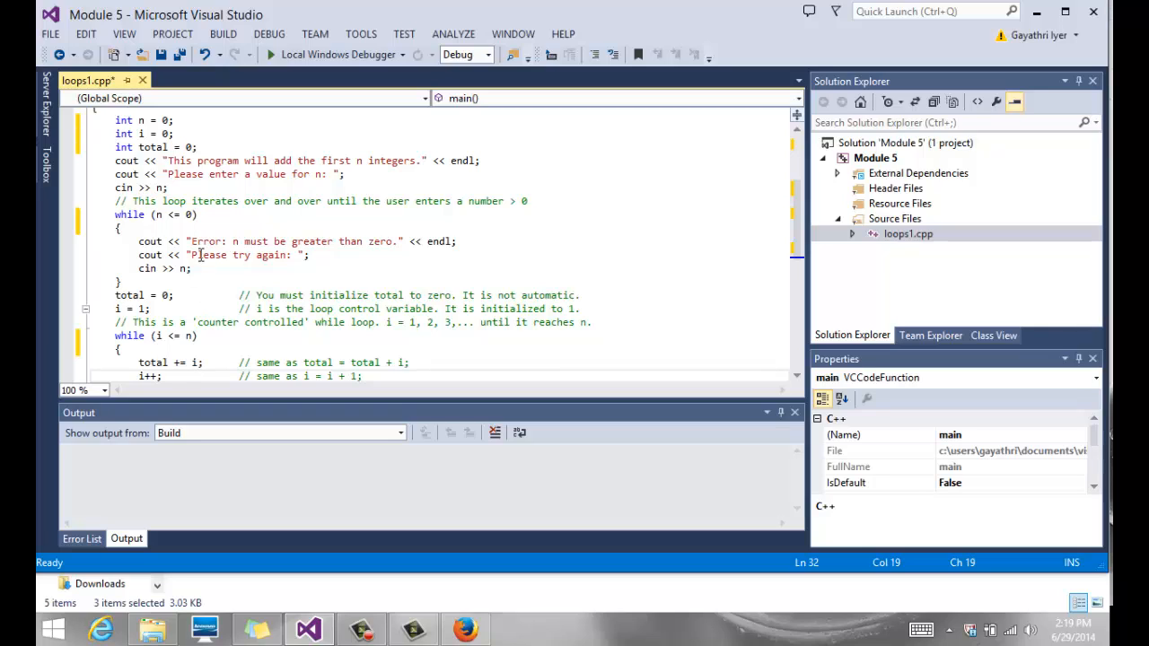
mouse_move(178, 223)
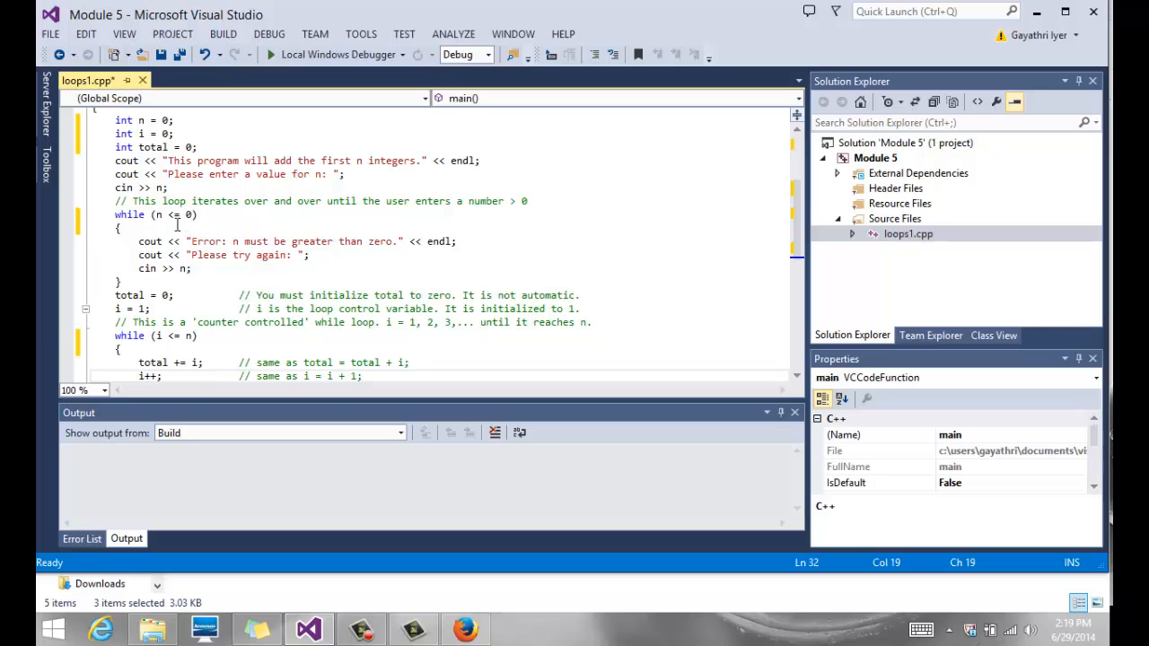
mouse_move(123, 224)
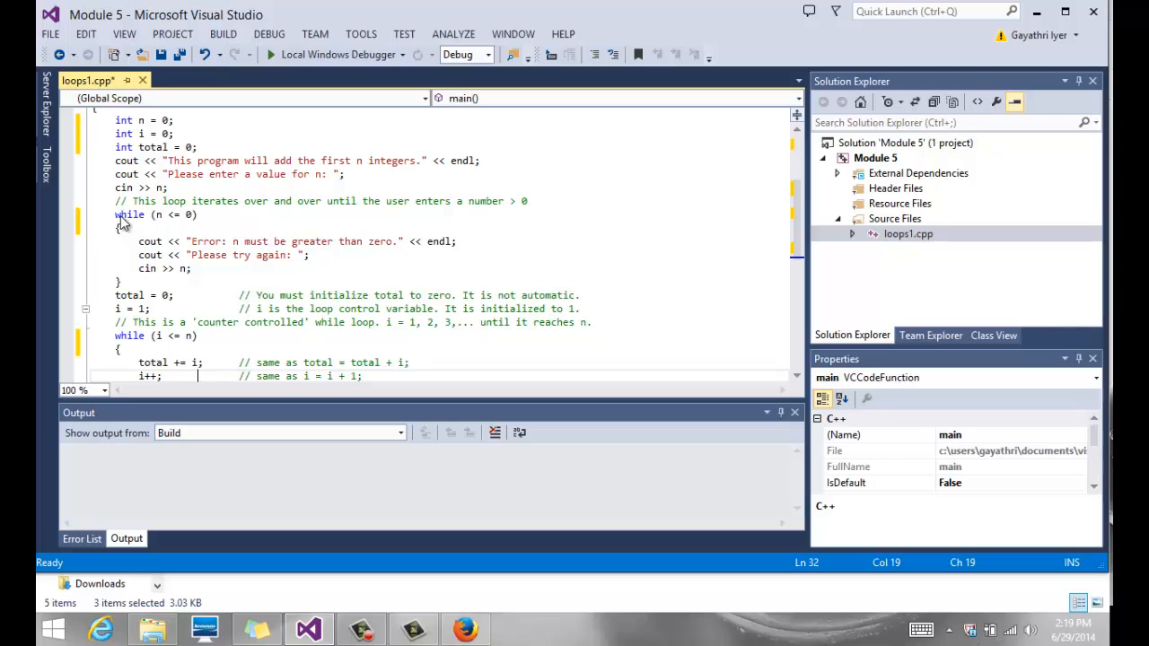
double_click(130, 214)
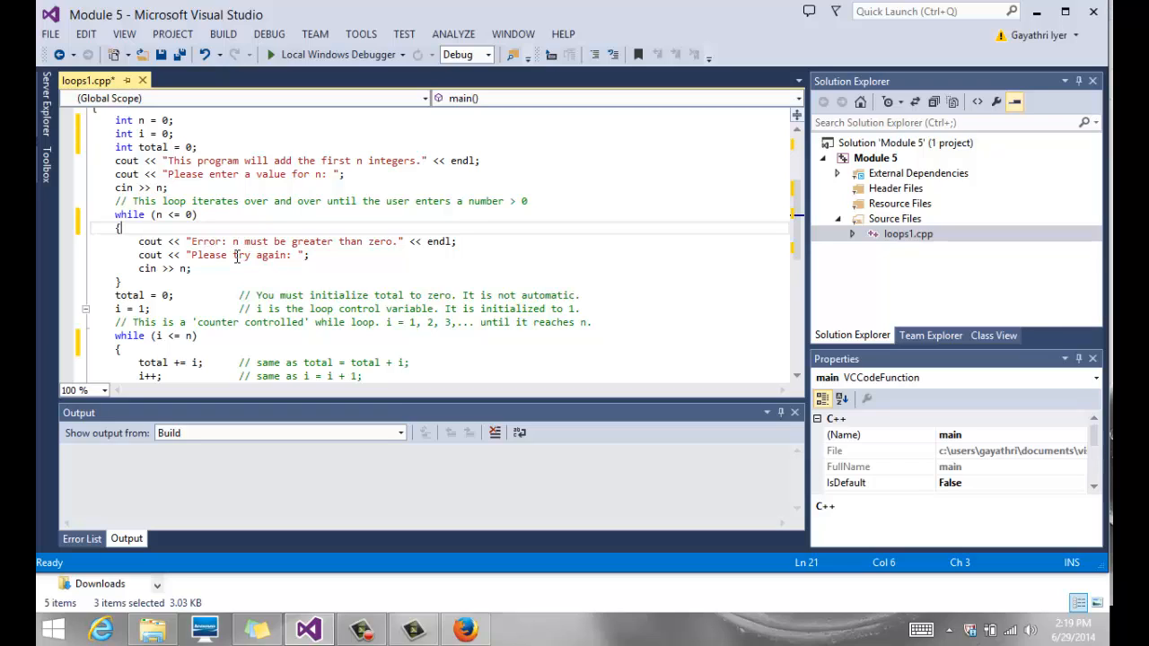
click(197, 269)
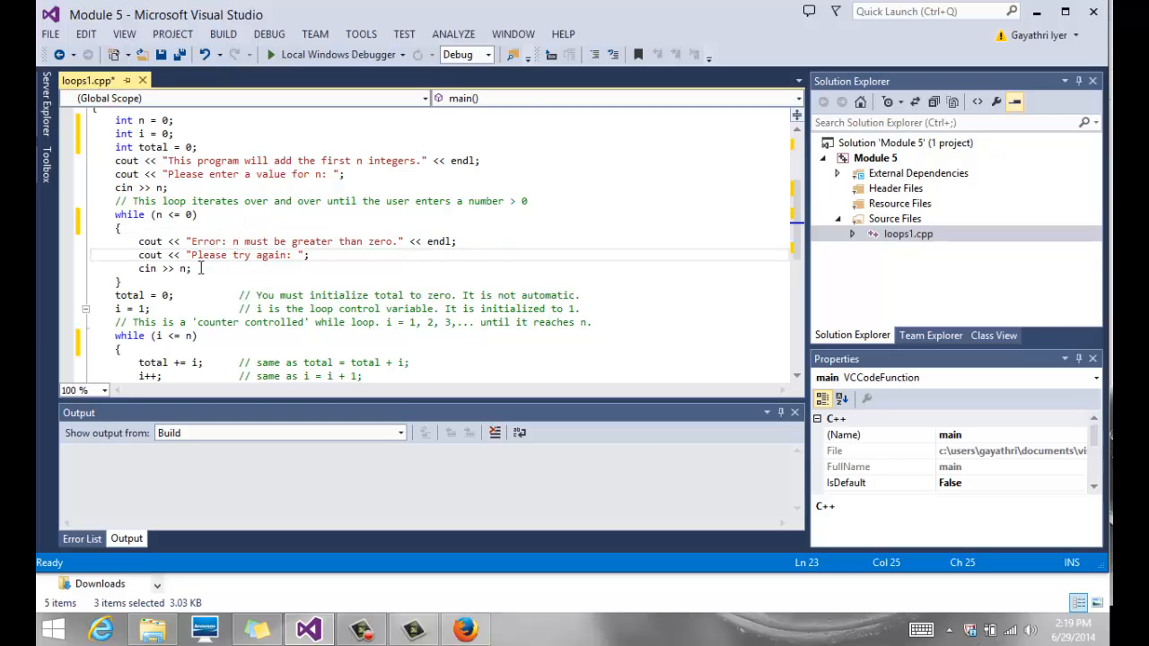
click(199, 268)
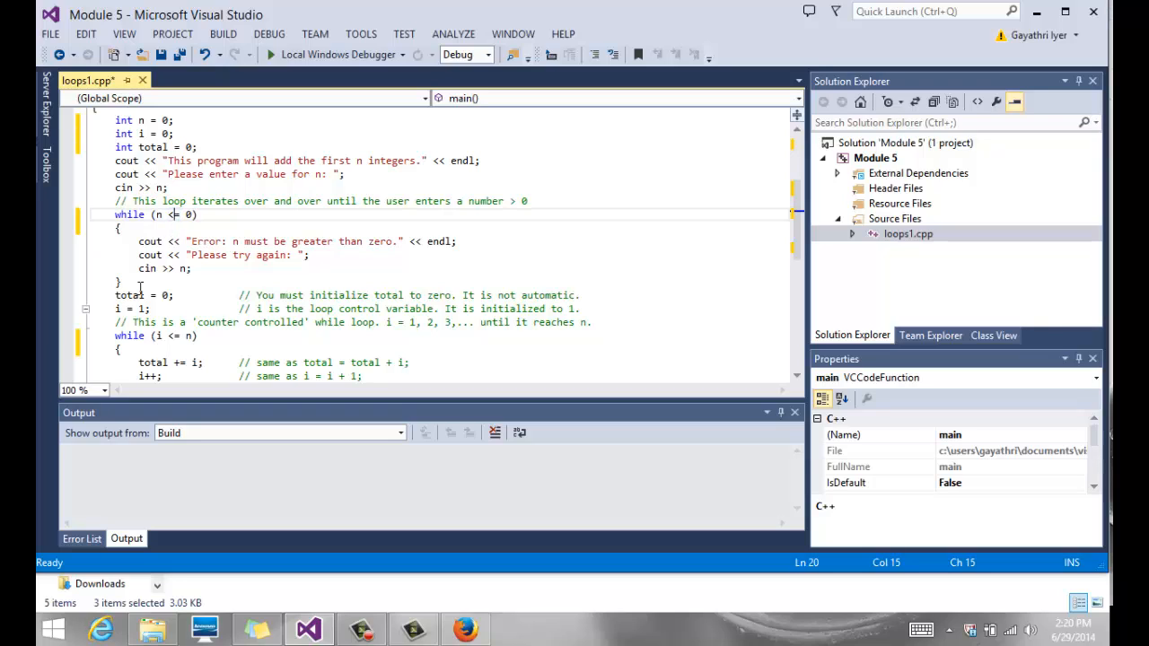
click(121, 282)
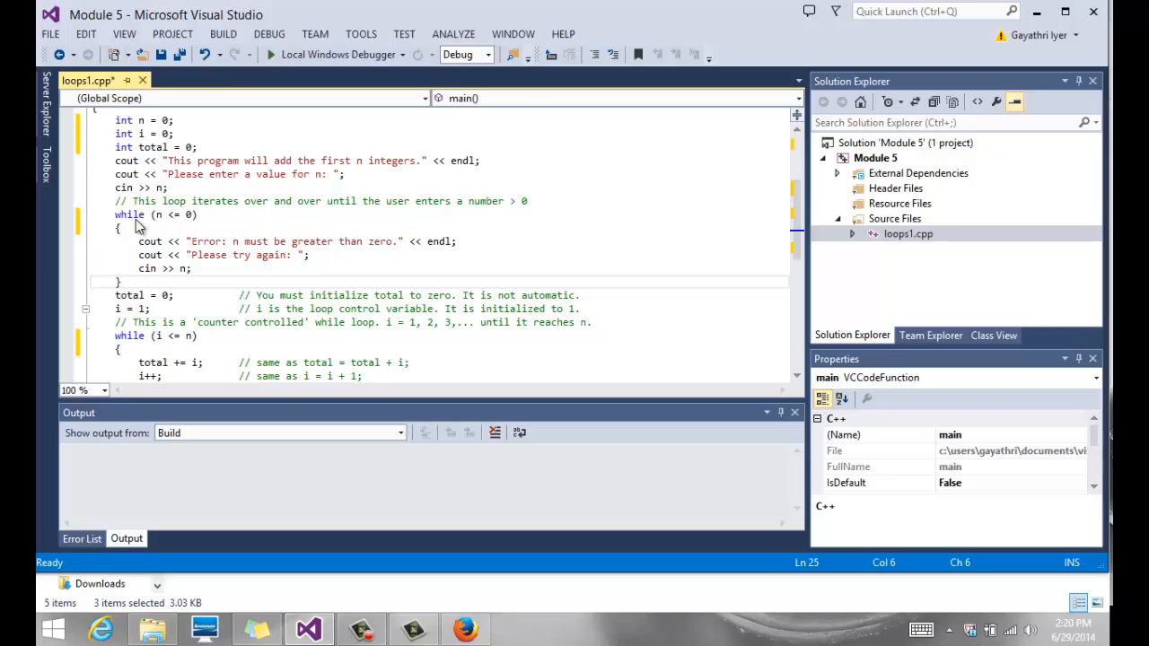
double_click(130, 214)
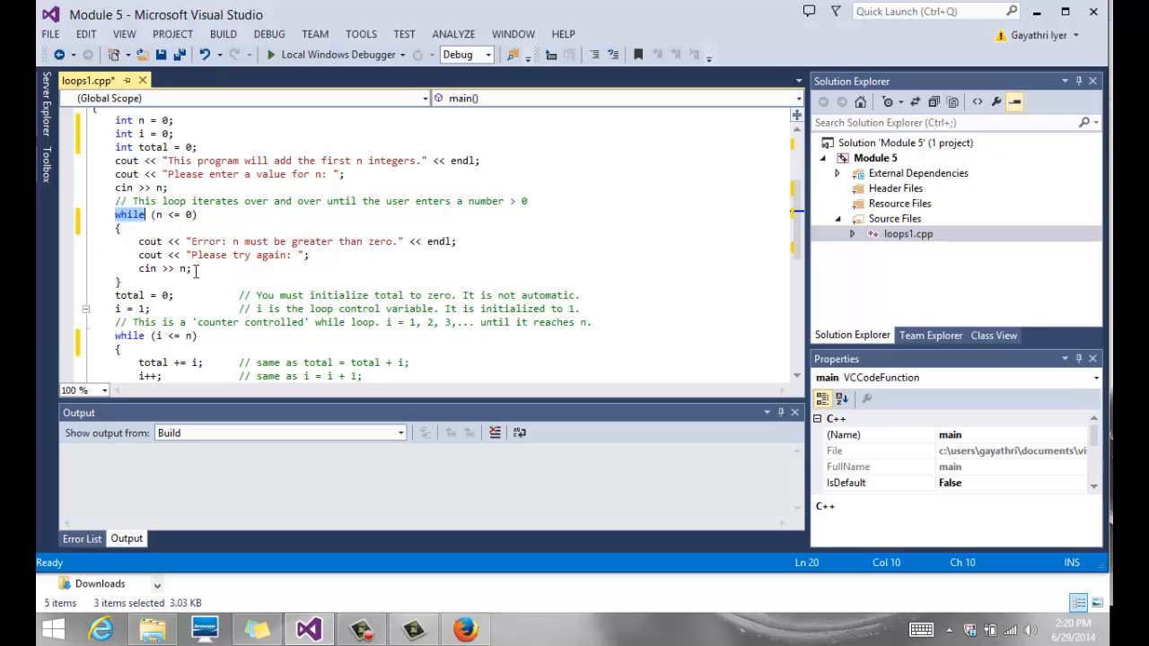
click(193, 295)
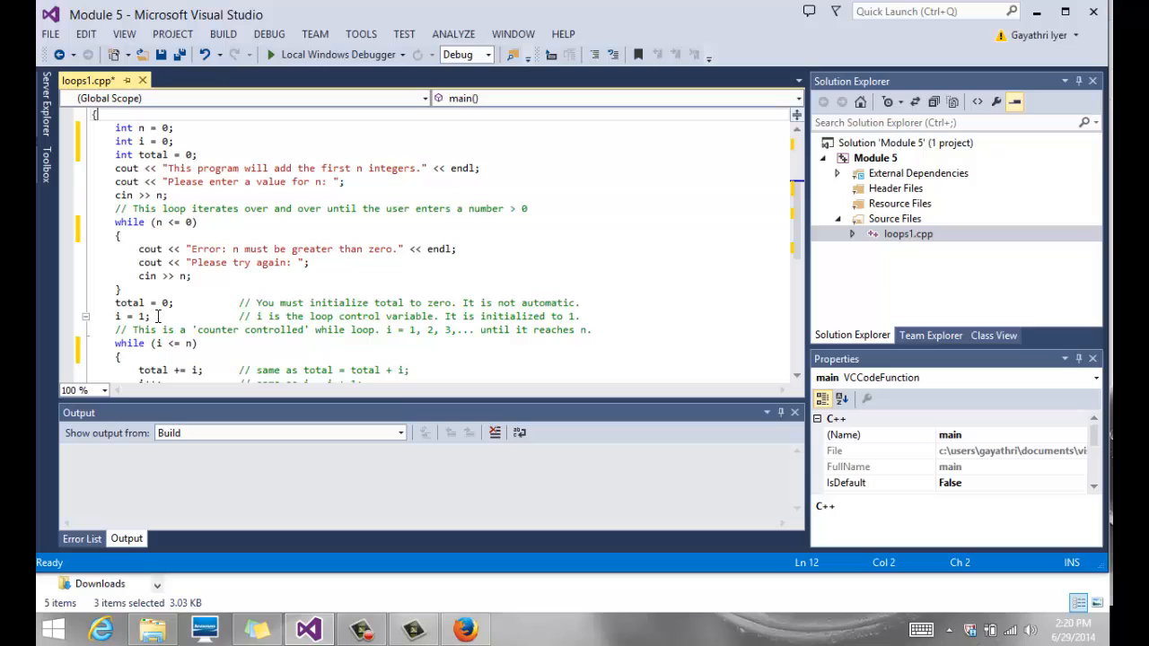
click(157, 343)
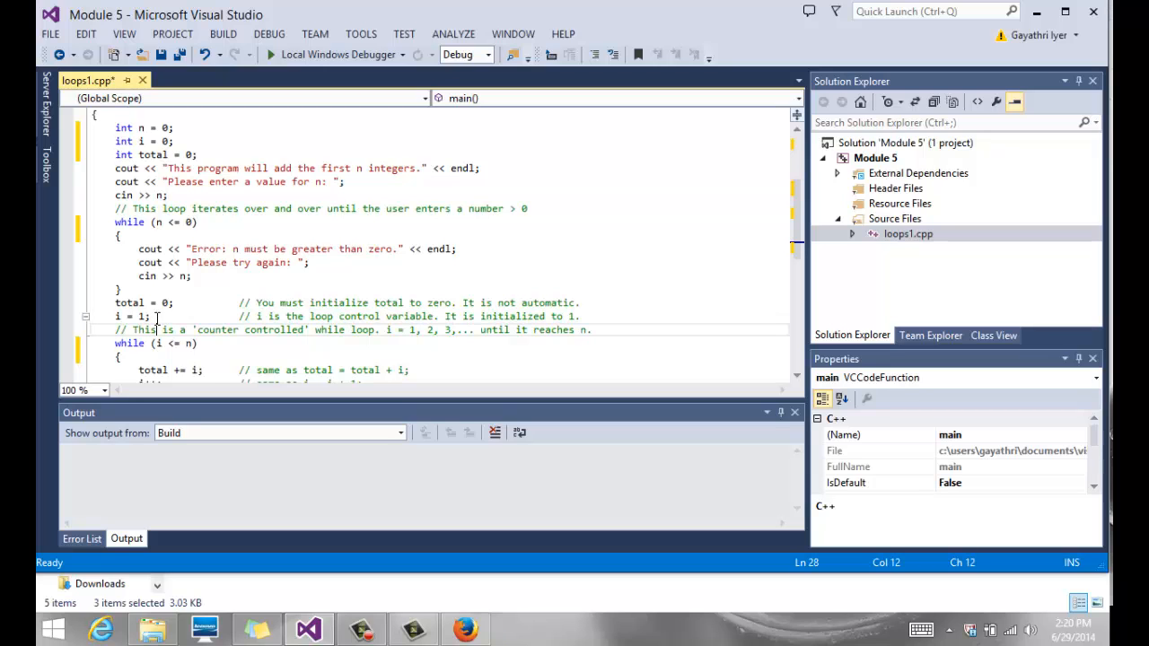
scroll(down, 3)
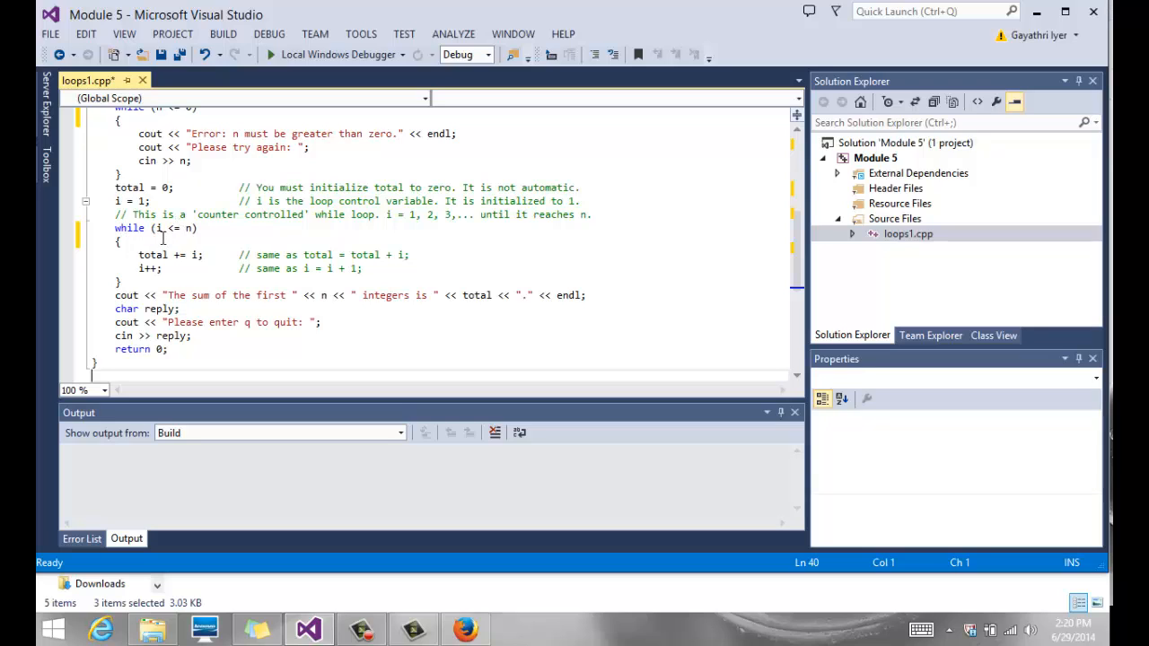
mouse_move(166, 254)
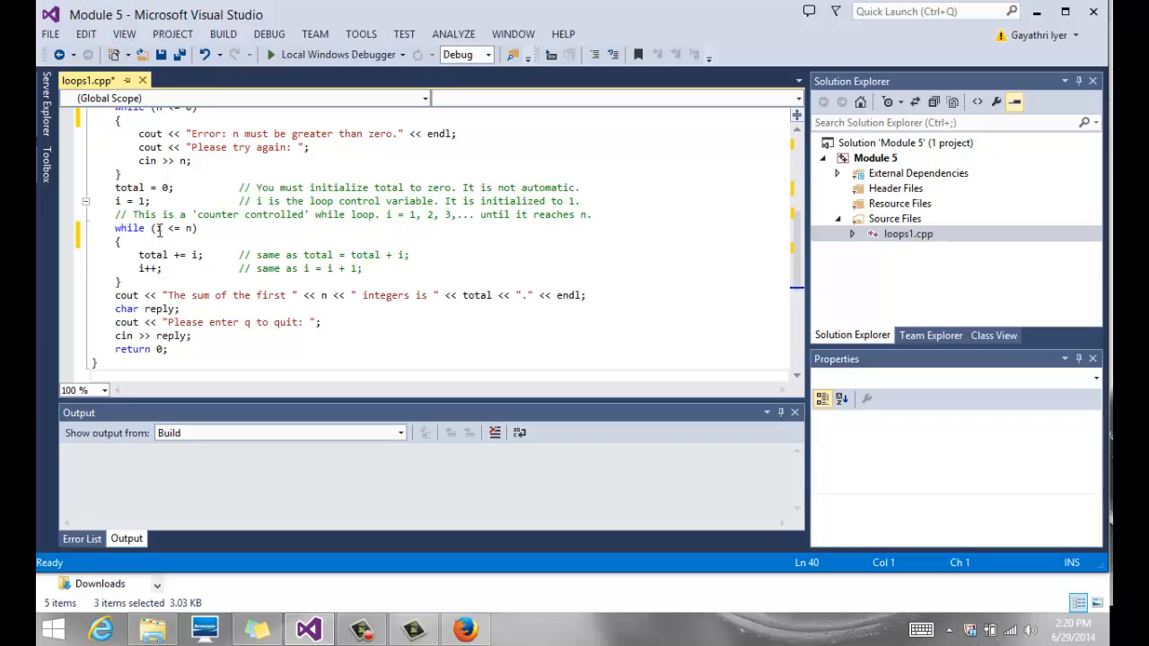
mouse_move(160, 231)
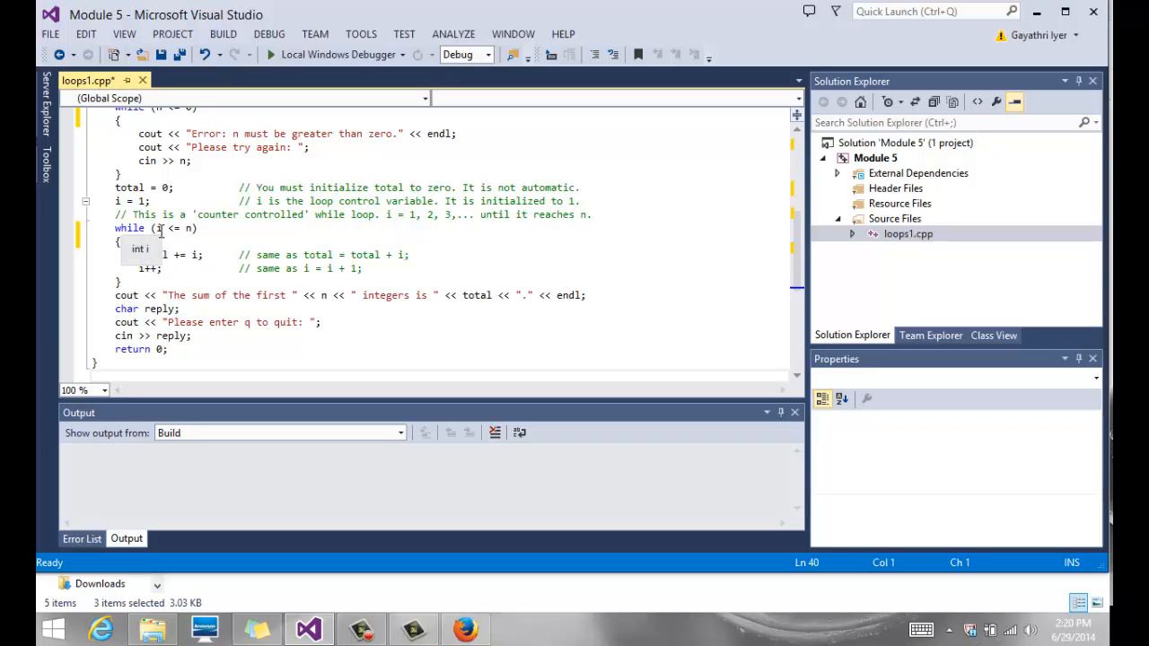
mouse_move(186, 228)
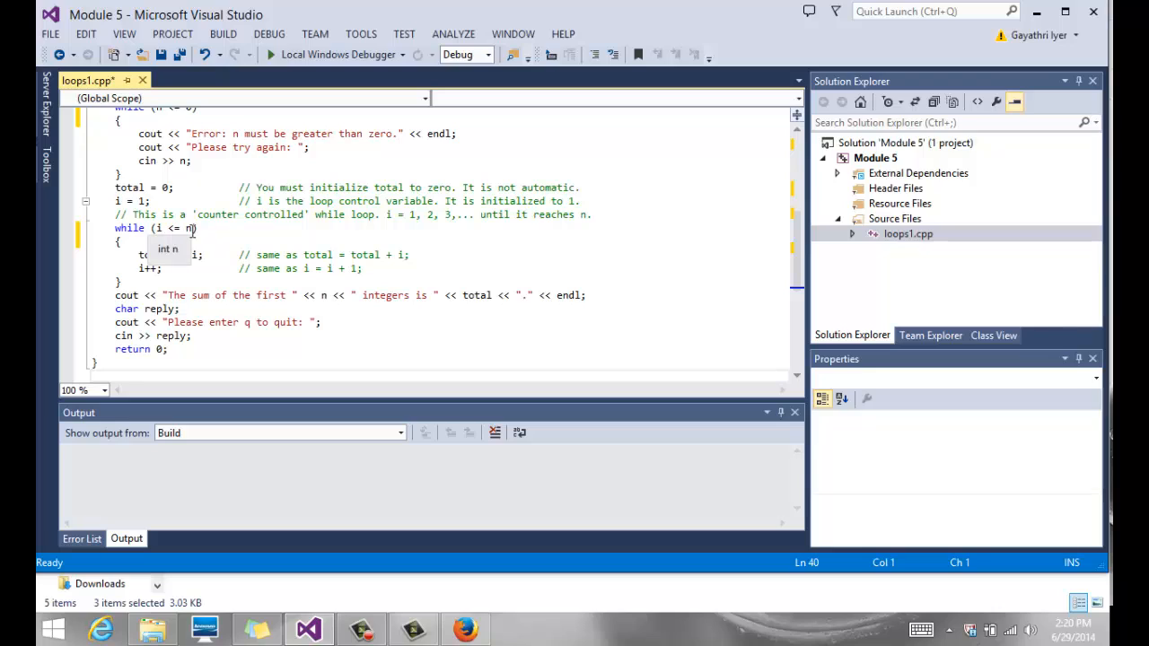
mouse_move(228, 227)
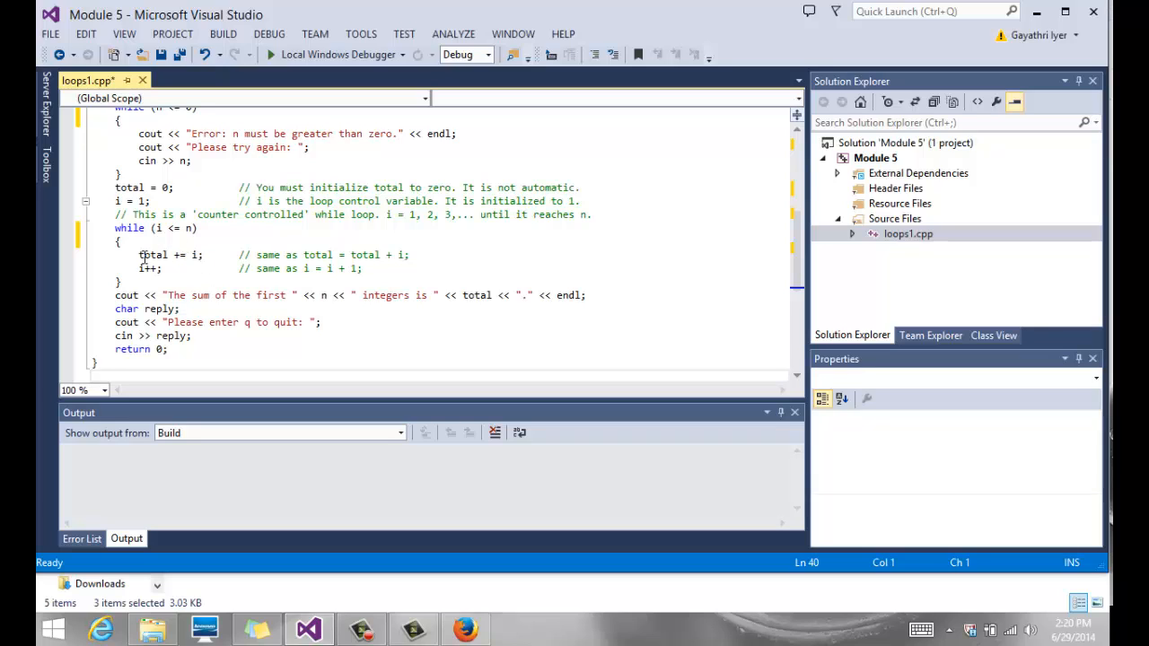
mouse_move(152, 254)
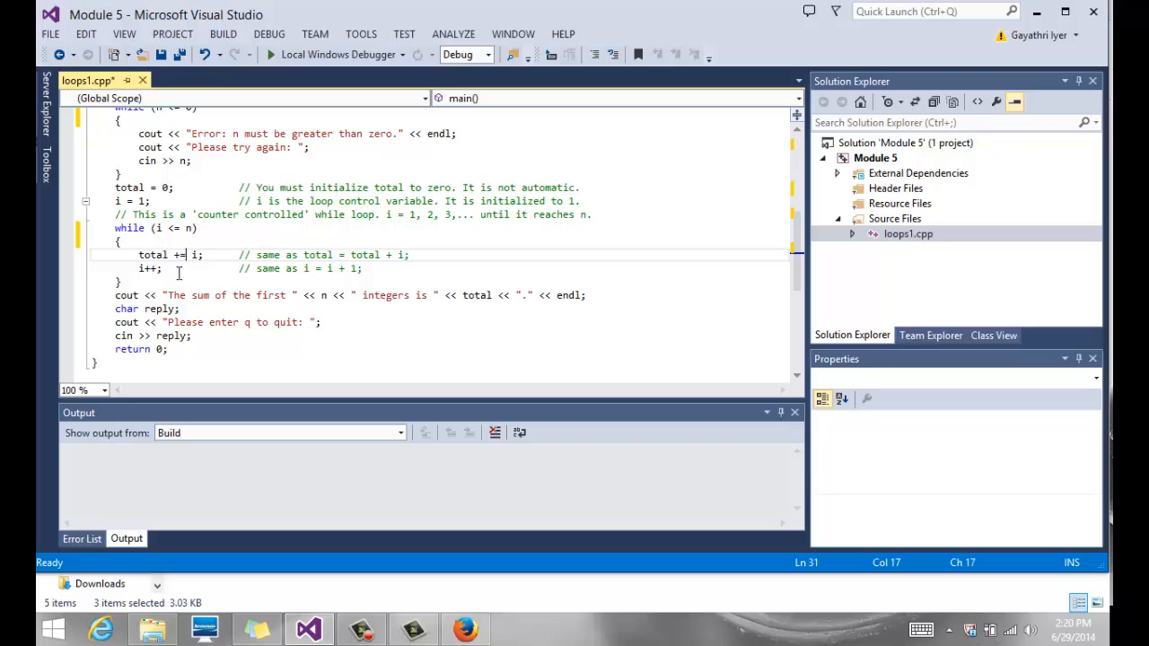
click(160, 228)
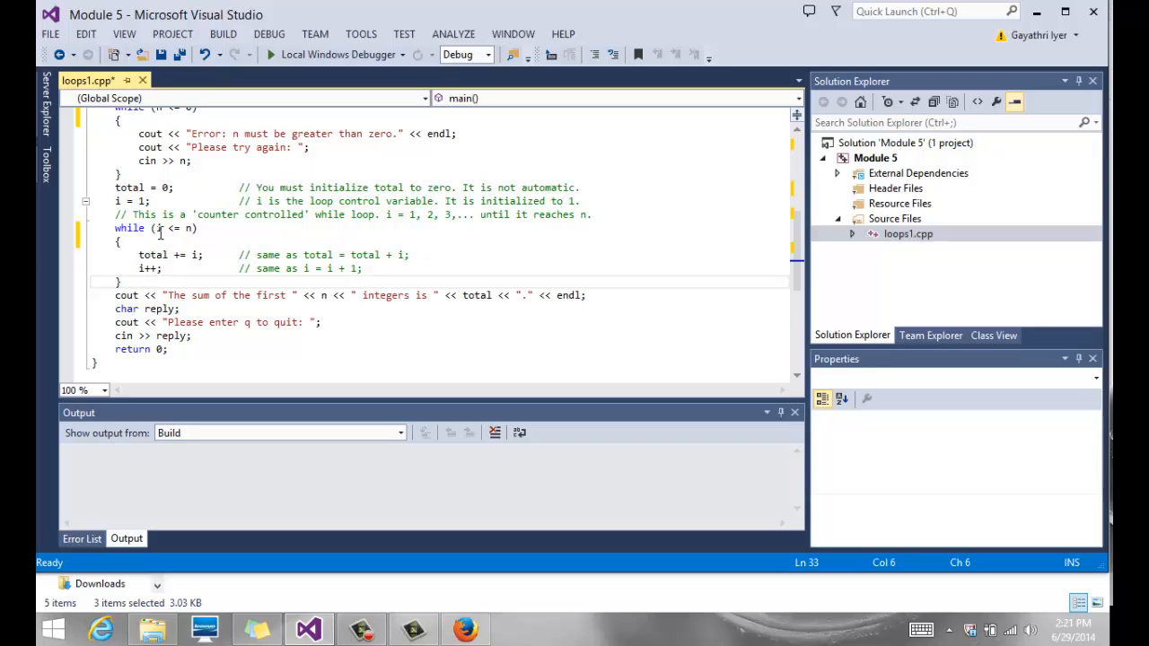
click(189, 227)
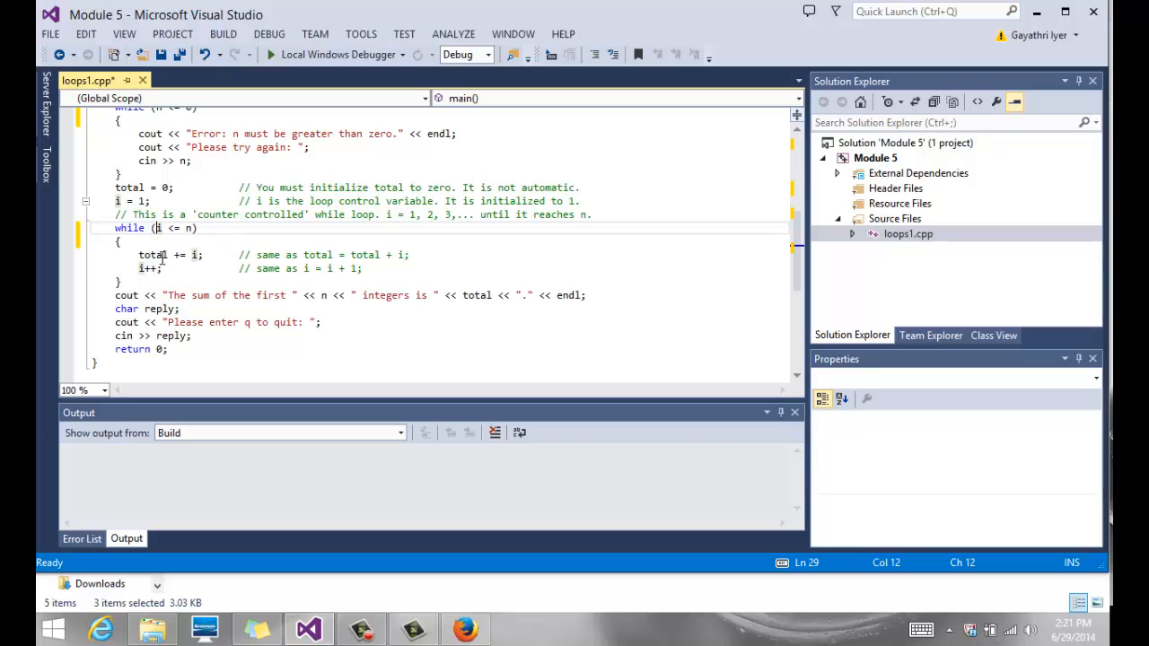
mouse_move(158, 228)
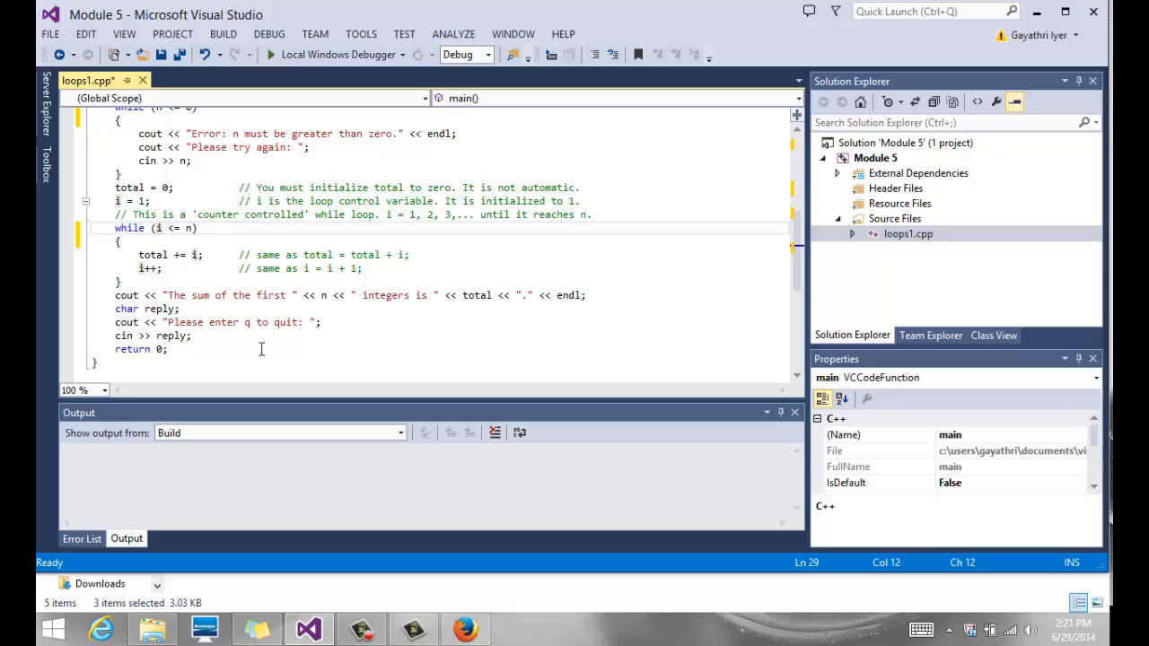
mouse_move(367, 308)
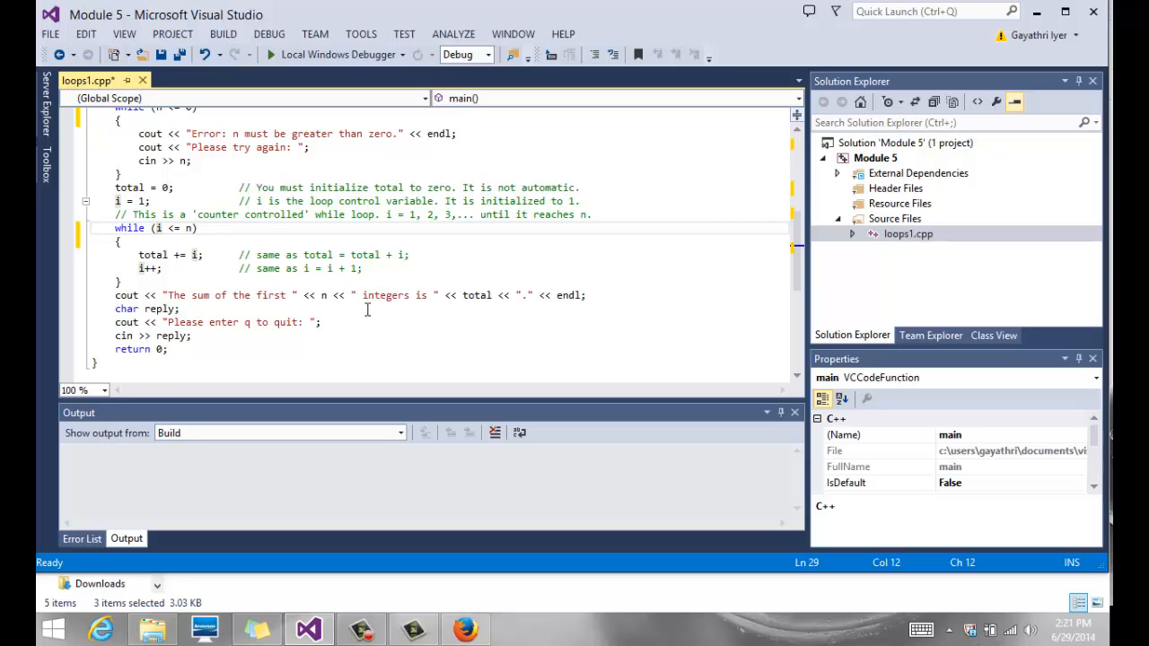
mouse_move(214, 350)
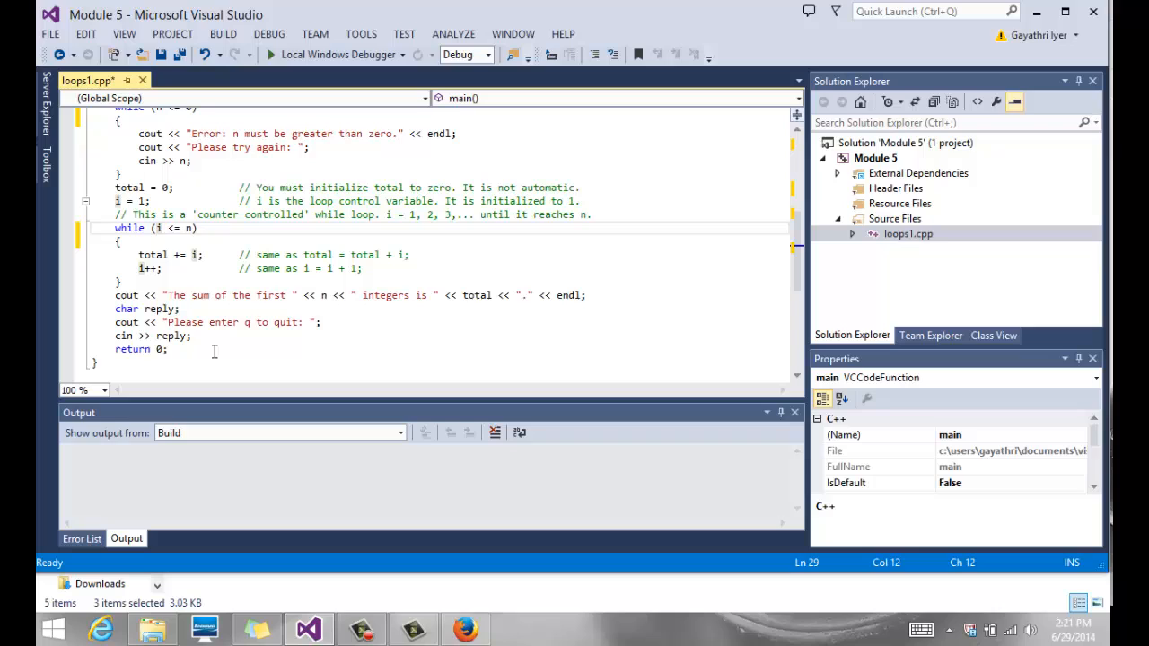
click(184, 349)
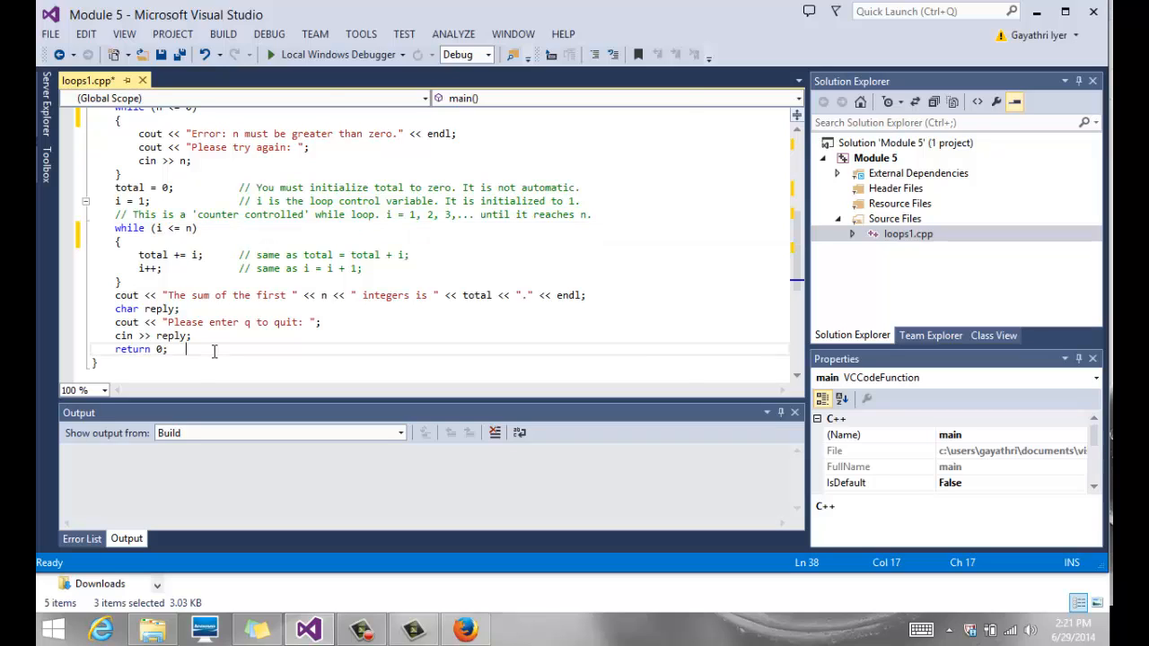
- Build and run the program, get a sum of 15 for n = 5, then quit with q
click(271, 54)
text(5)
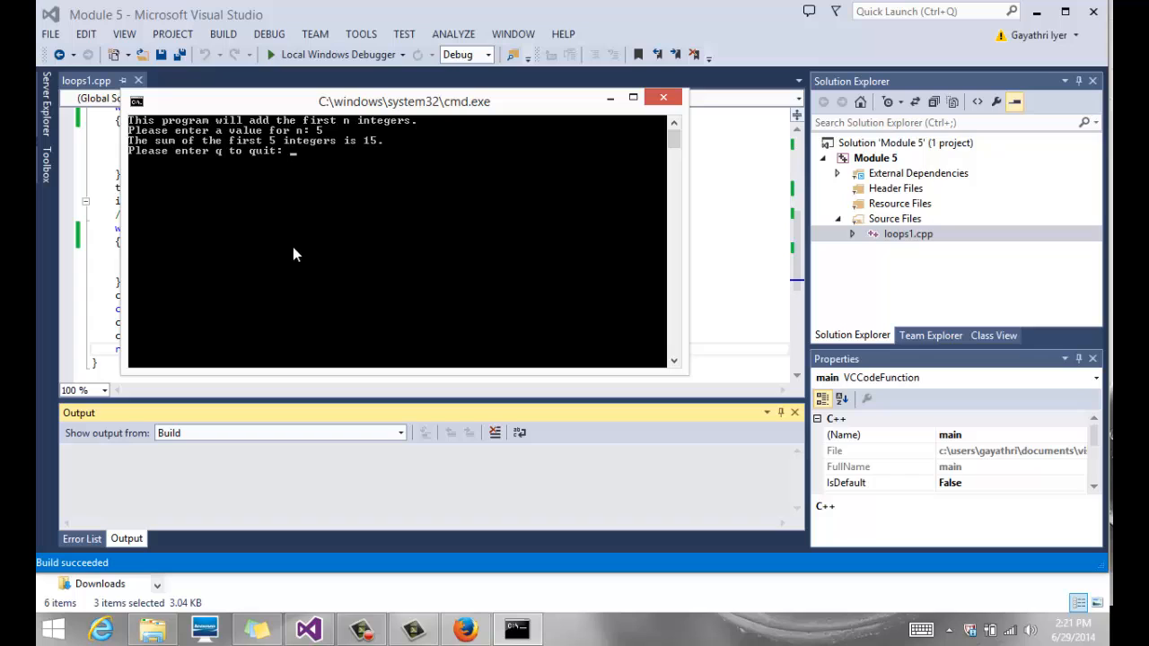
text(q)
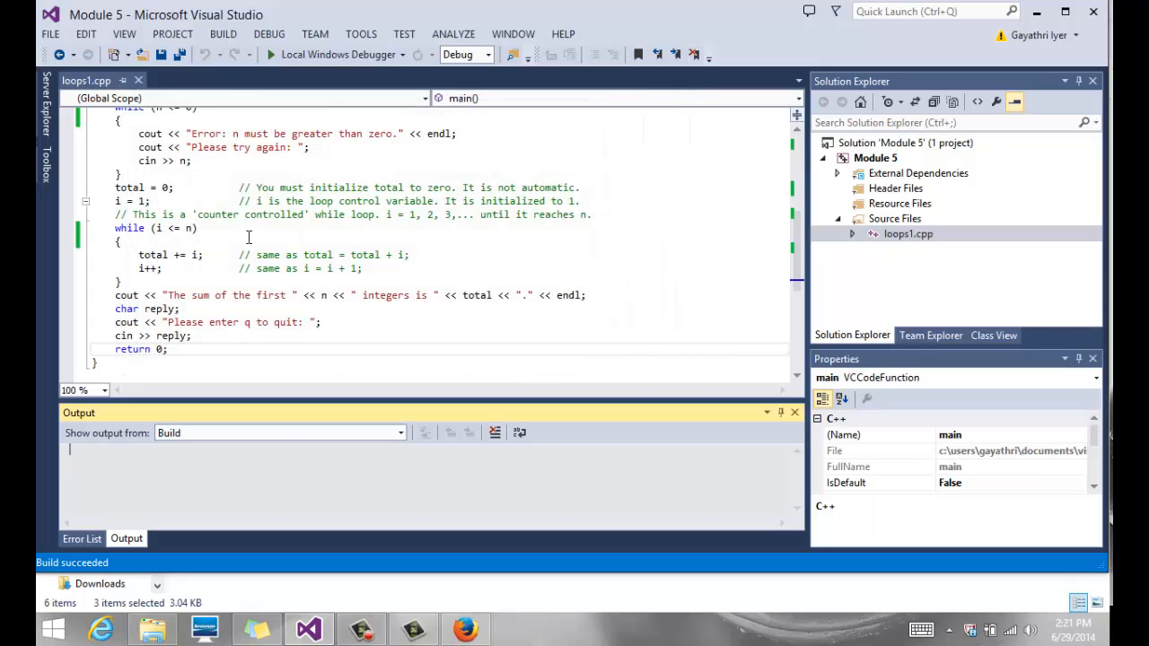
click(184, 227)
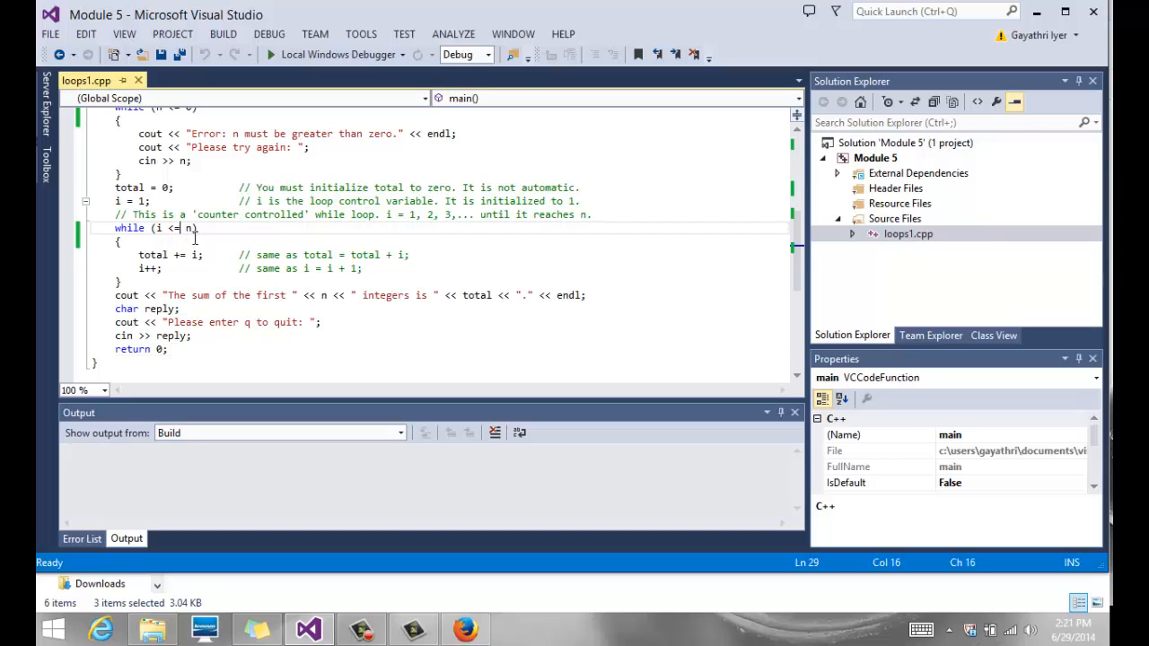
mouse_move(133, 271)
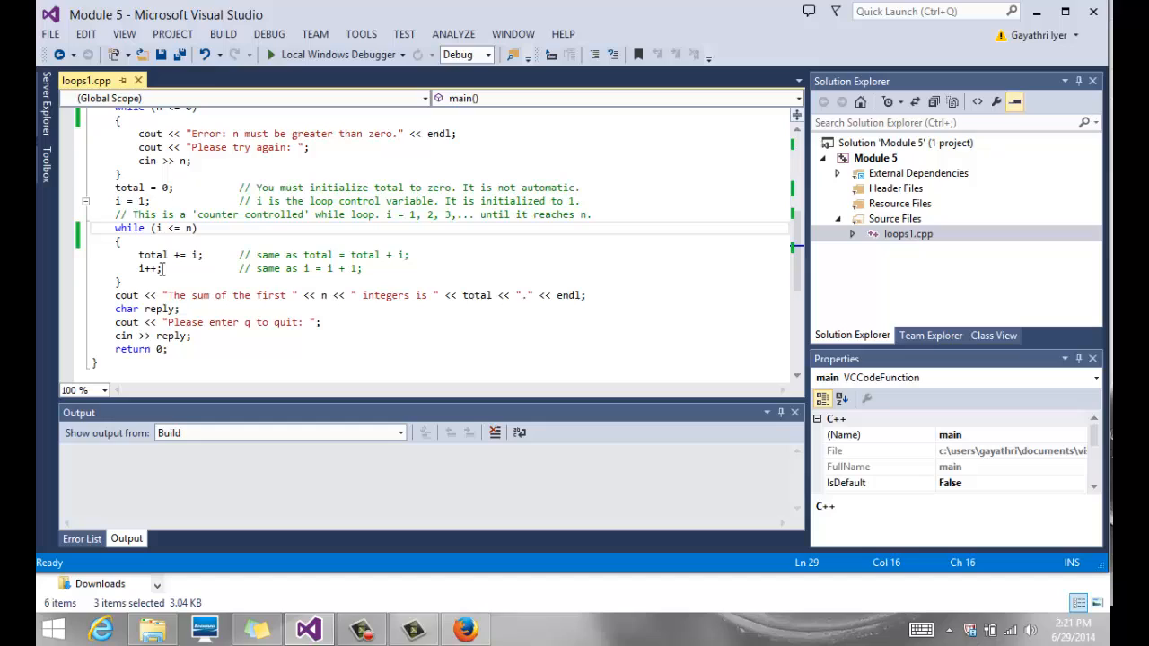
key(Backspace)
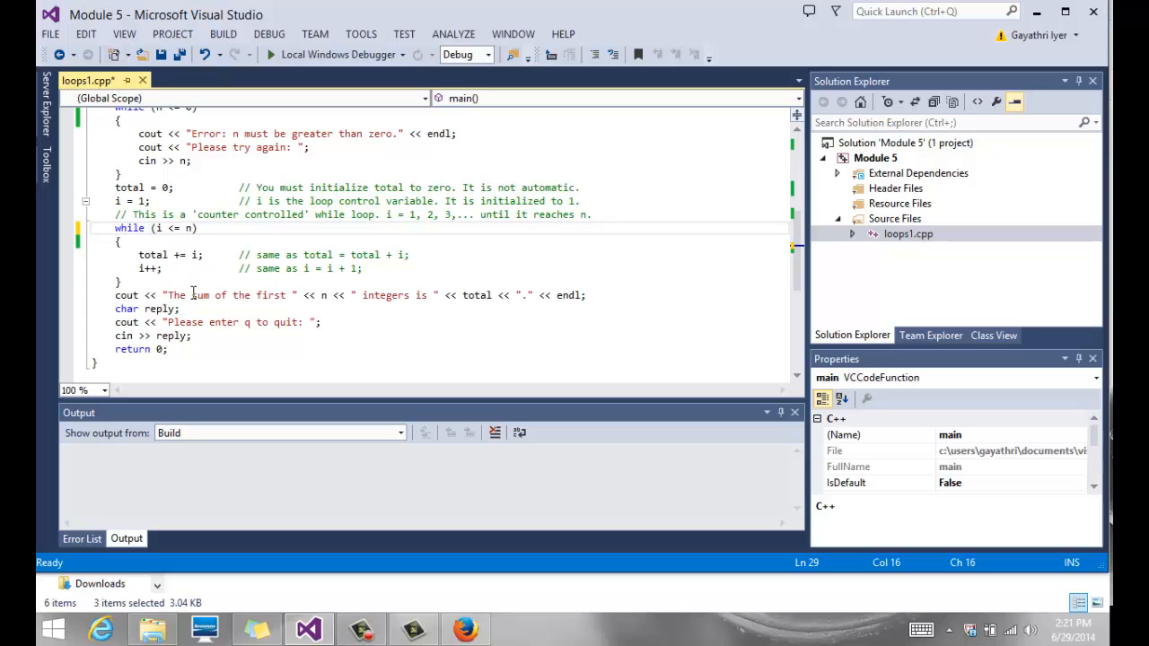
click(120, 173)
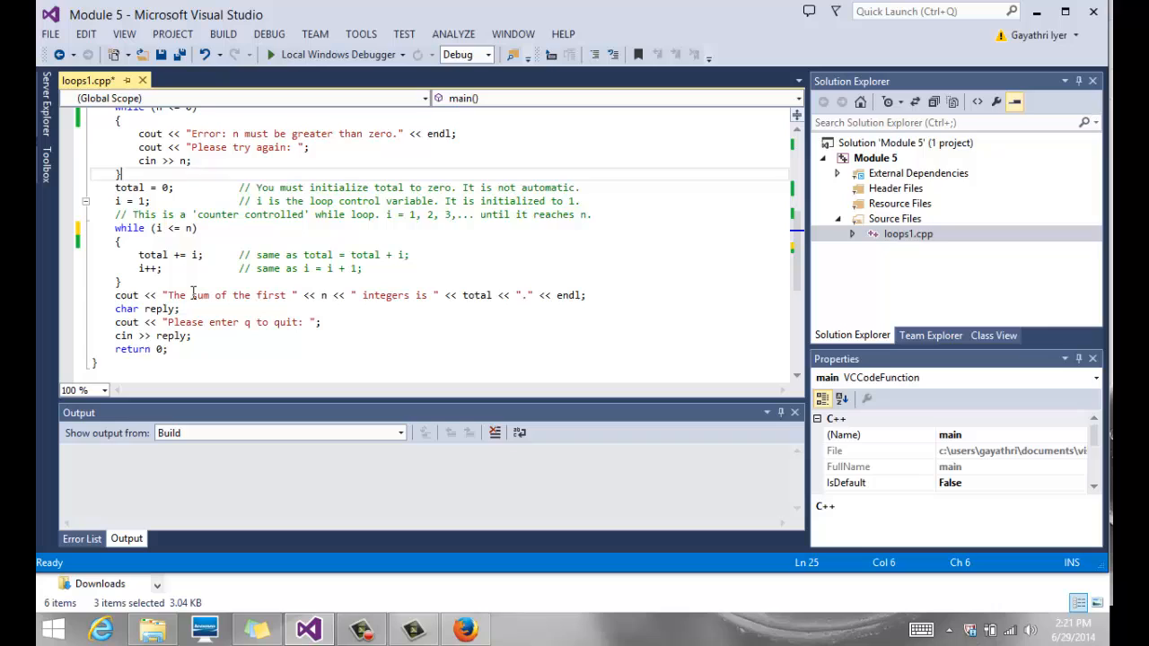
scroll(up, 3)
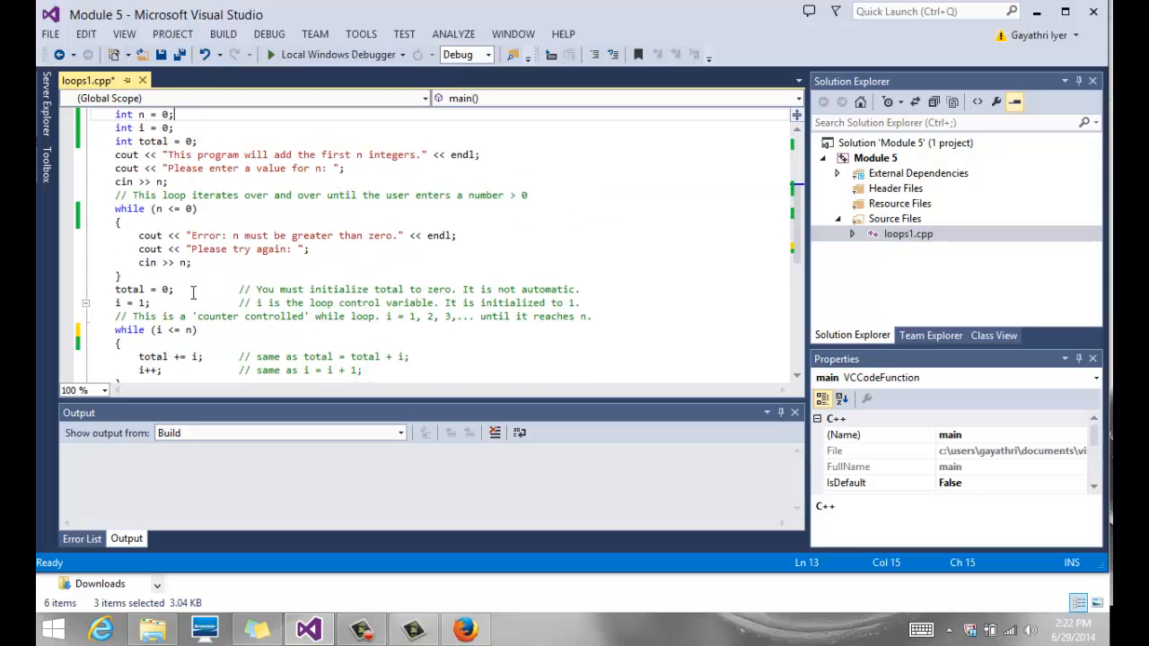
mouse_move(195, 298)
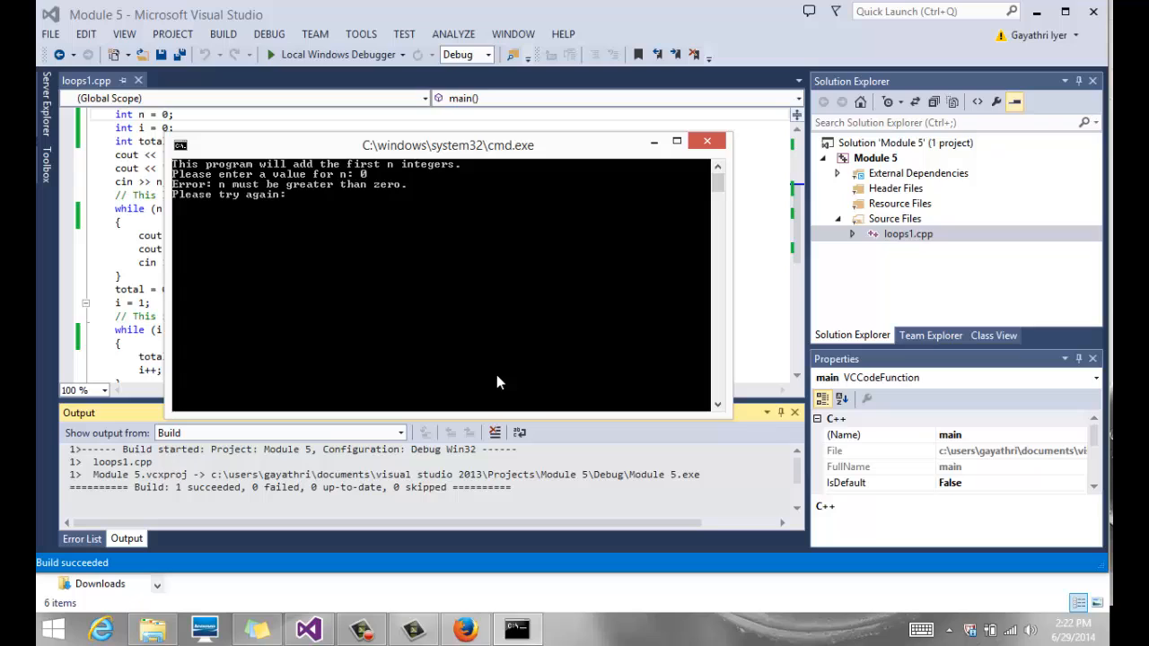
- Enter -34 and then 10 at the prompts, get a sum of 55, and close the console
text(-3)
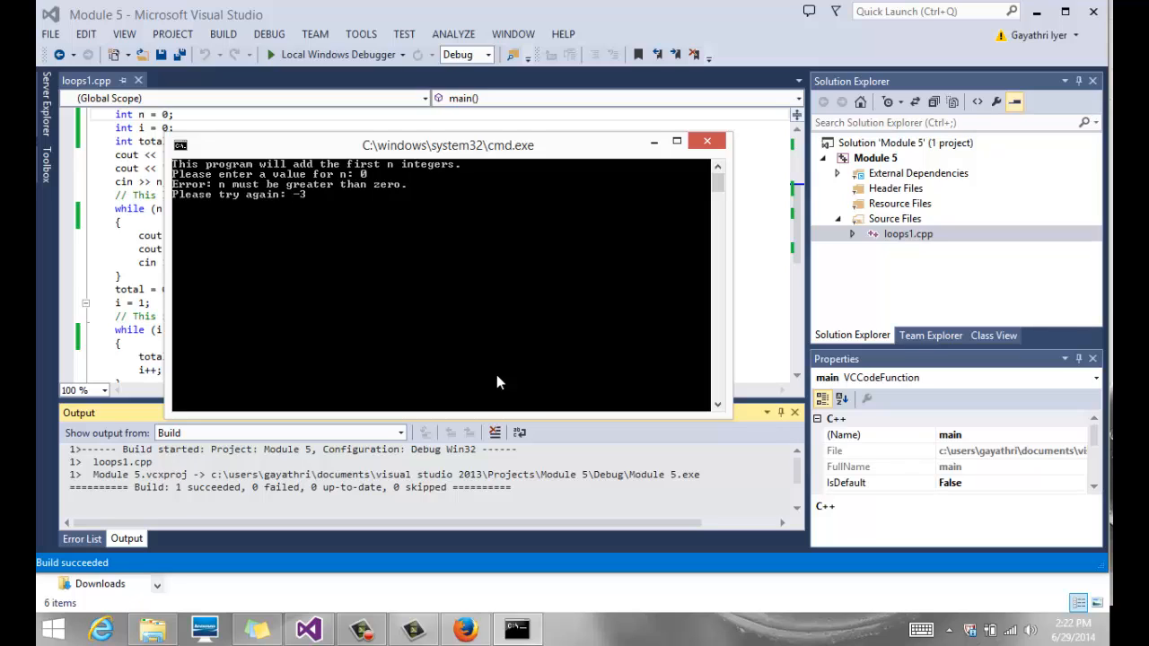
text(-34)
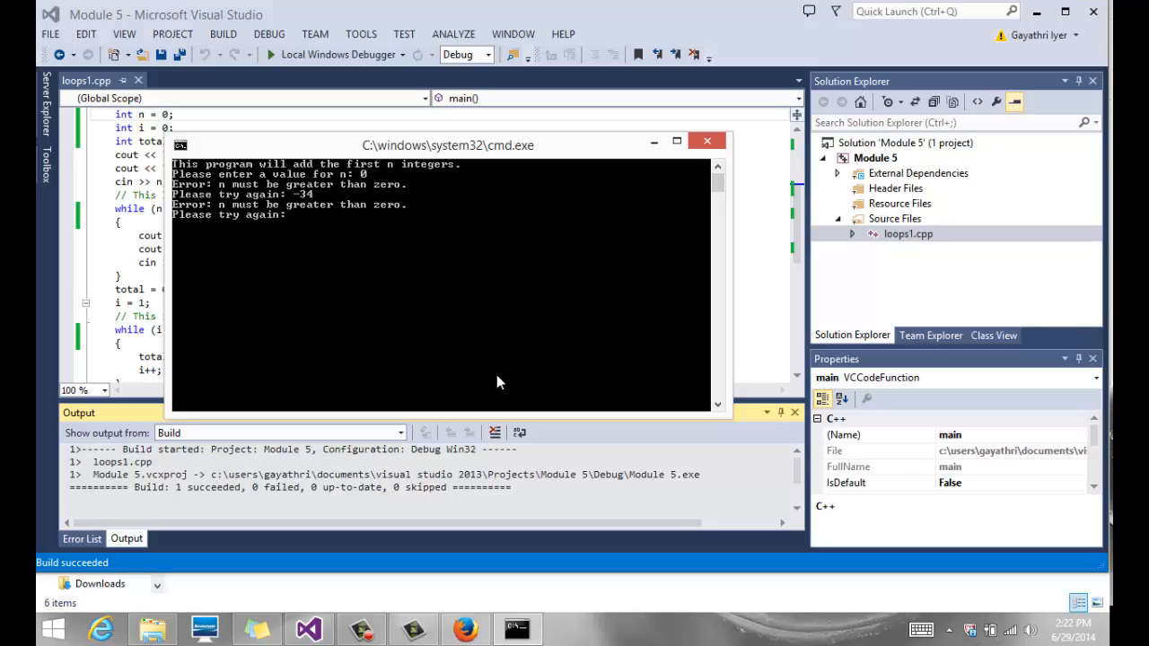
text(10)
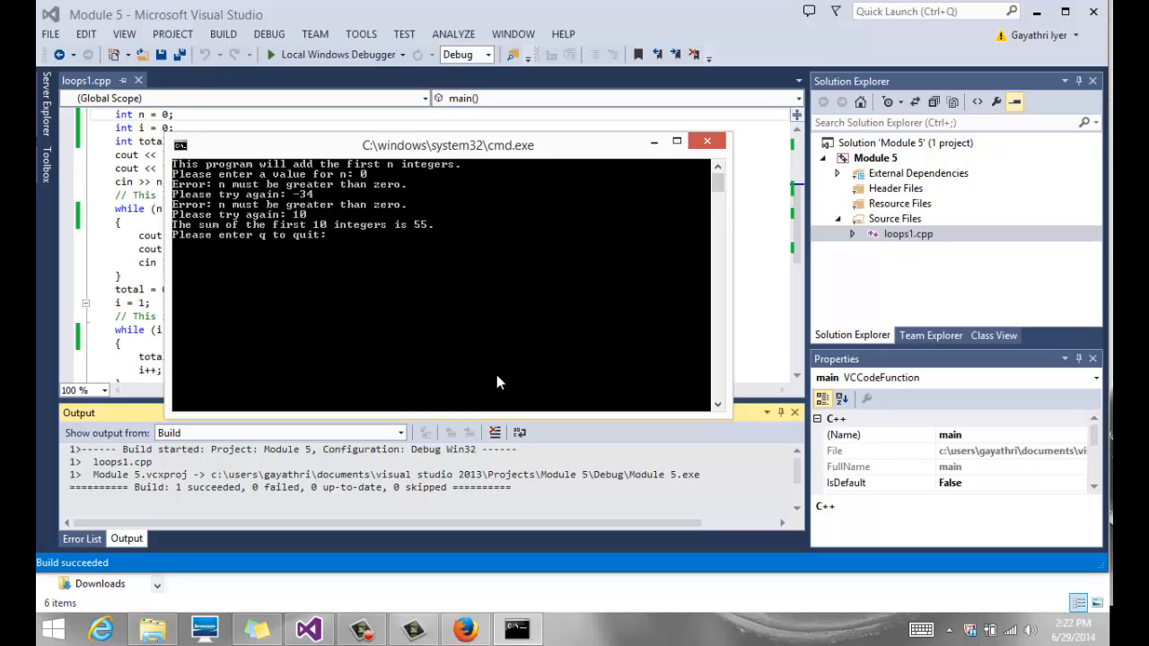
click(706, 140)
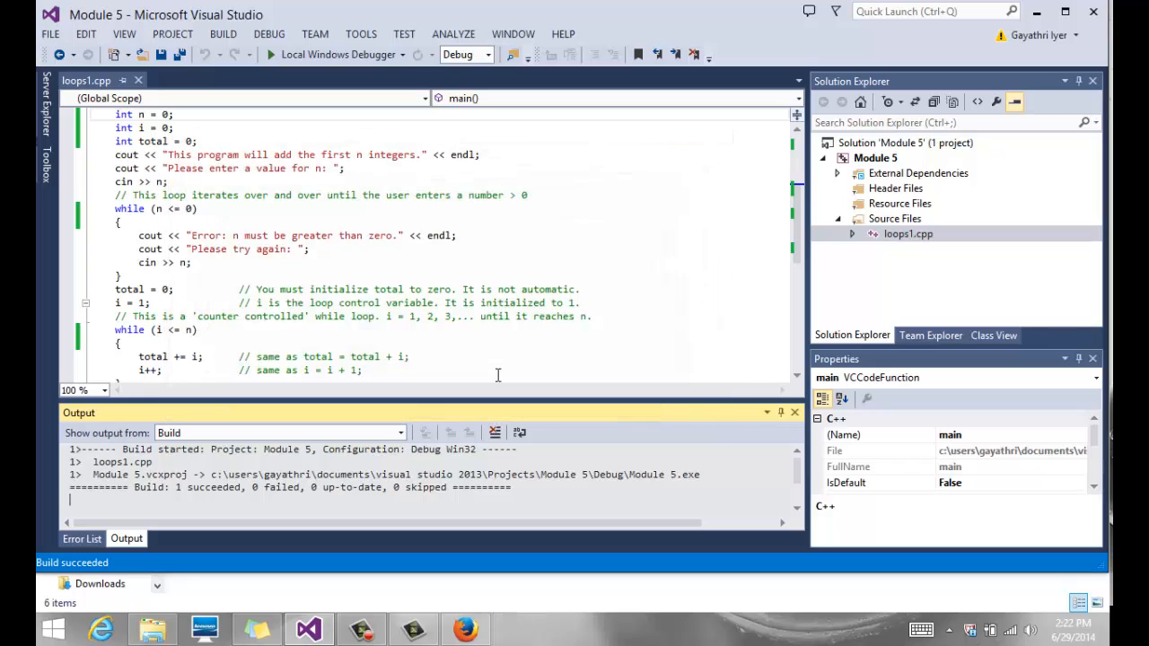
- Scroll through loops1.cpp and place the cursor after the opening announcement cout line
click(344, 222)
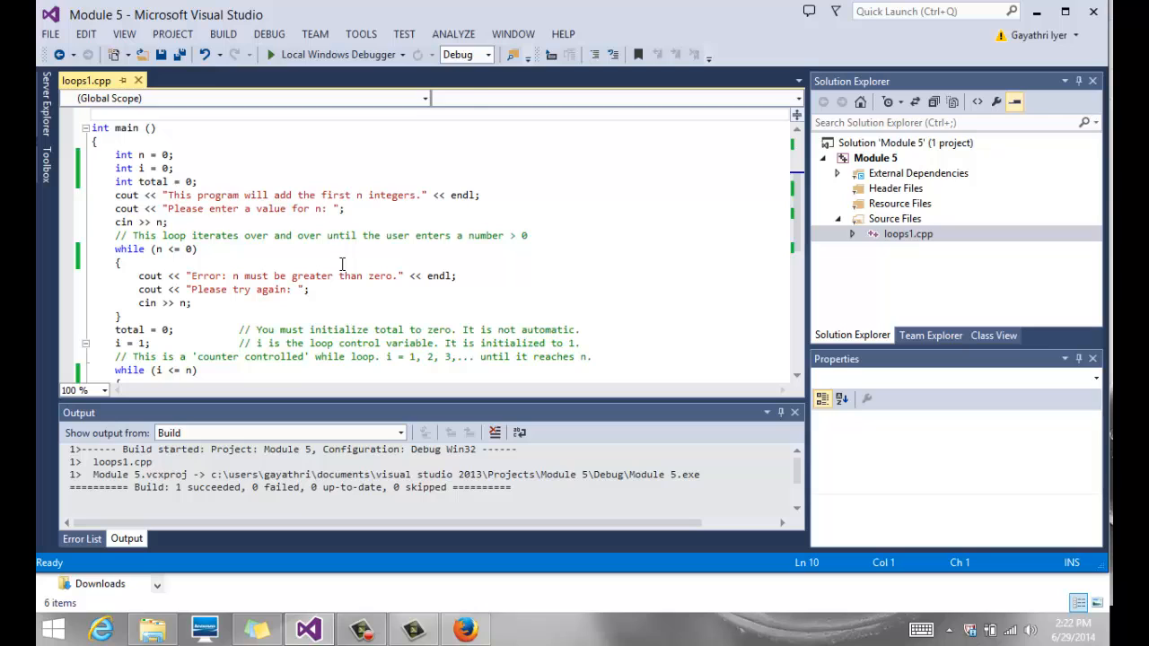
click(117, 343)
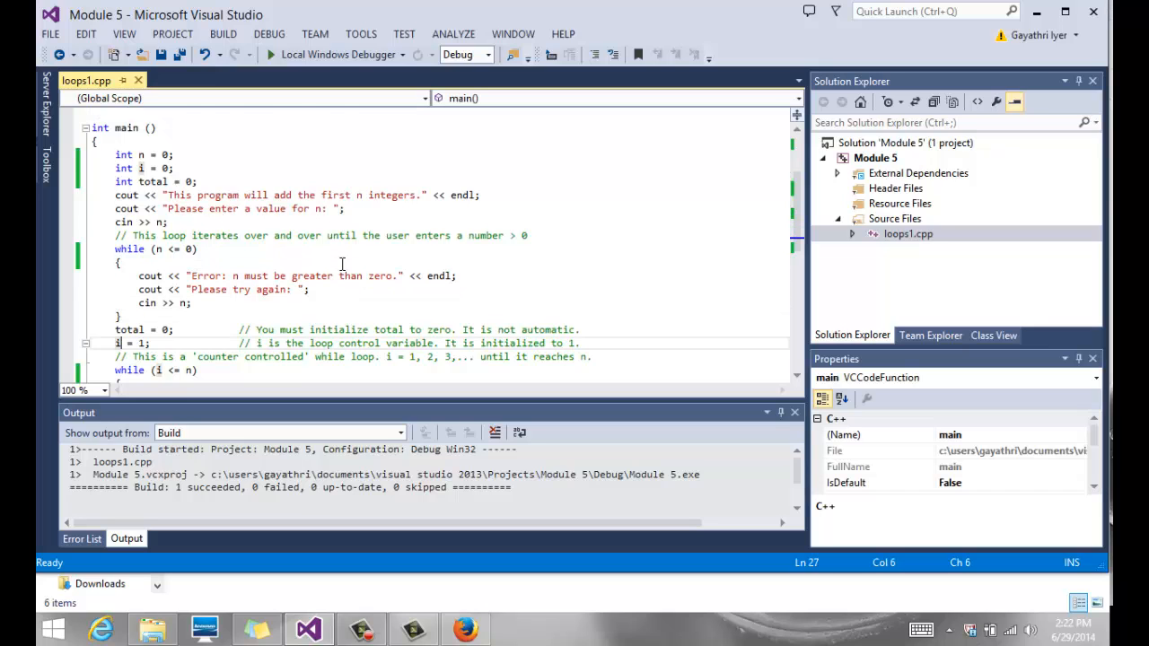
scroll(down, 3)
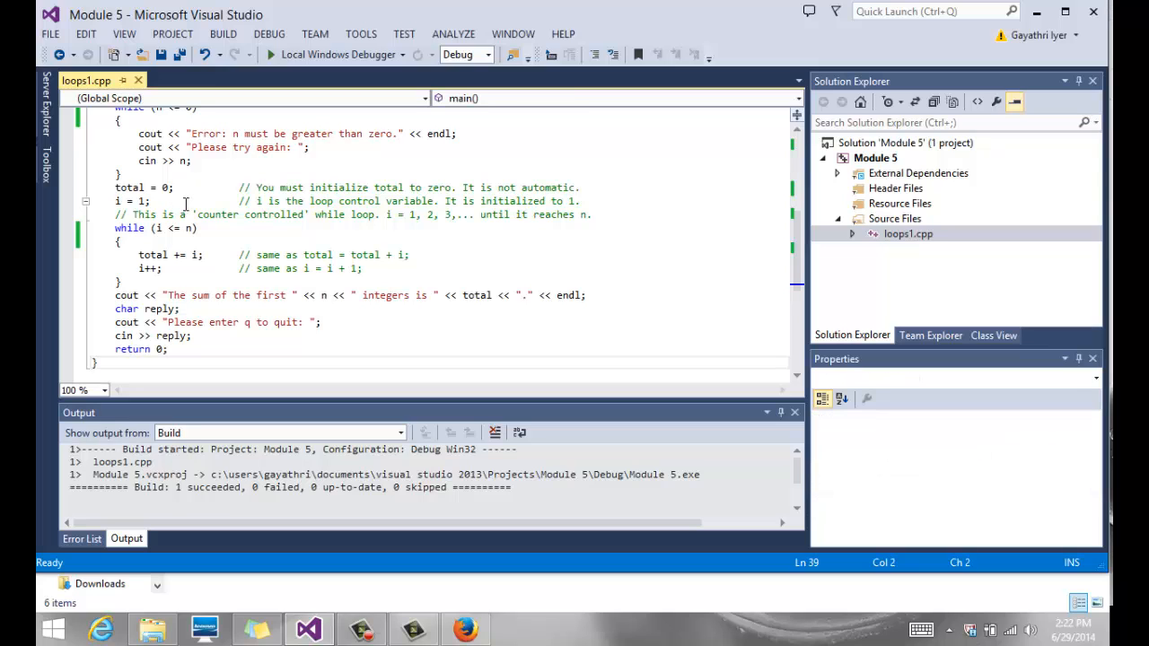
scroll(up, 3)
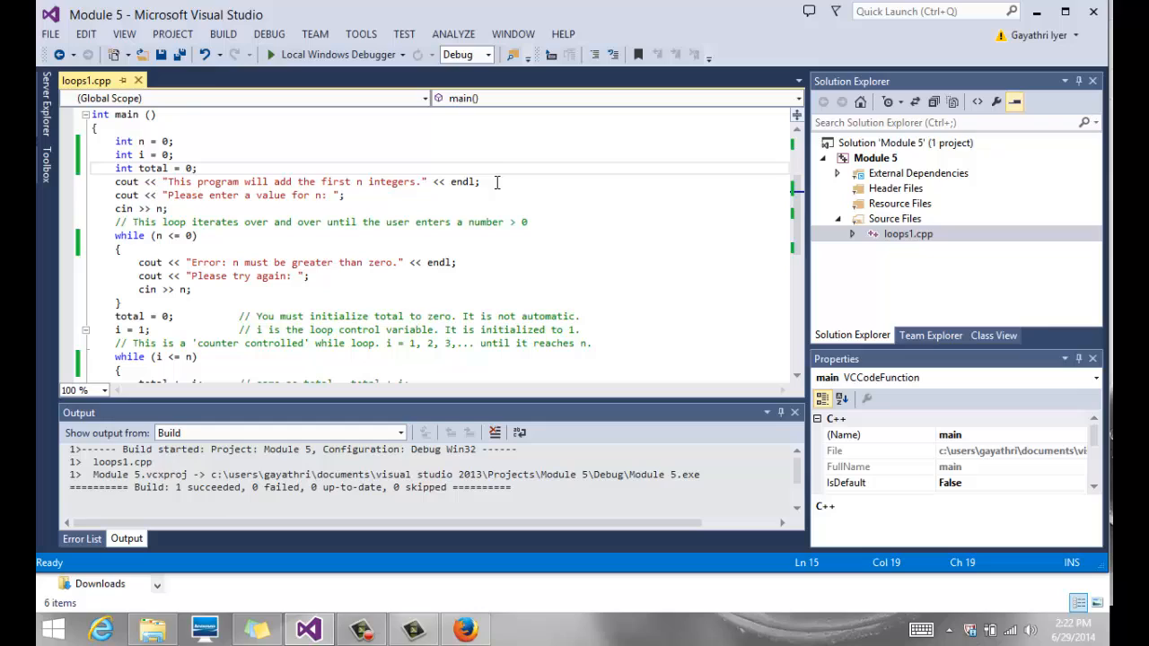
click(482, 181)
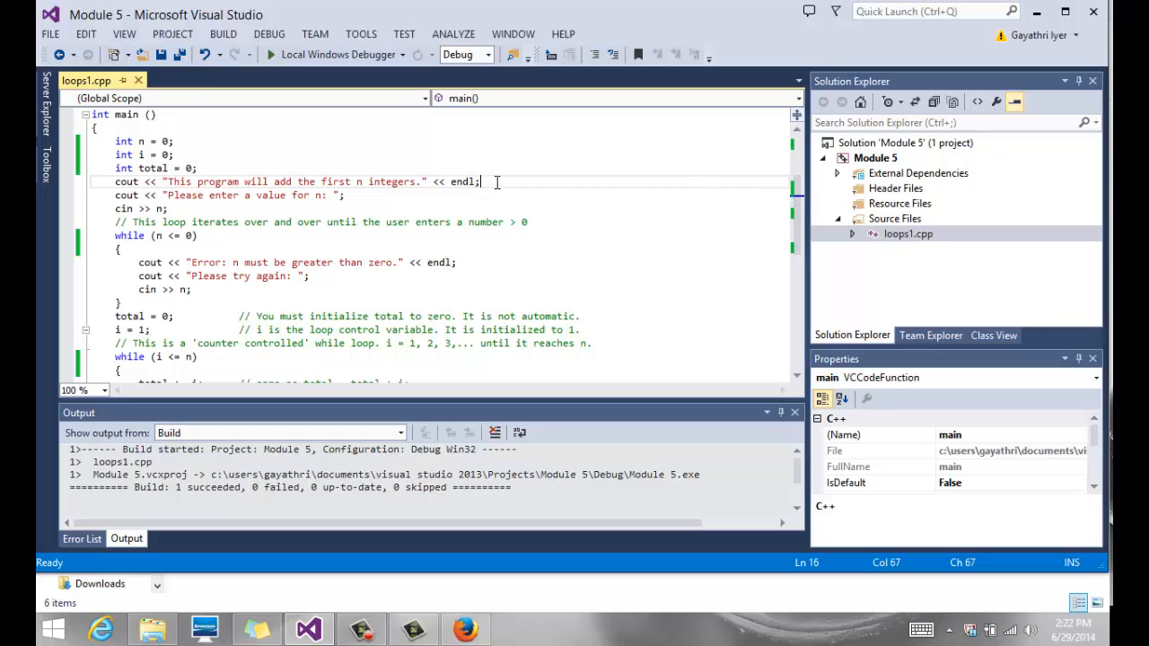
mouse_move(323, 194)
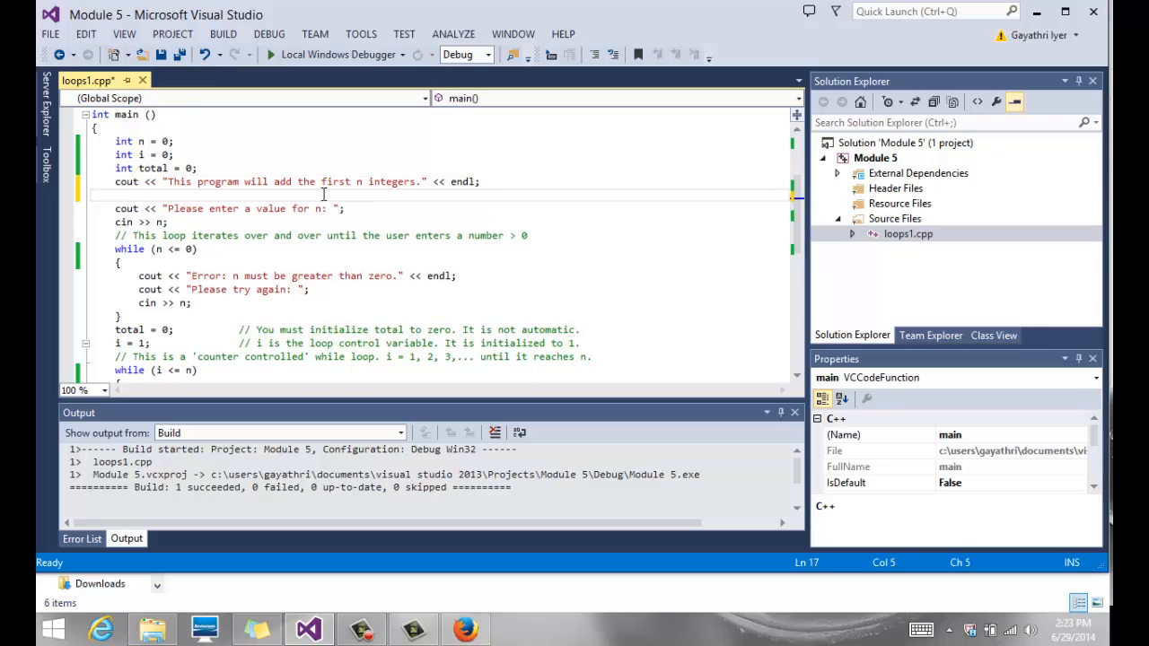
- Type do and select the code from the n prompt through the sum output
text(do)
text({)
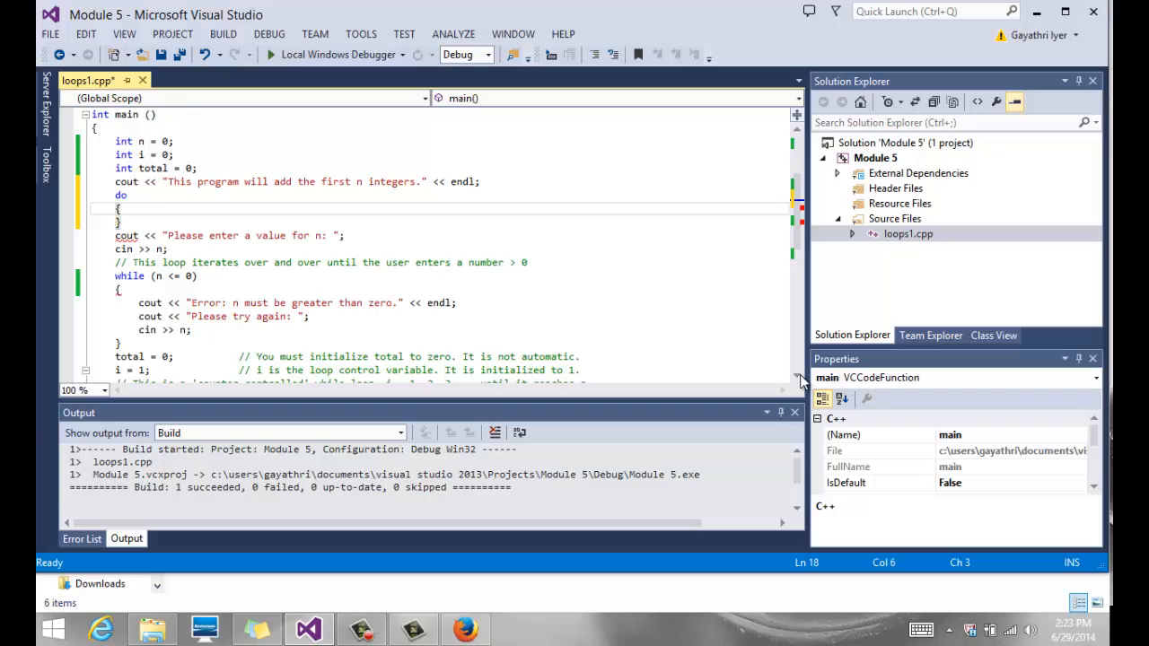
scroll(down, 3)
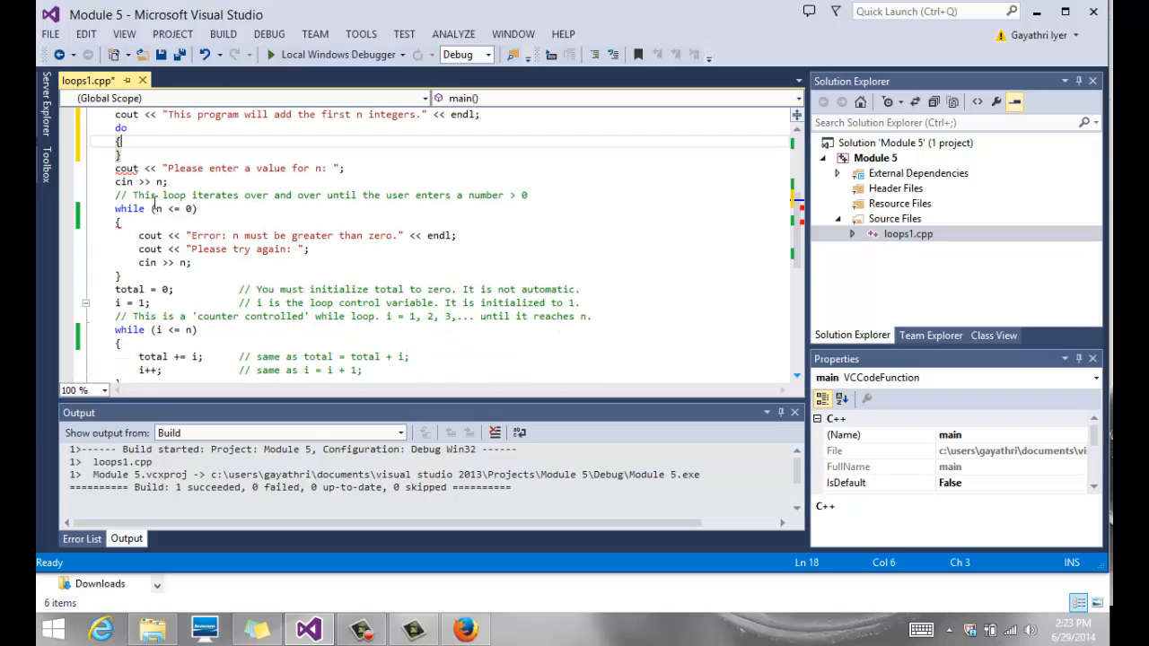
click(115, 168)
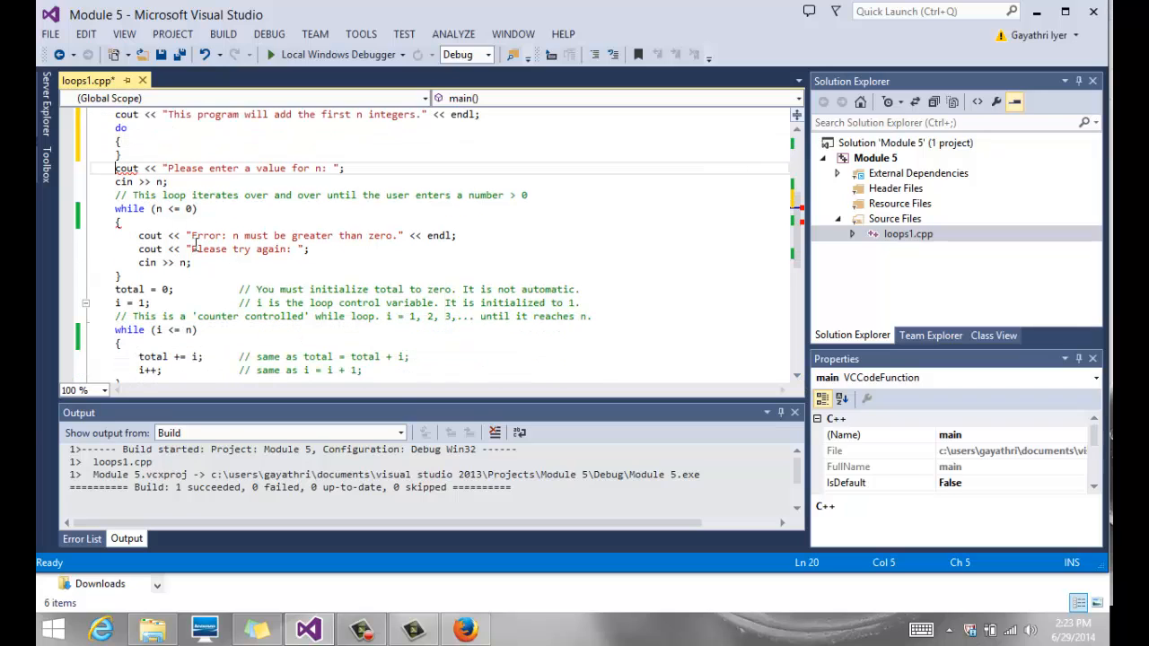
drag(115, 168, 247, 377)
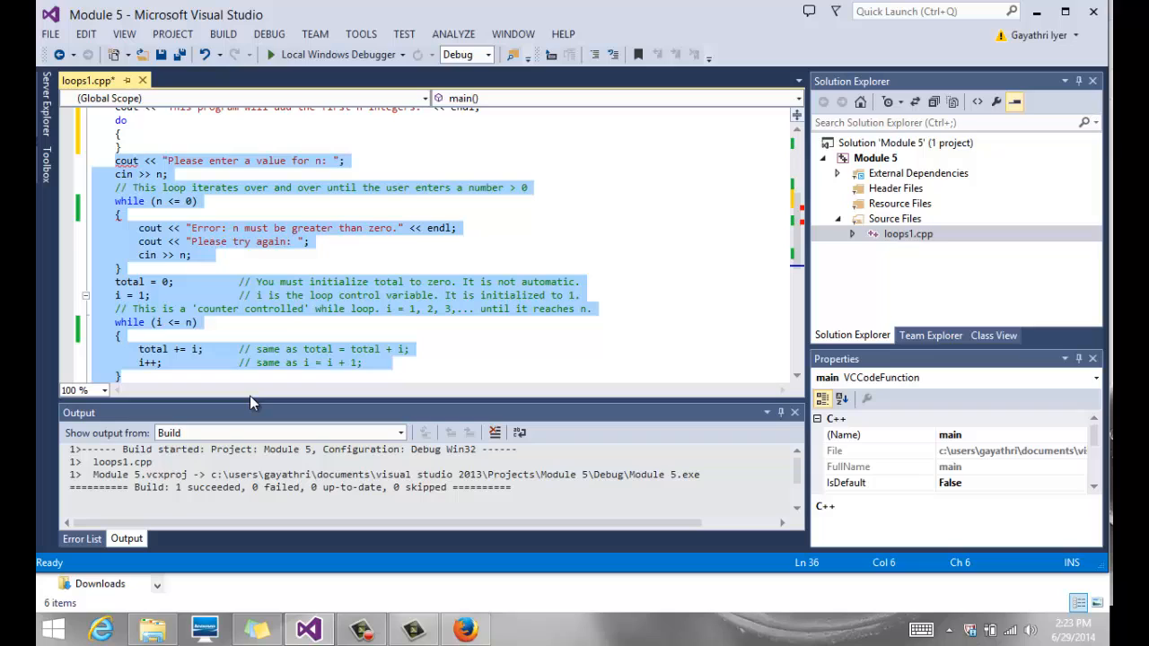
scroll(down, 3)
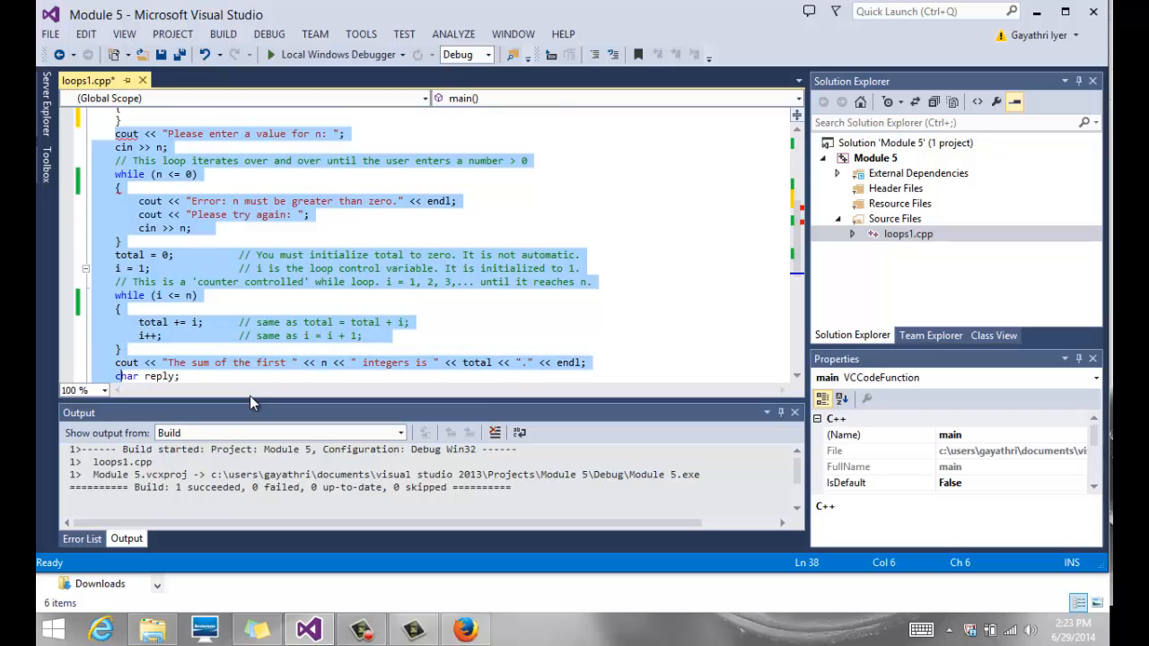
scroll(down, 3)
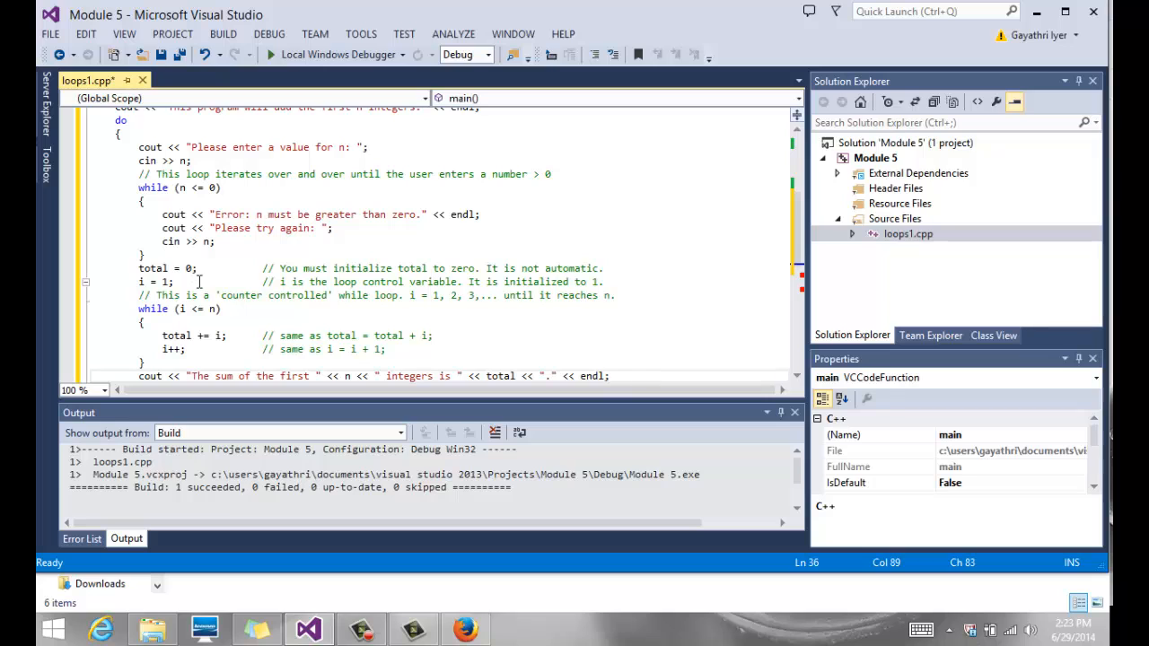
scroll(down, 3)
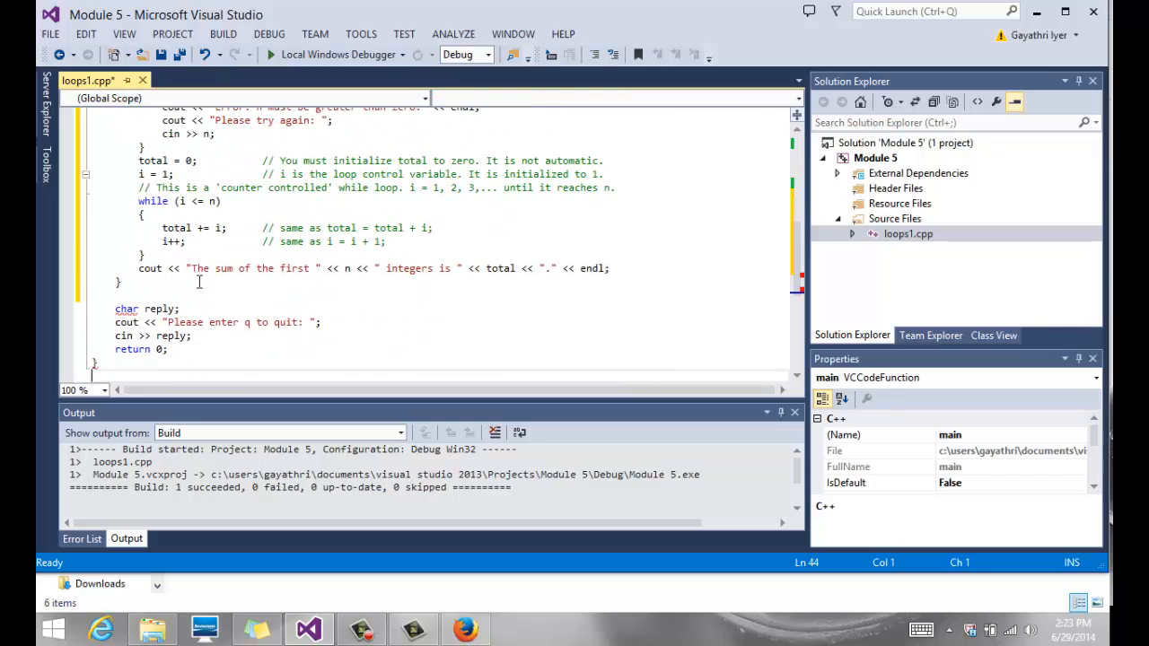
click(157, 282)
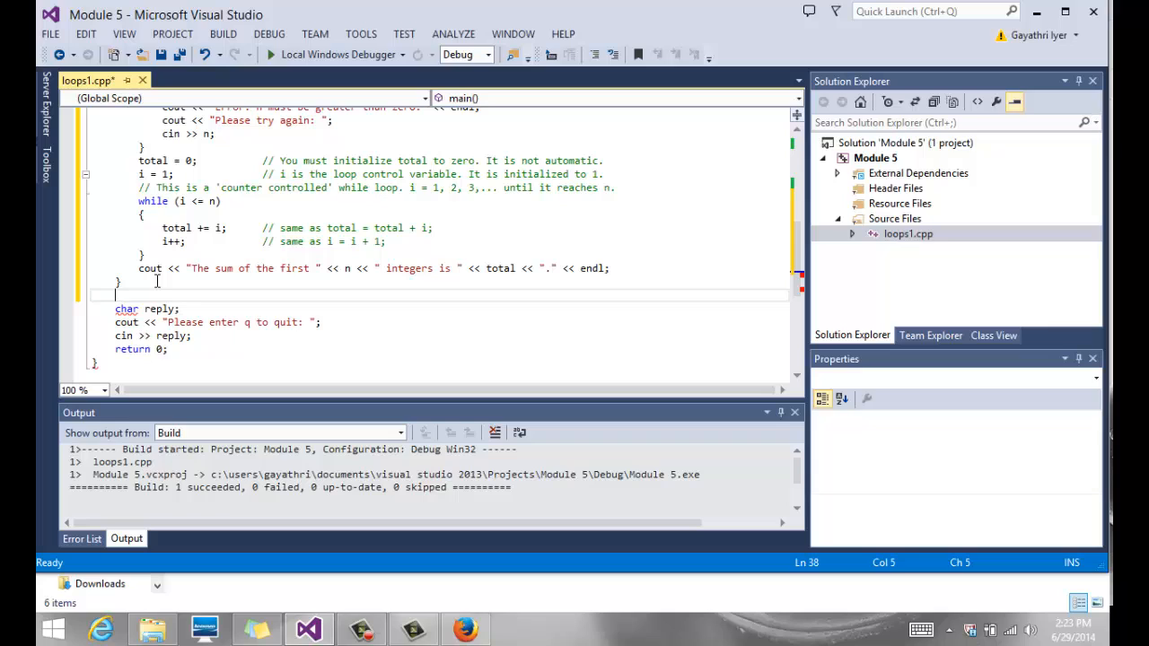
click(121, 281)
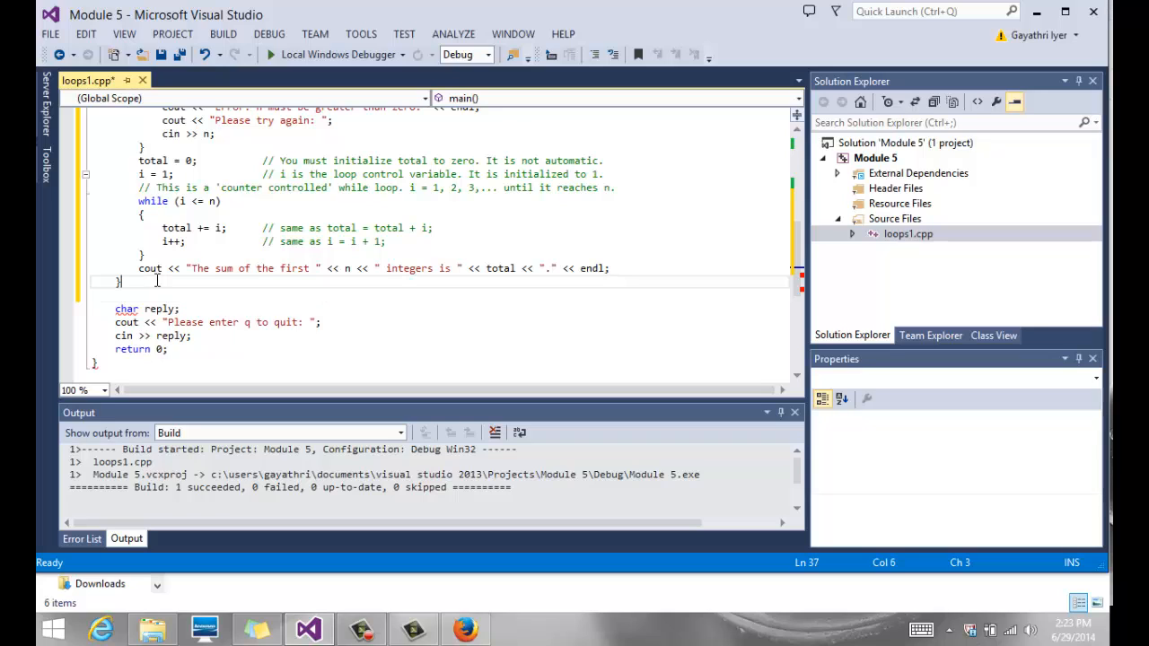
text(while ();)
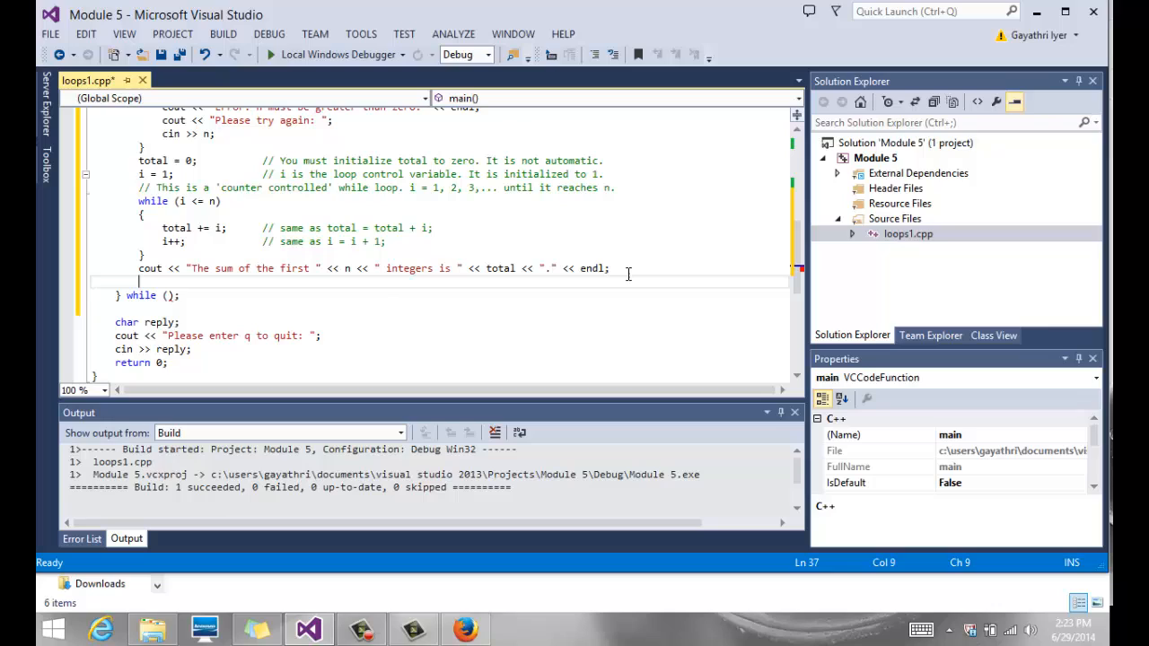
text(//)
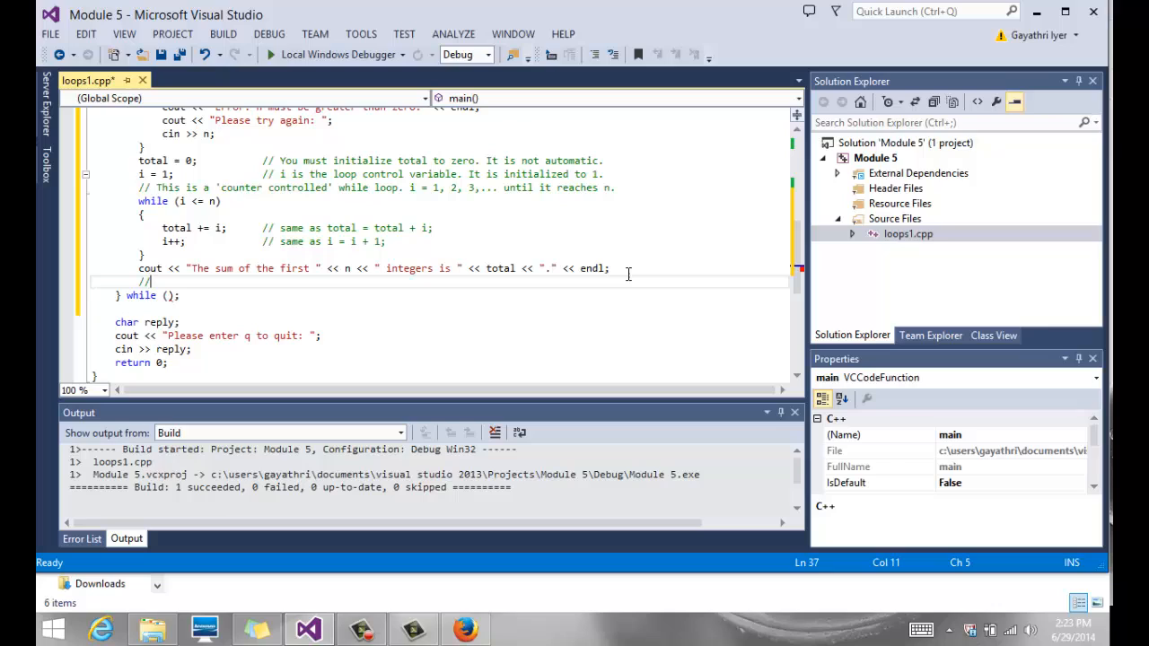
text(ask the)
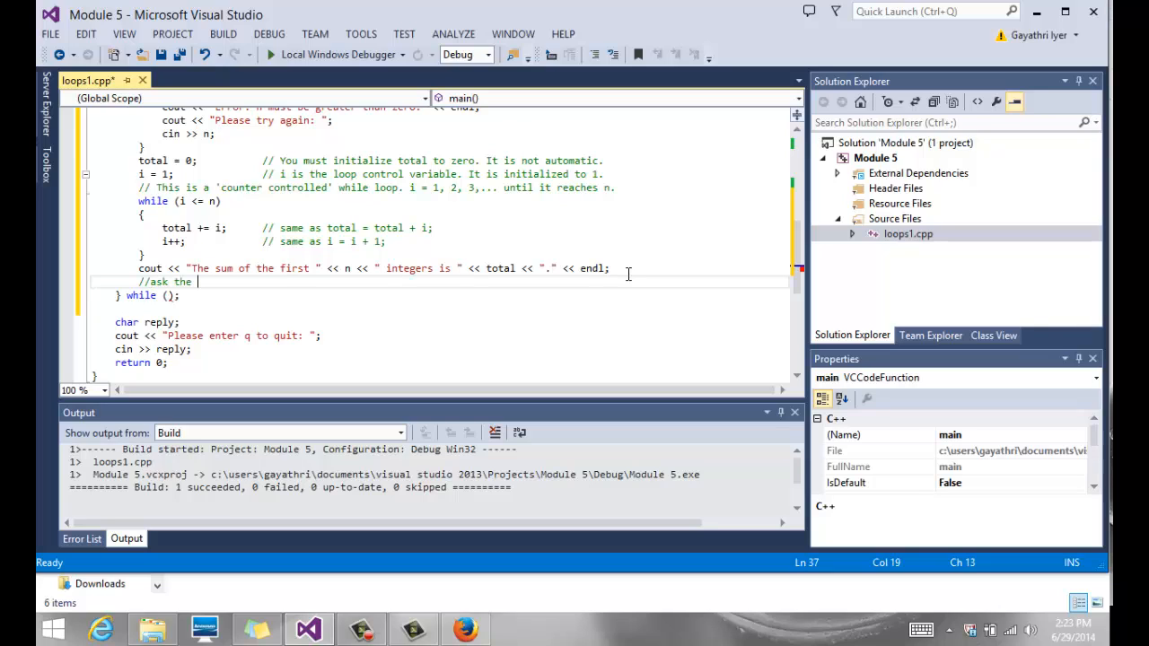
text(user if they want to repeat)
text(c)
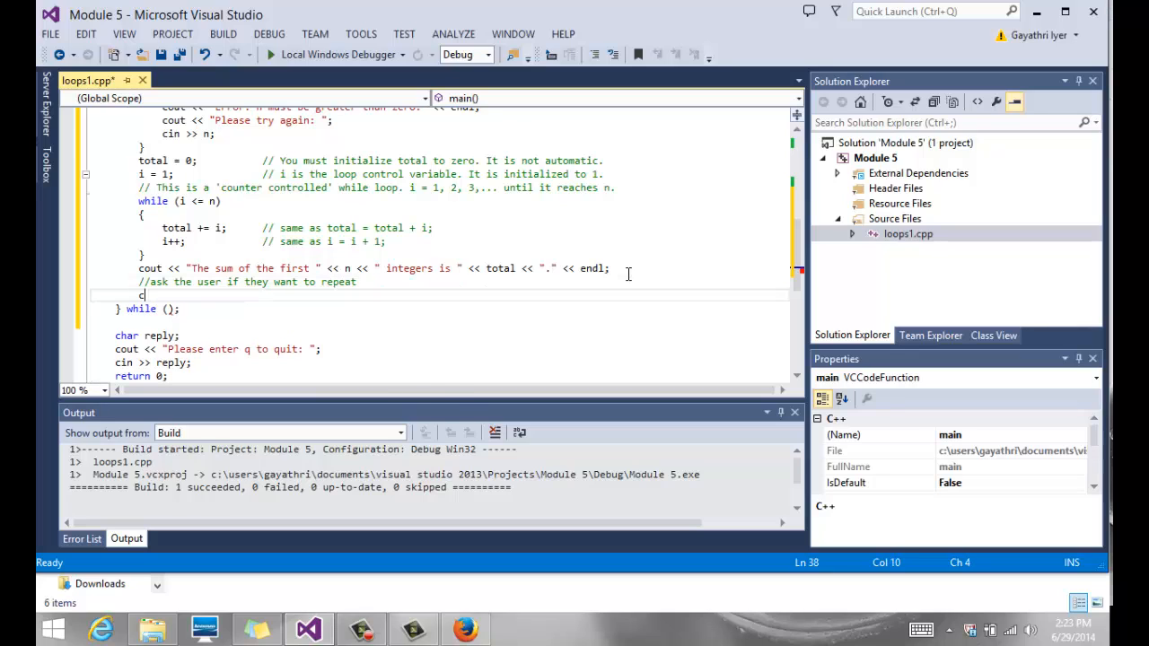
text(out <<)
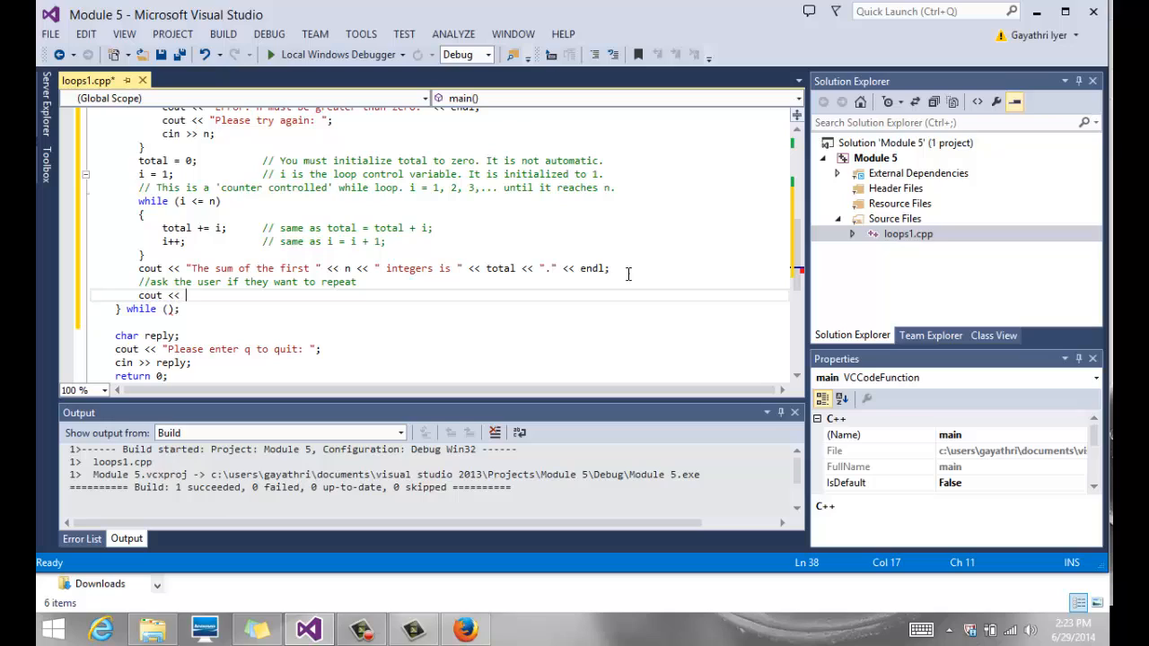
text("Do you w)
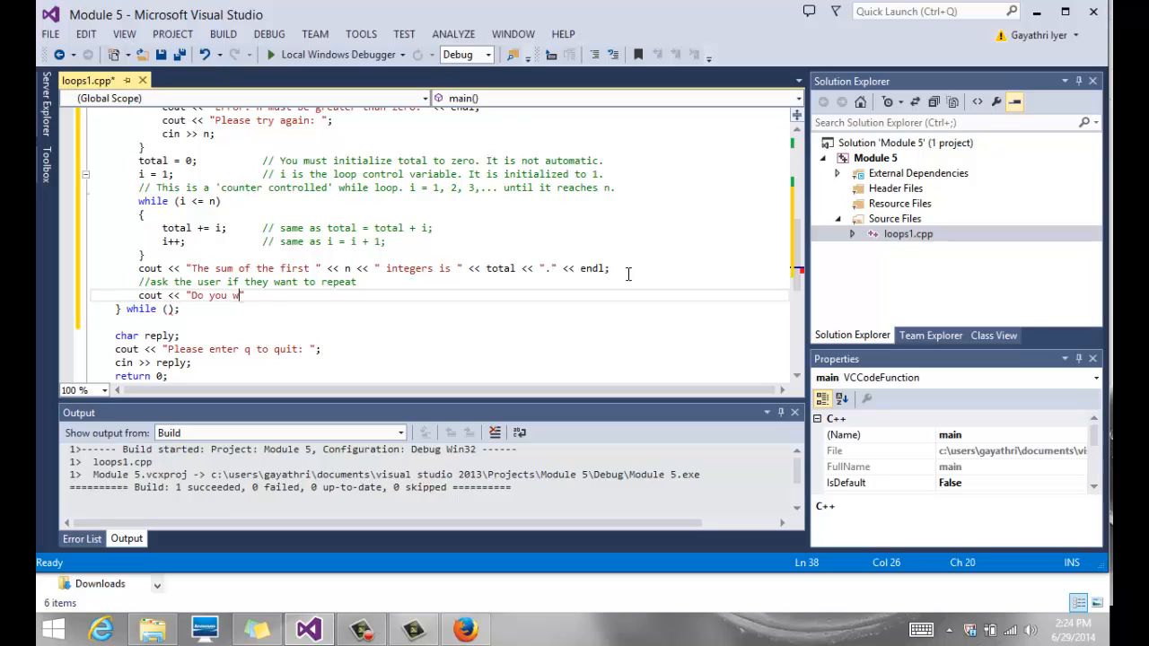
text(ant to repeat)
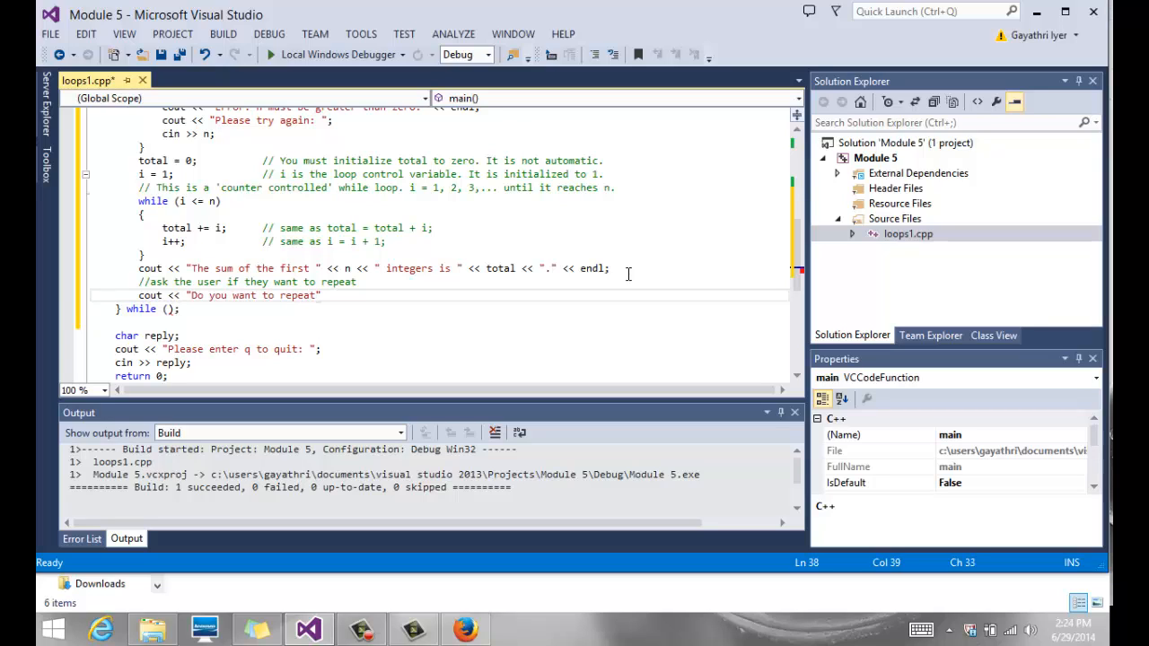
text(?";)
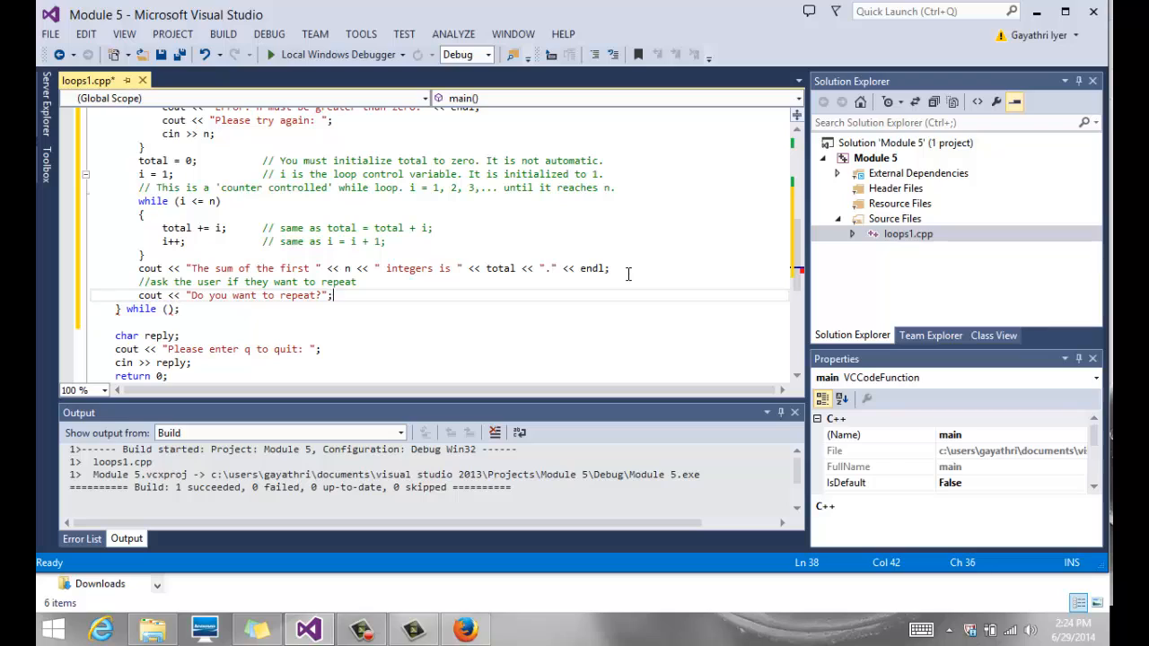
text(cin >>)
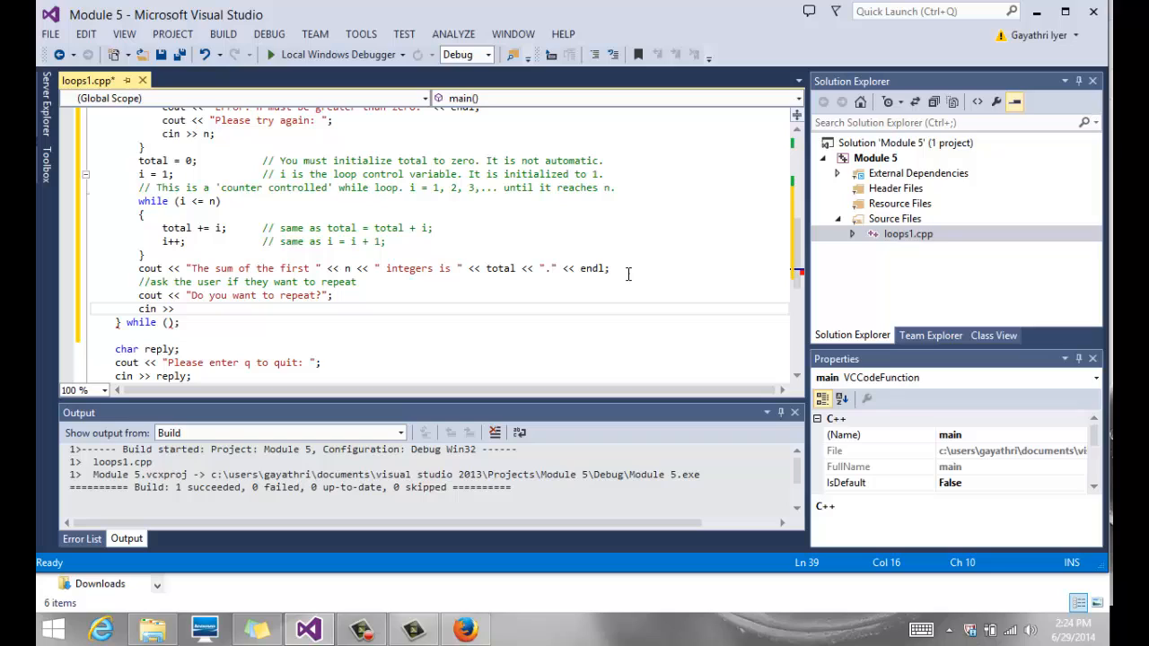
text(reply;)
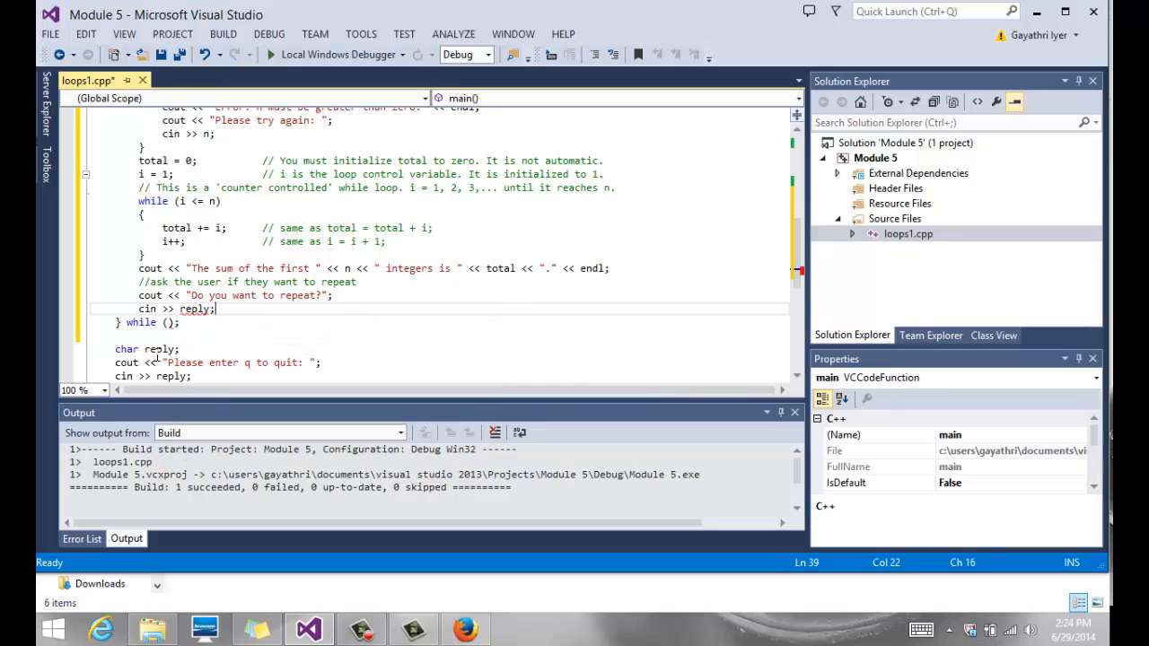
click(165, 322)
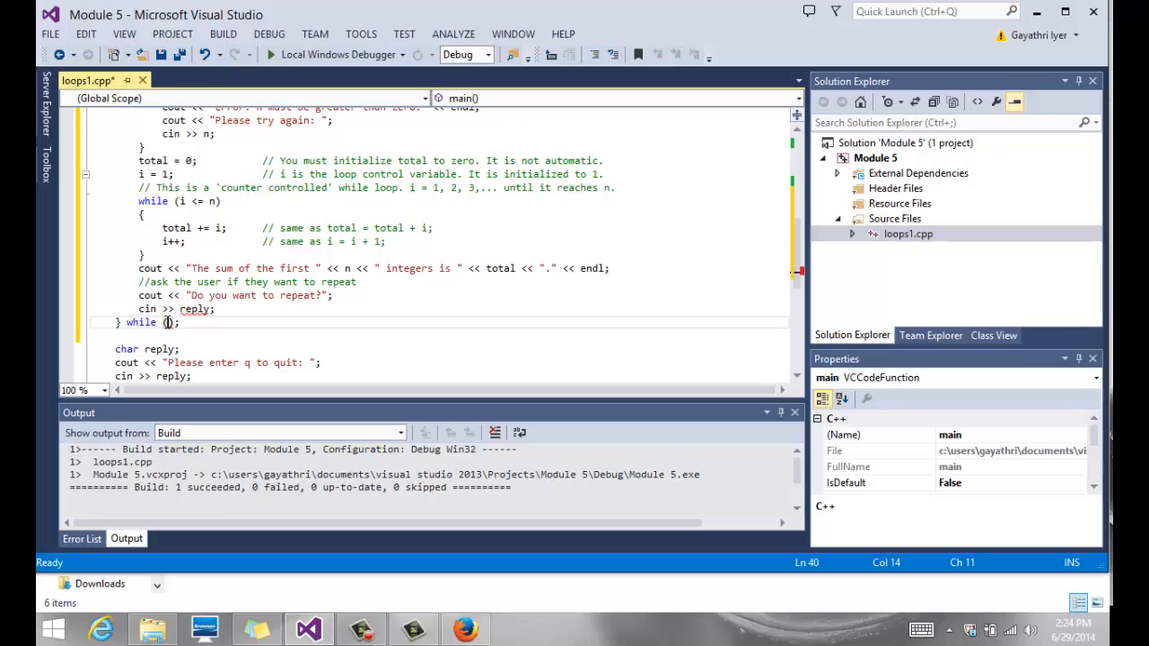
mouse_move(183, 346)
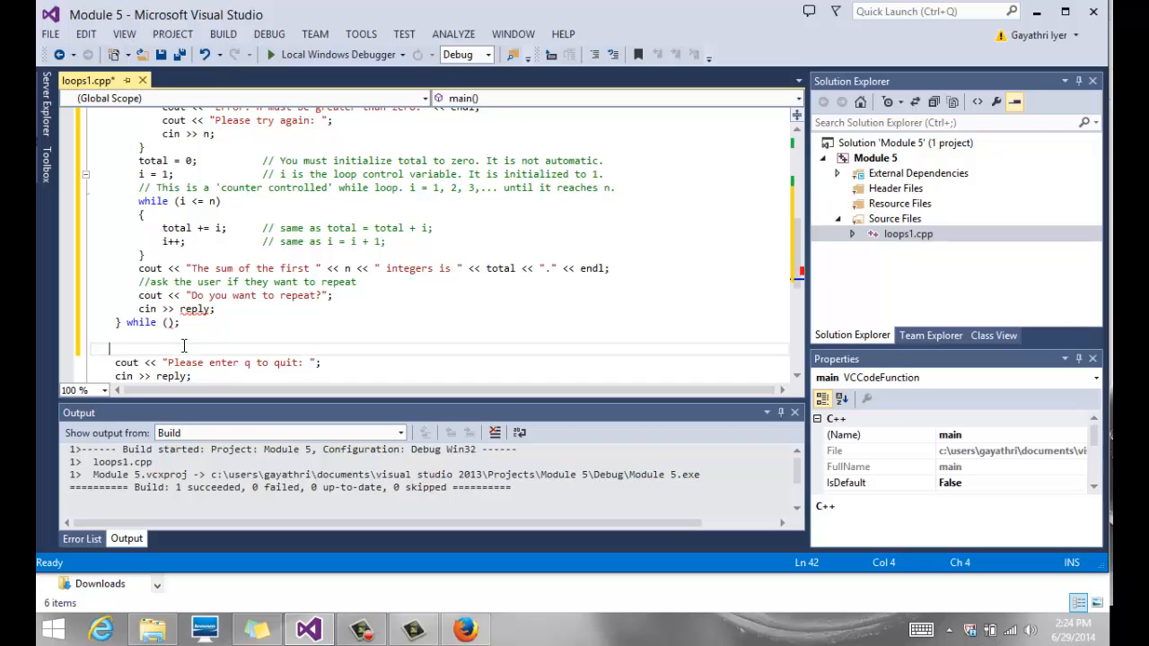
scroll(up, 3)
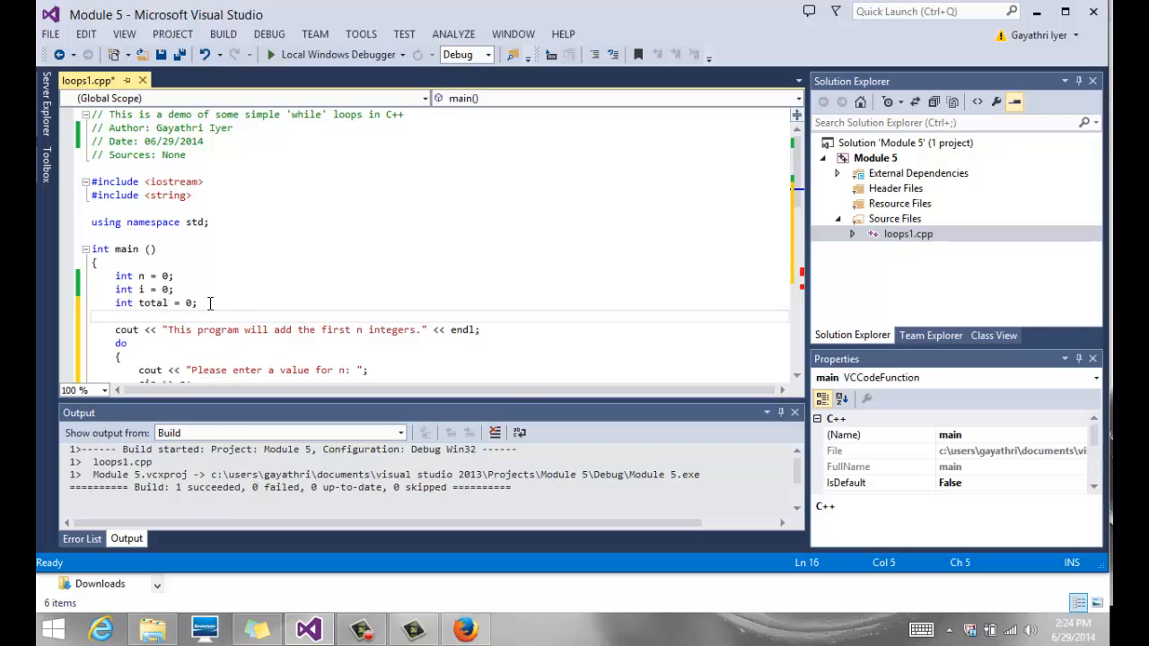
text(char reply;)
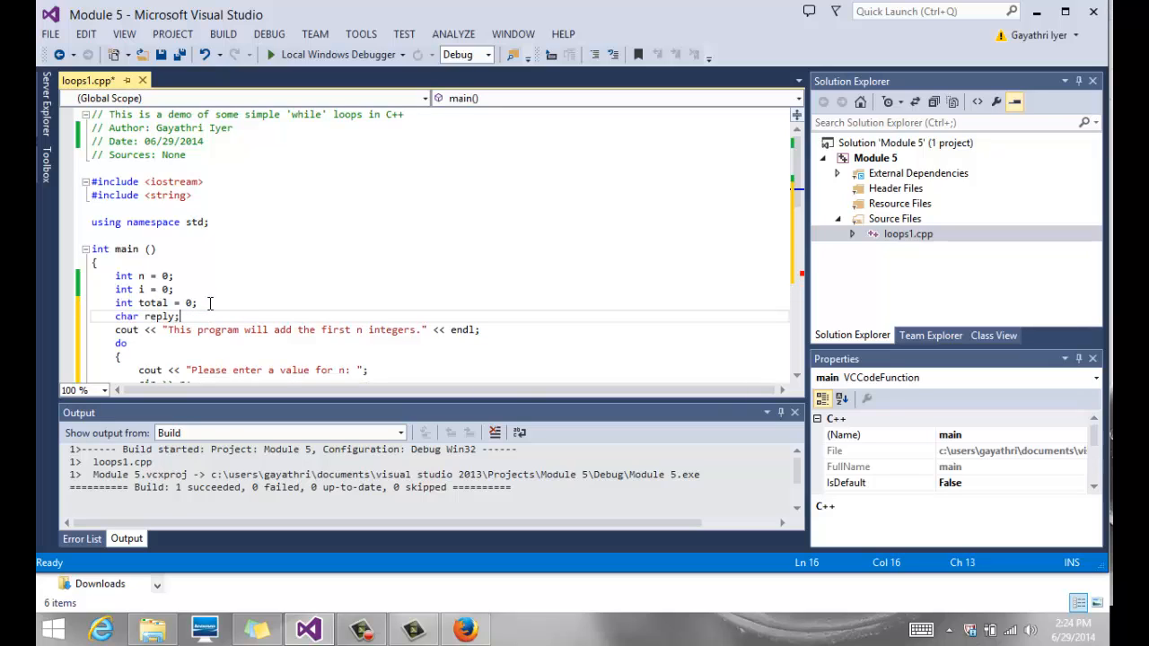
scroll(down, 3)
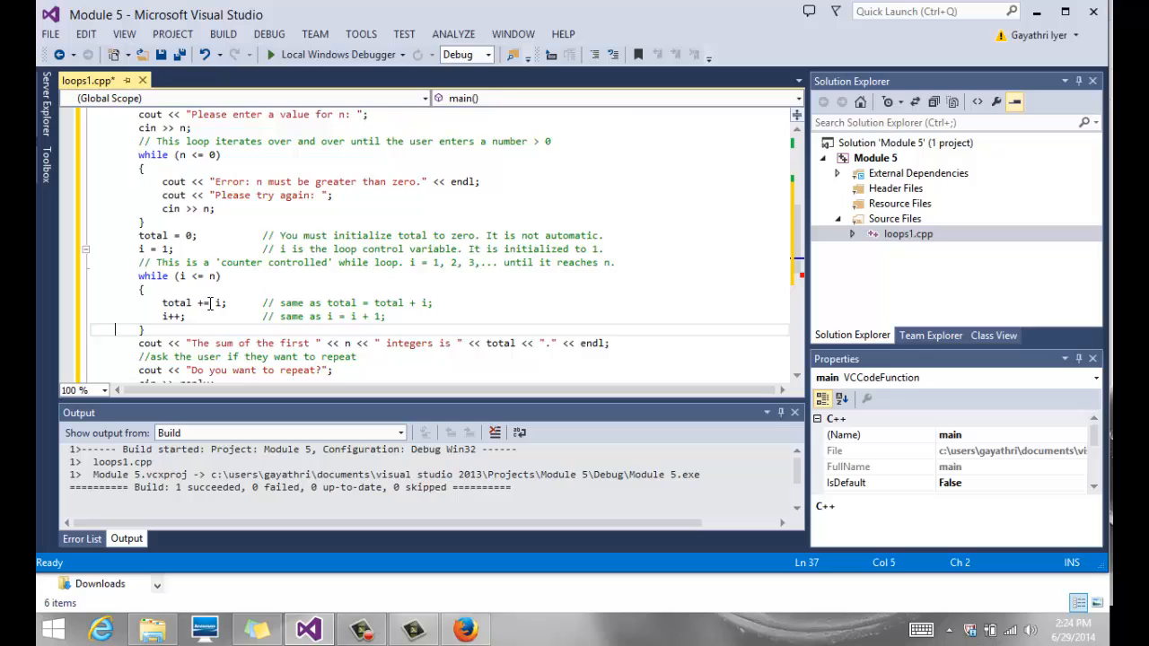
scroll(down, 3)
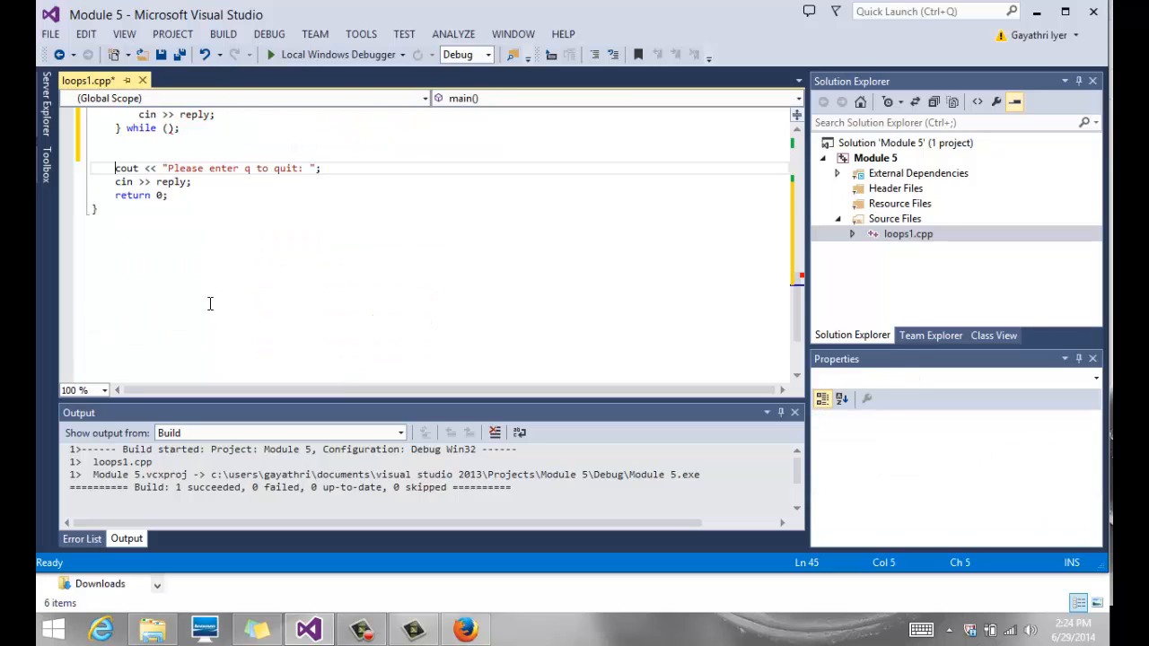
scroll(up, 3)
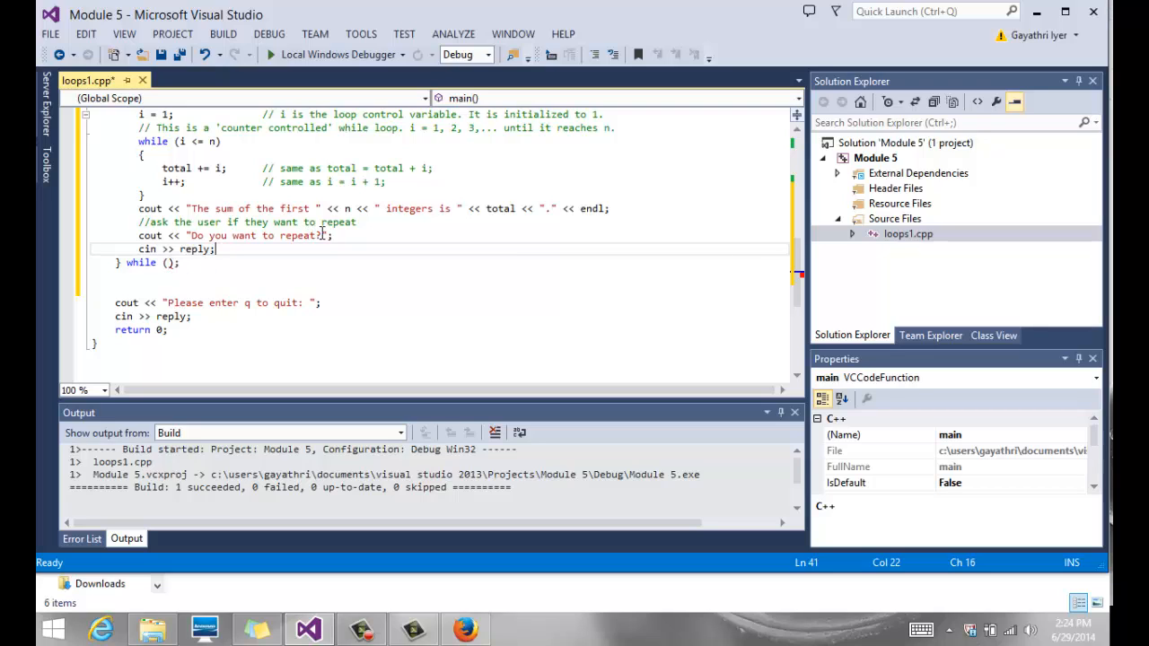
click(321, 235)
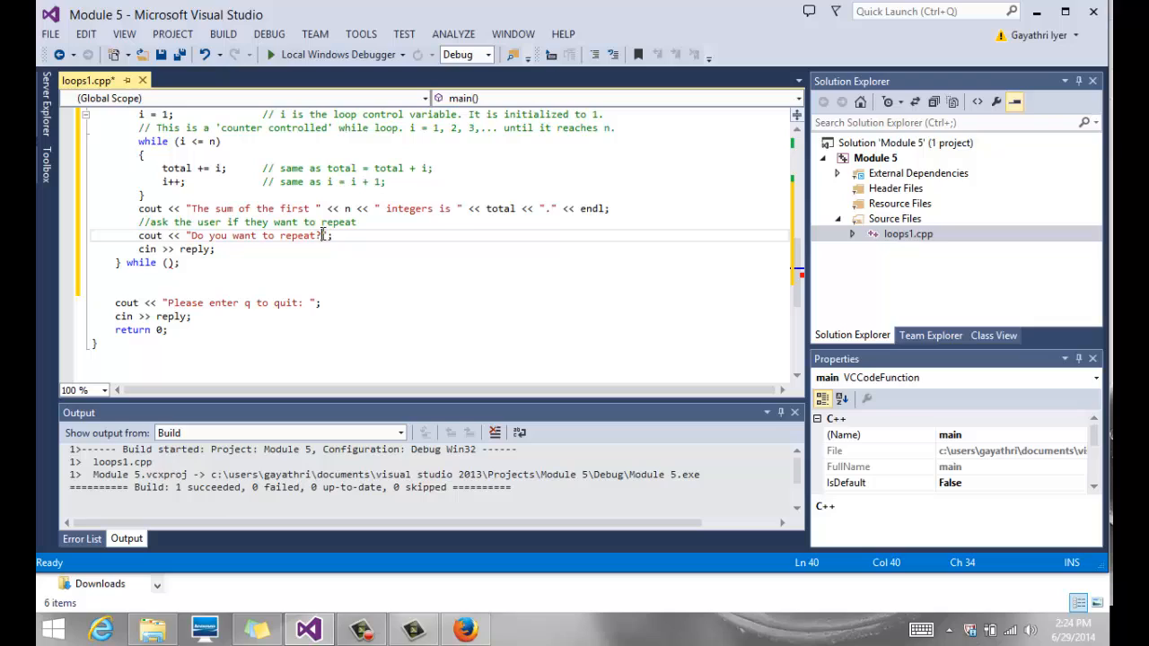
text((y/)
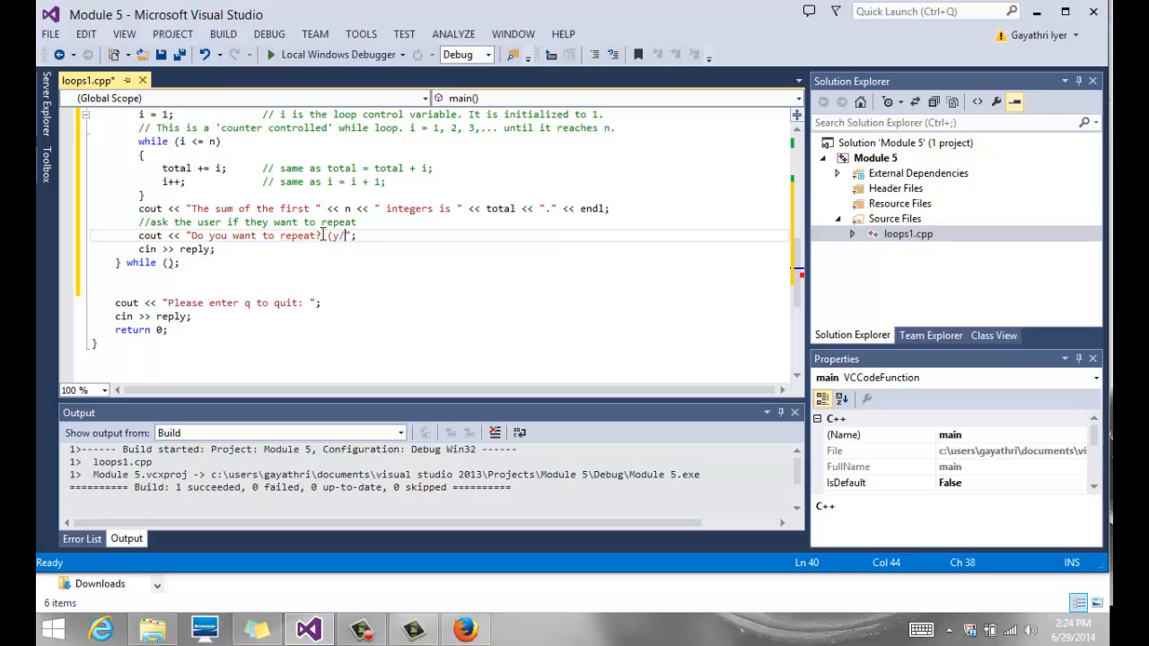
text(n))
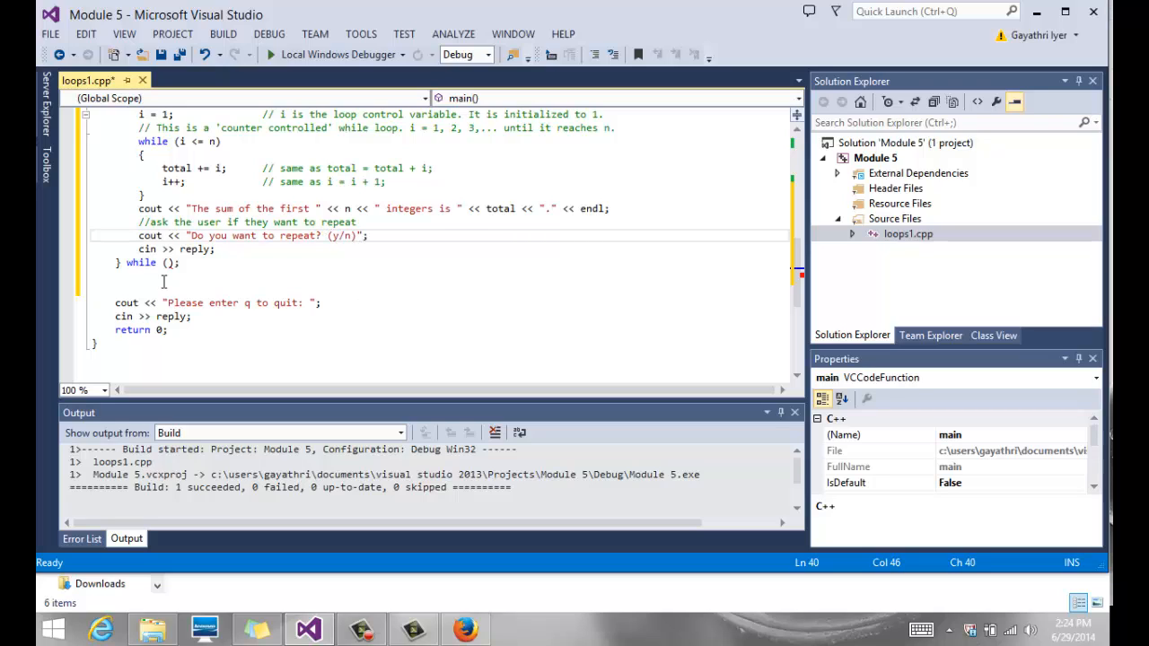
click(168, 262)
text(reply ==)
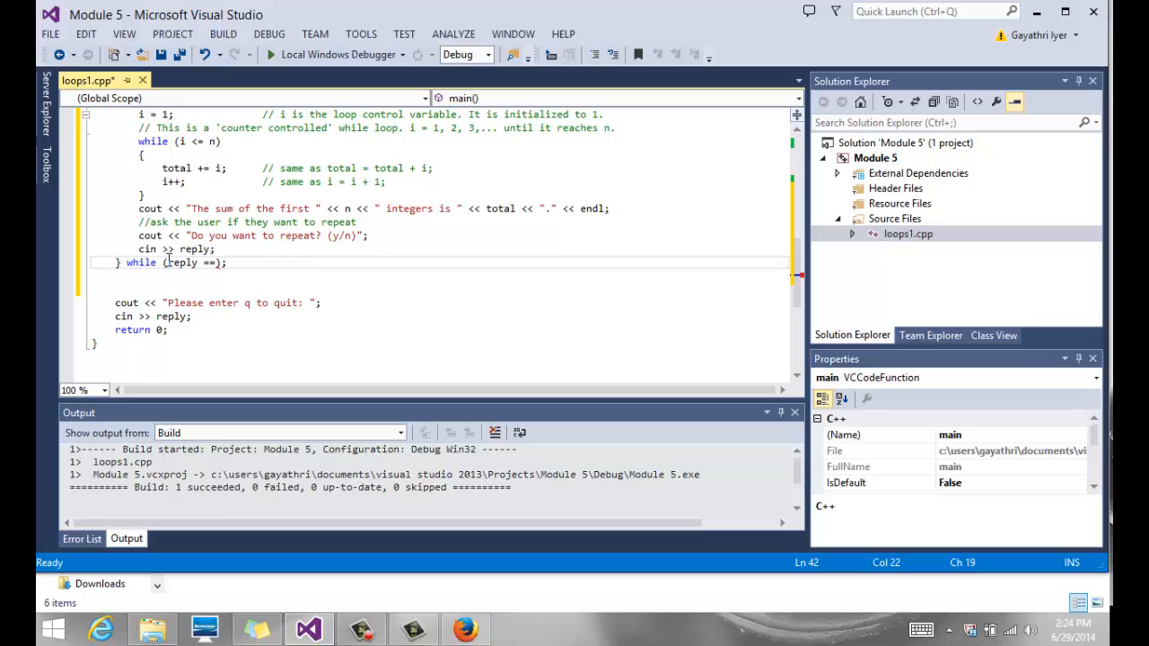
text('y')
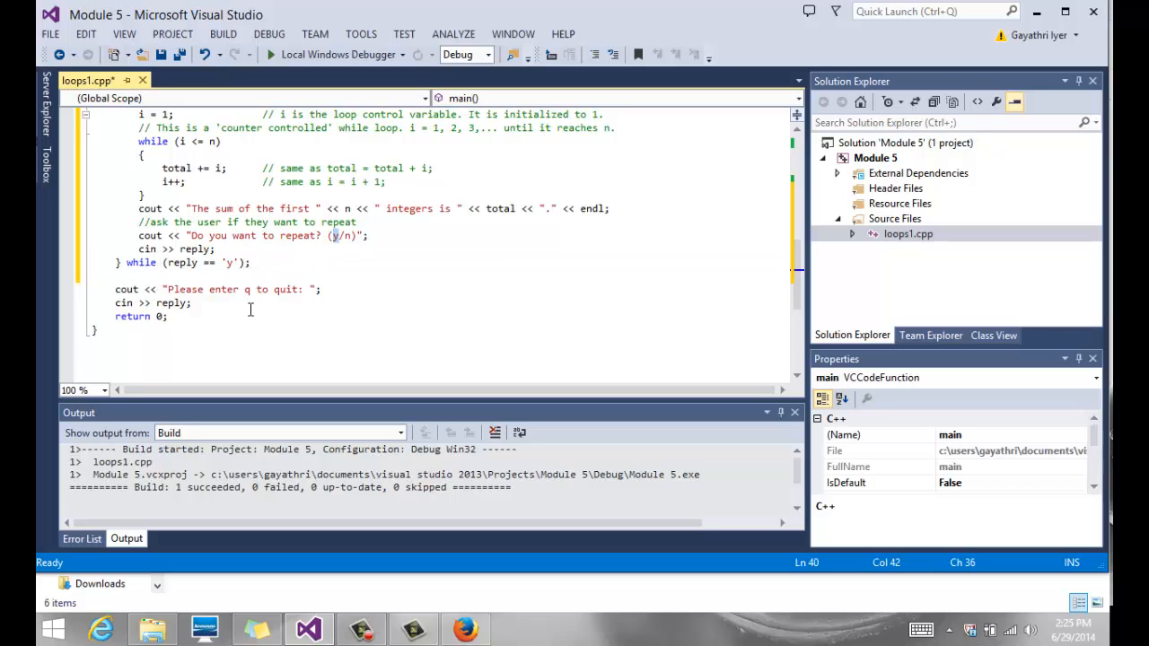
mouse_move(218, 307)
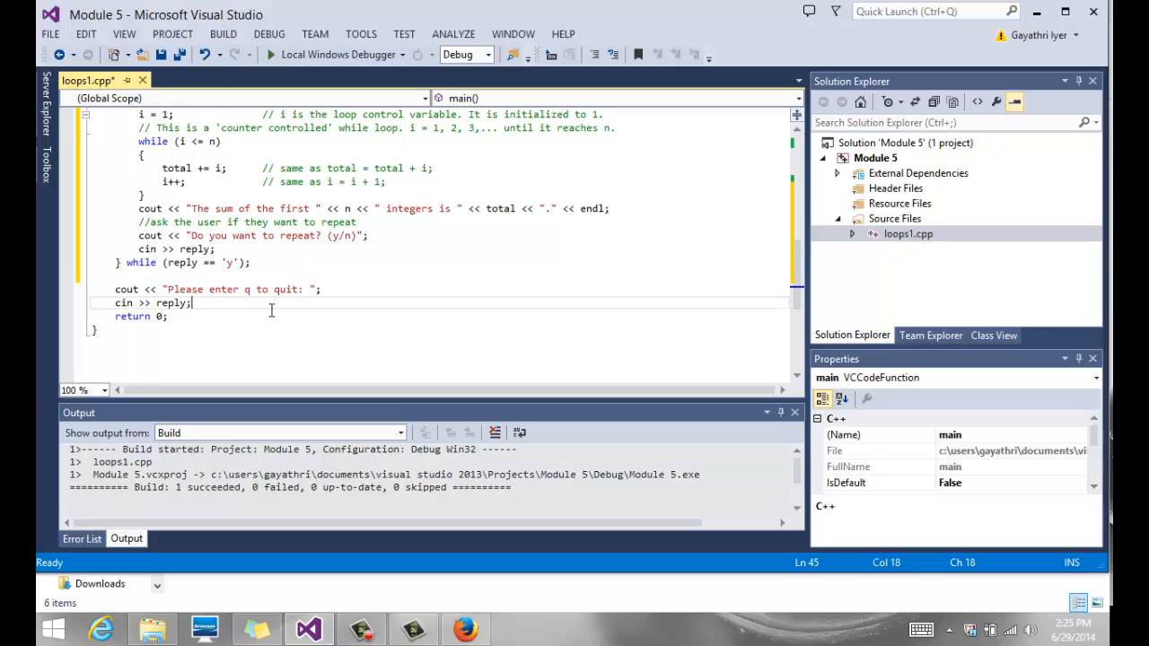
mouse_move(173, 302)
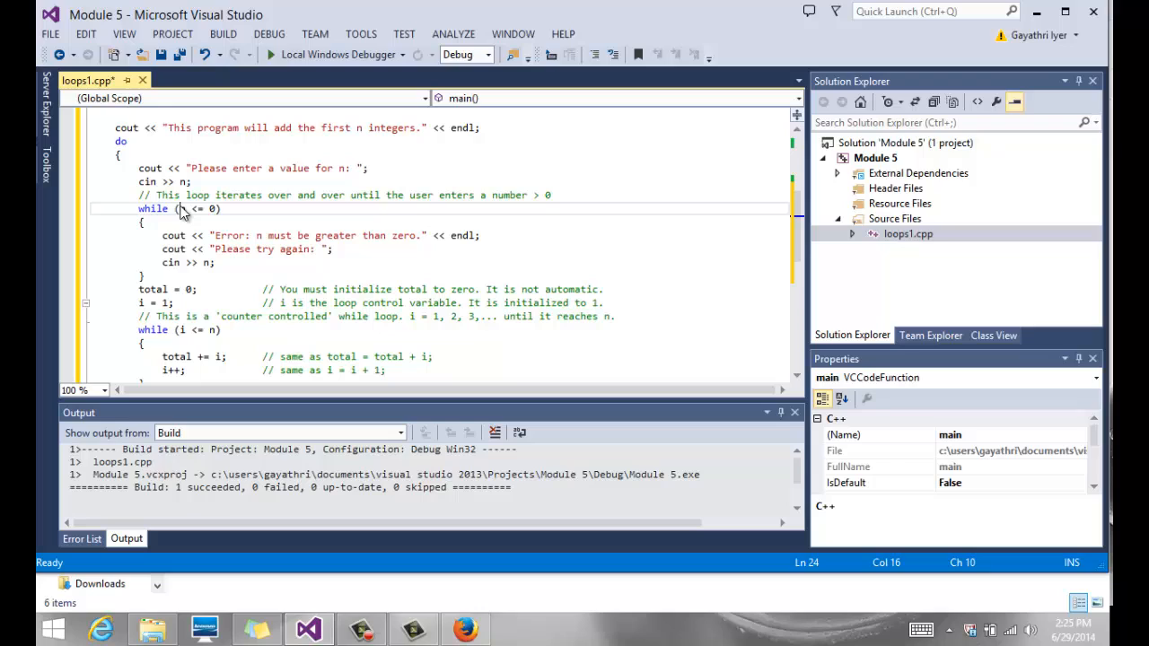
double_click(182, 208)
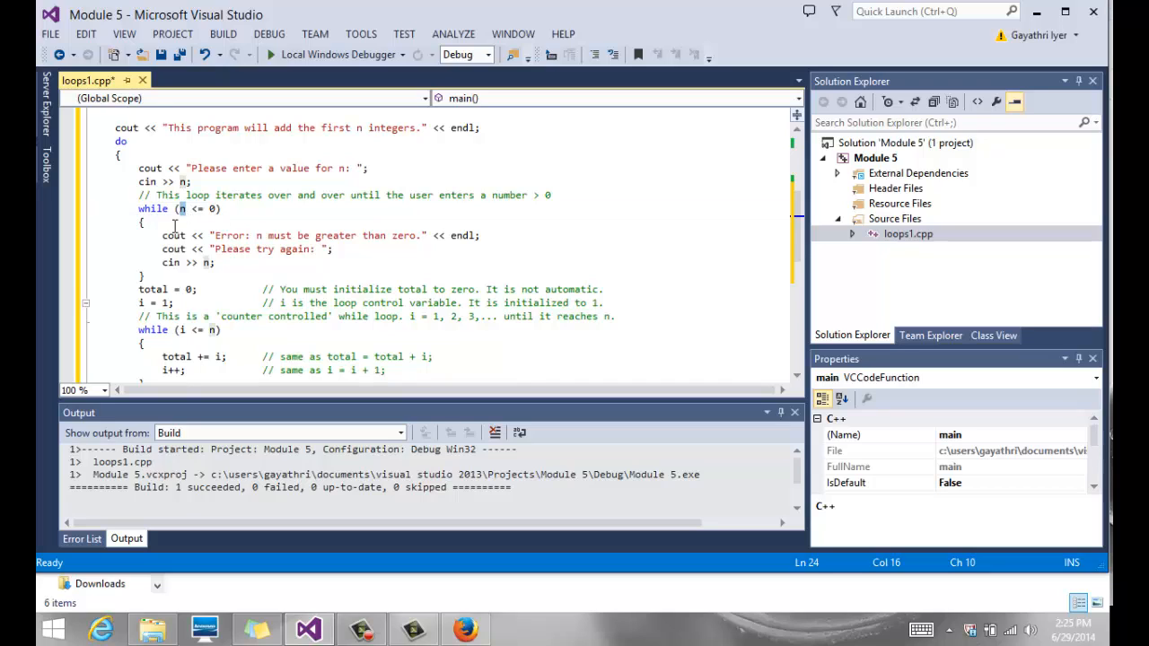
click(216, 209)
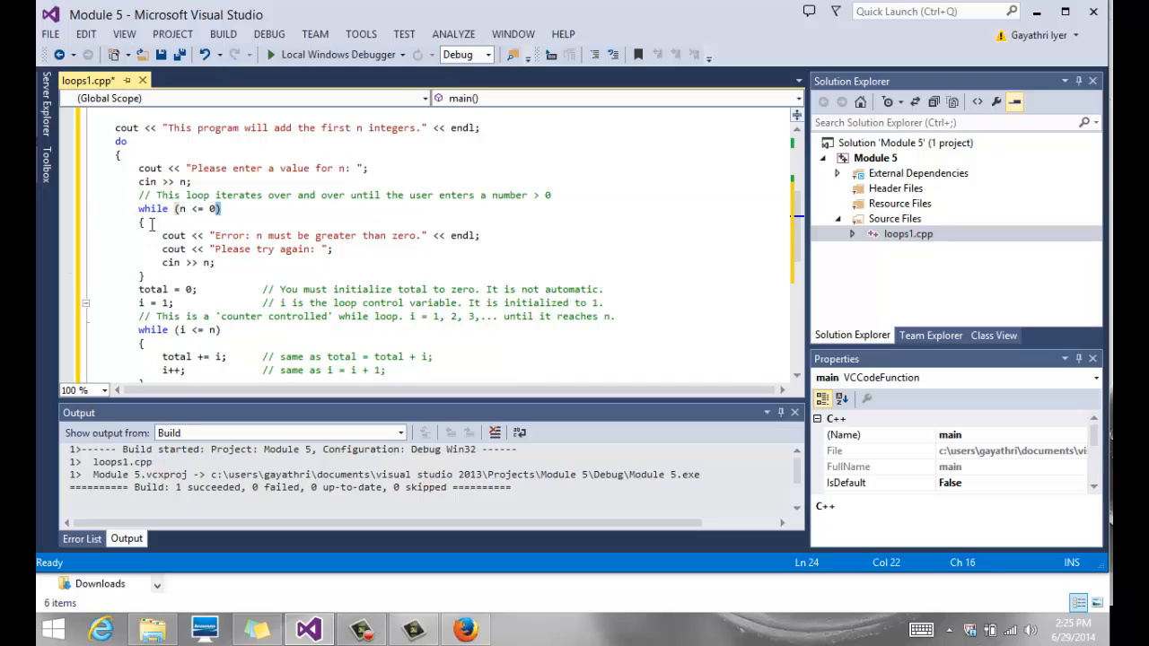
mouse_move(172, 305)
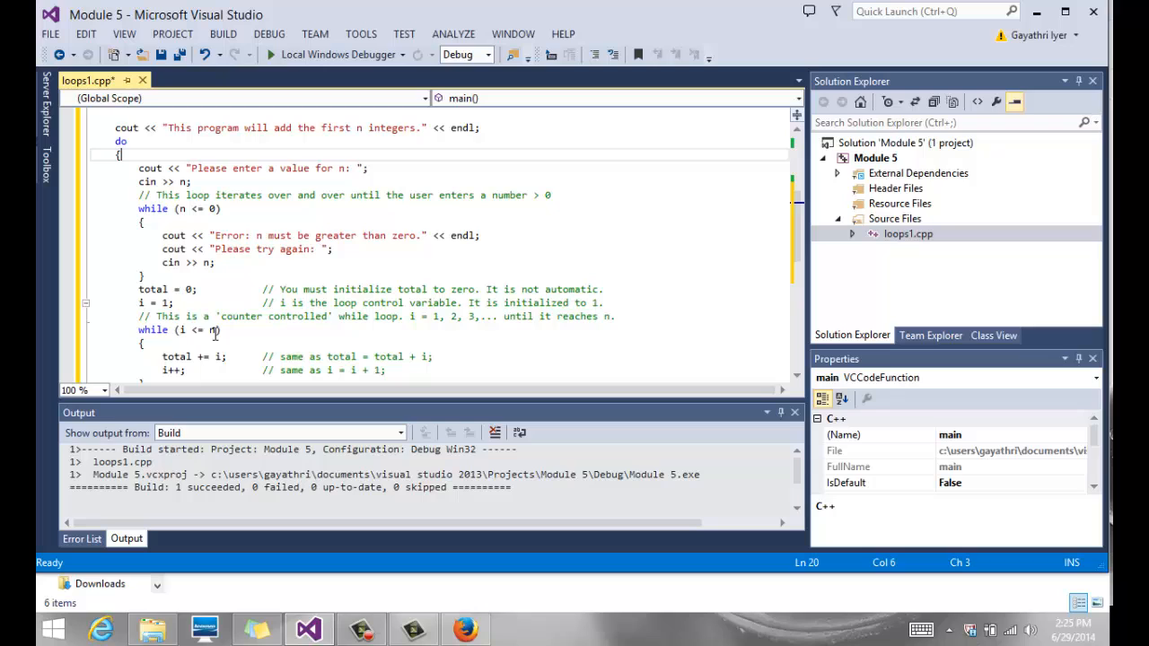
scroll(down, 3)
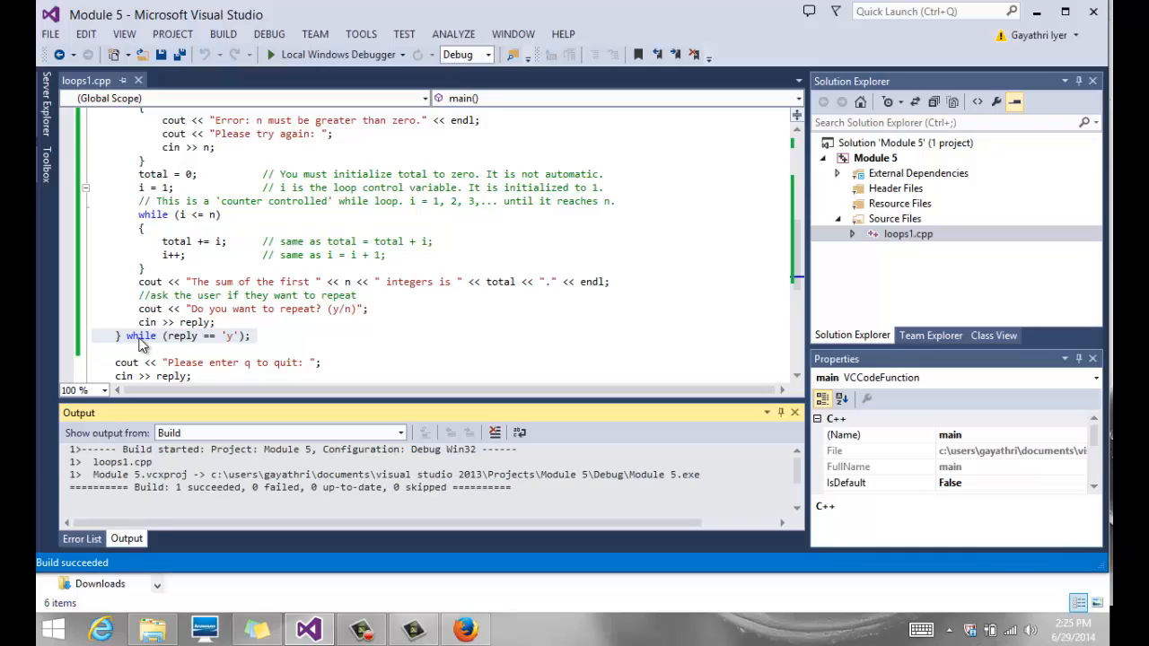
click(269, 54)
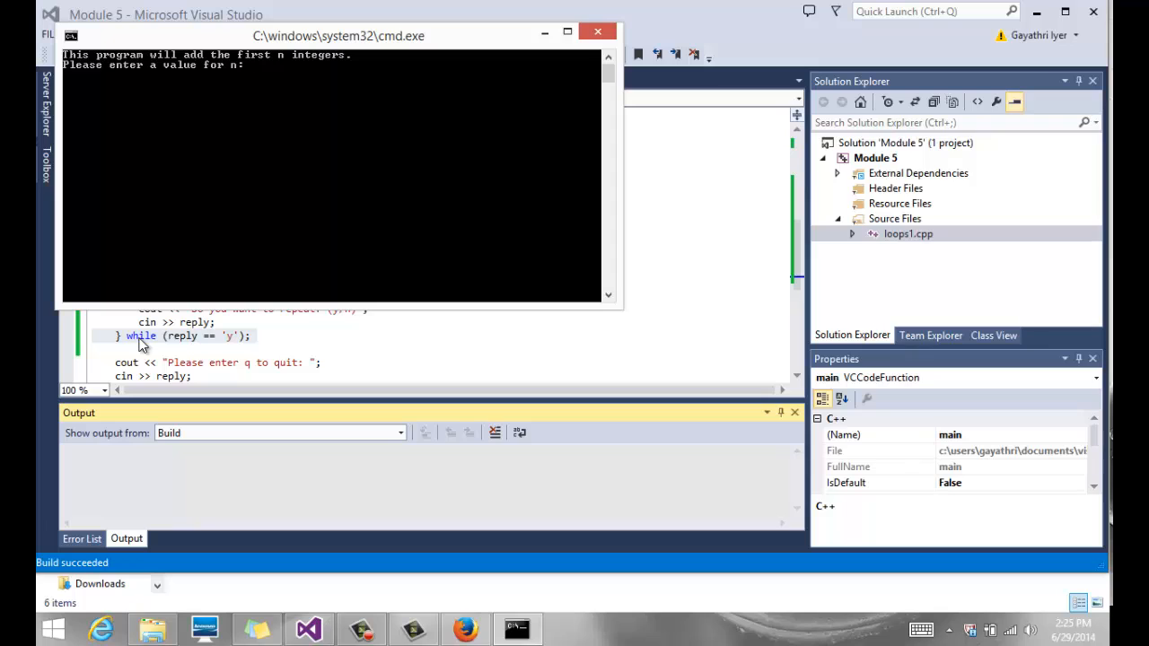
text(6)
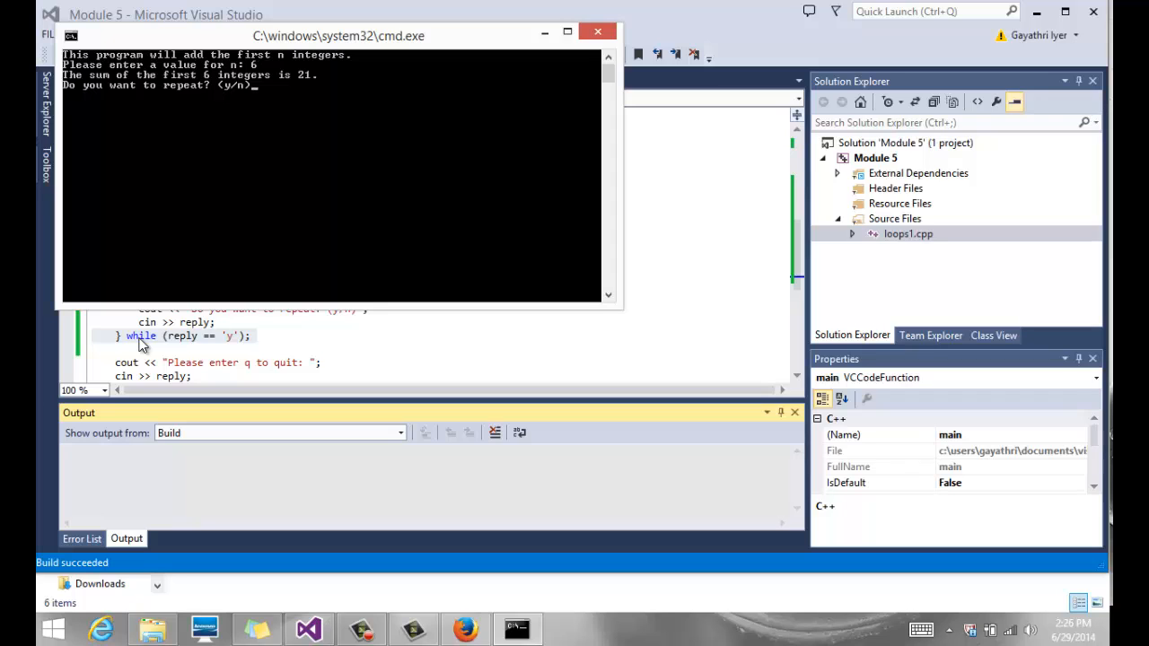
text(y)
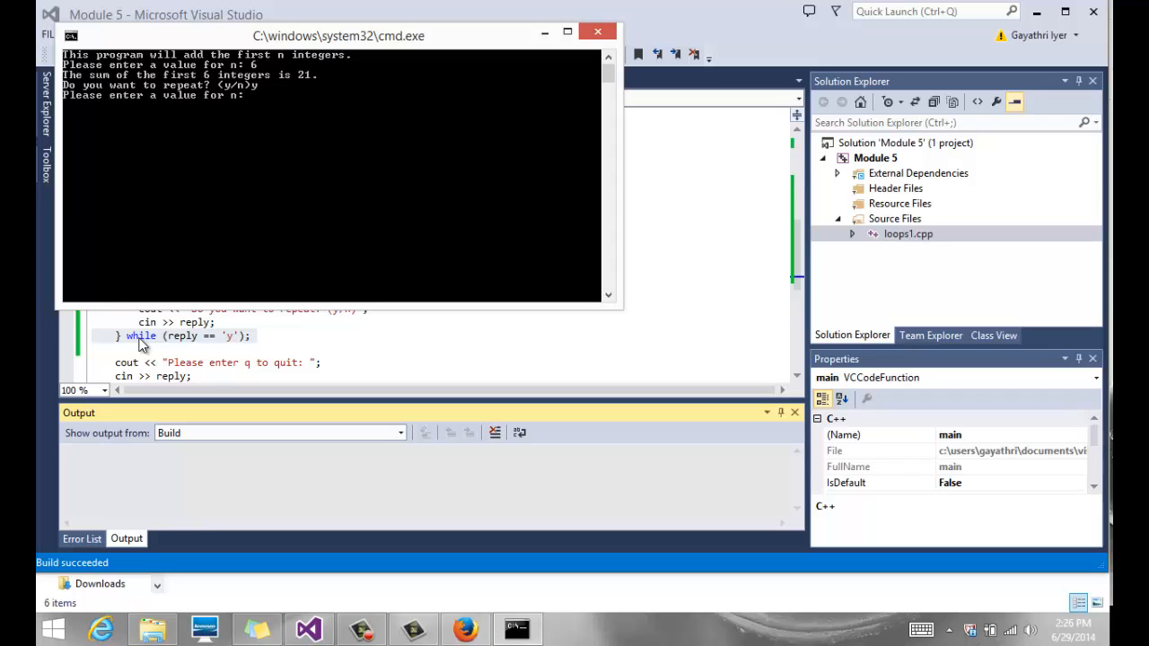
text(10)
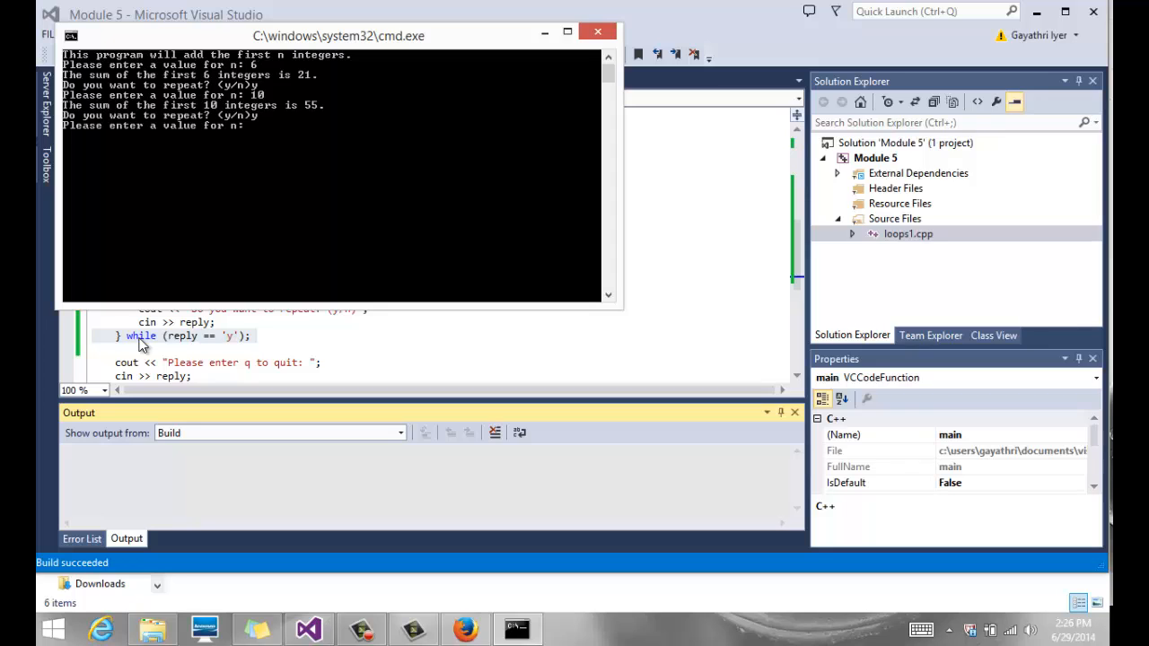
text(20)
text(n)
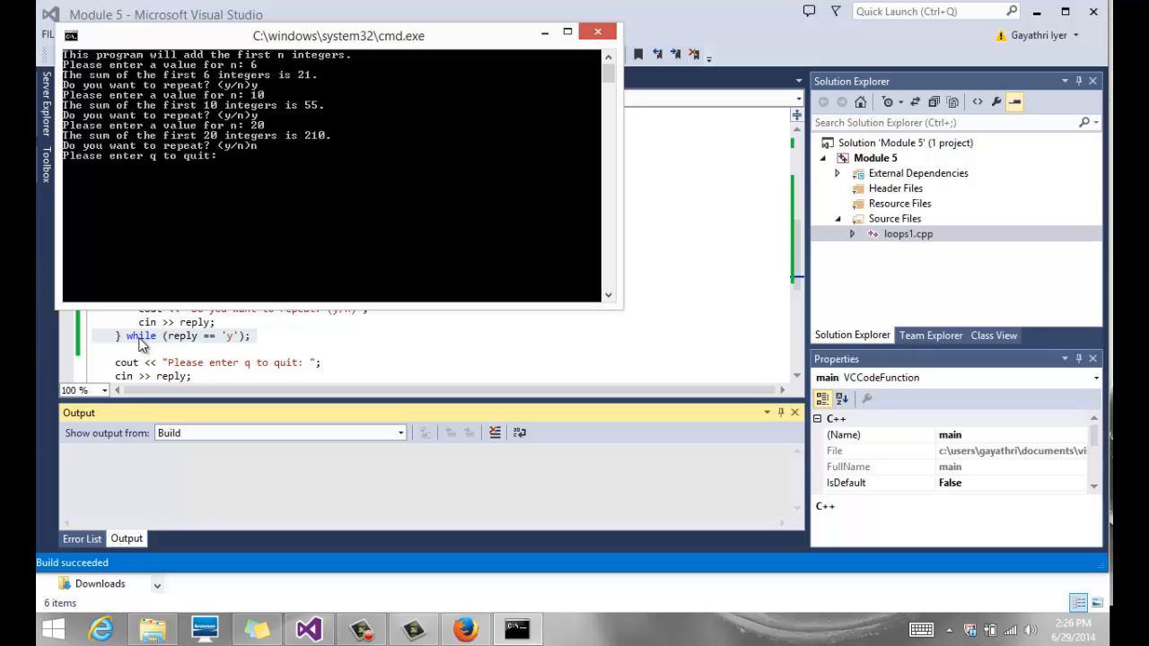
click(596, 32)
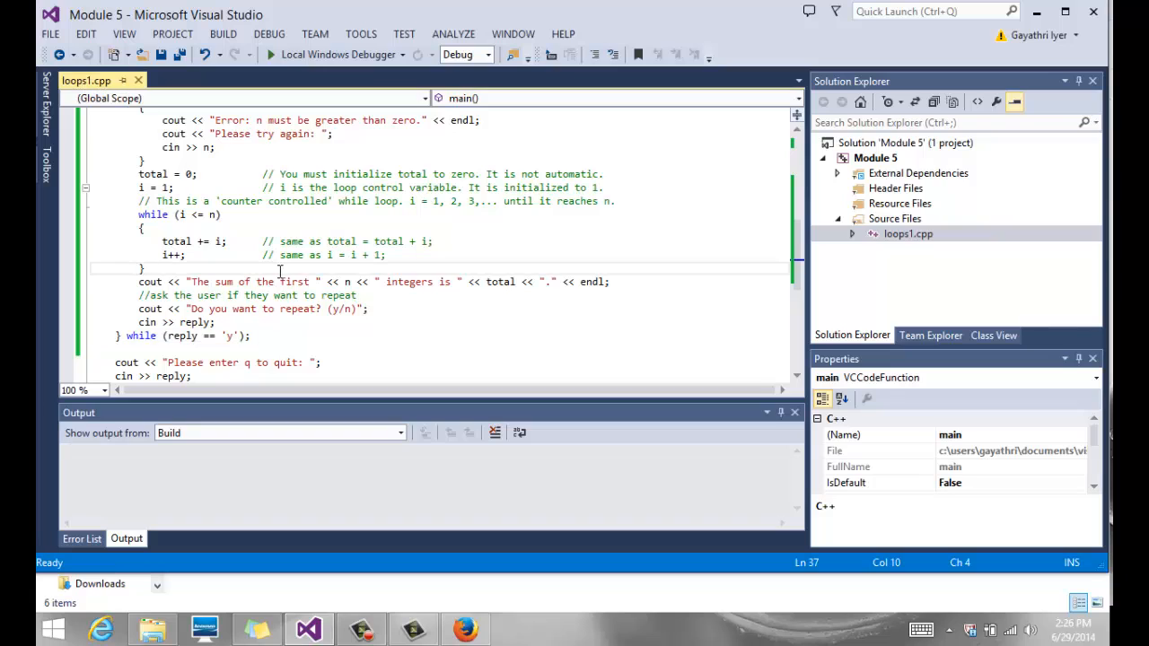
scroll(up, 3)
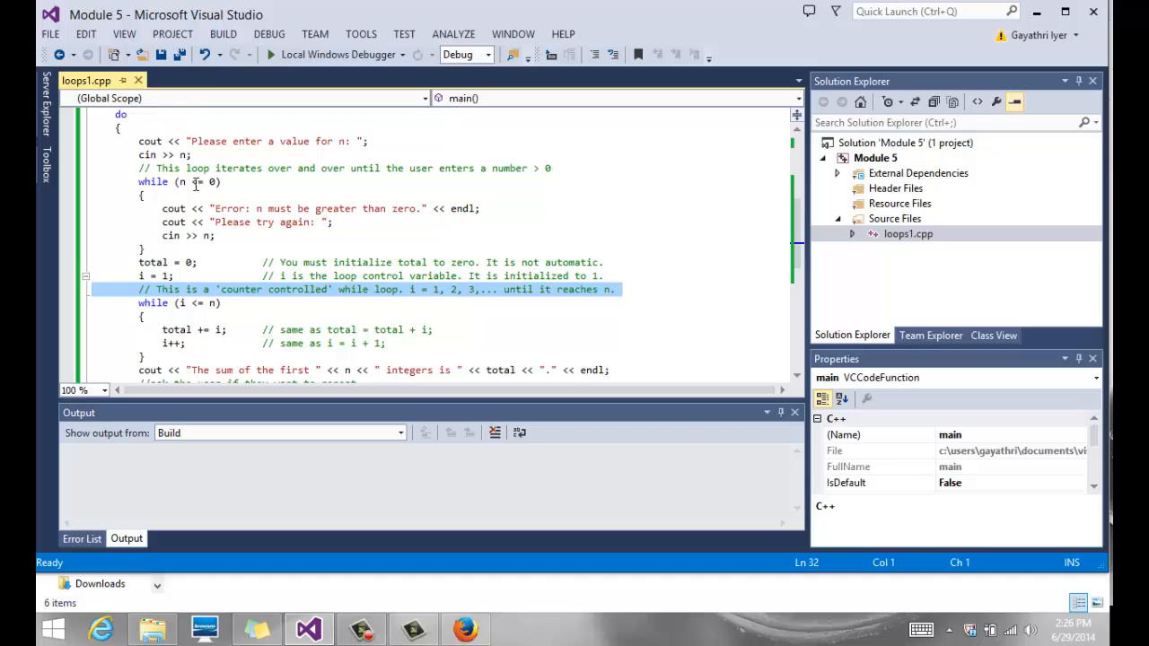
click(196, 182)
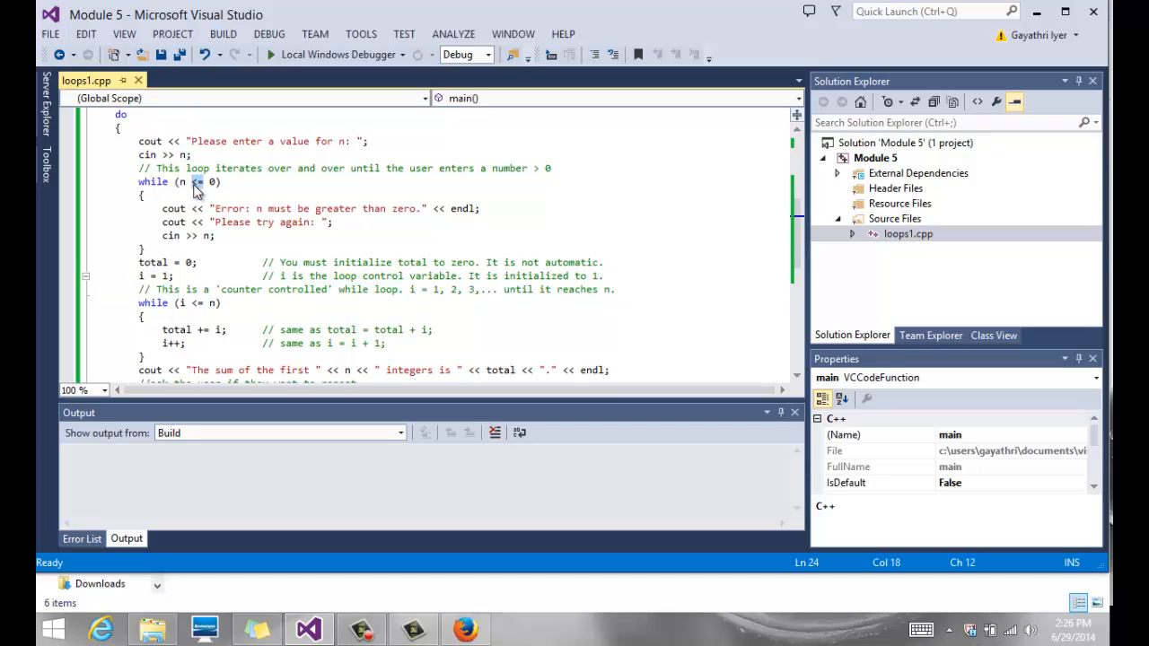